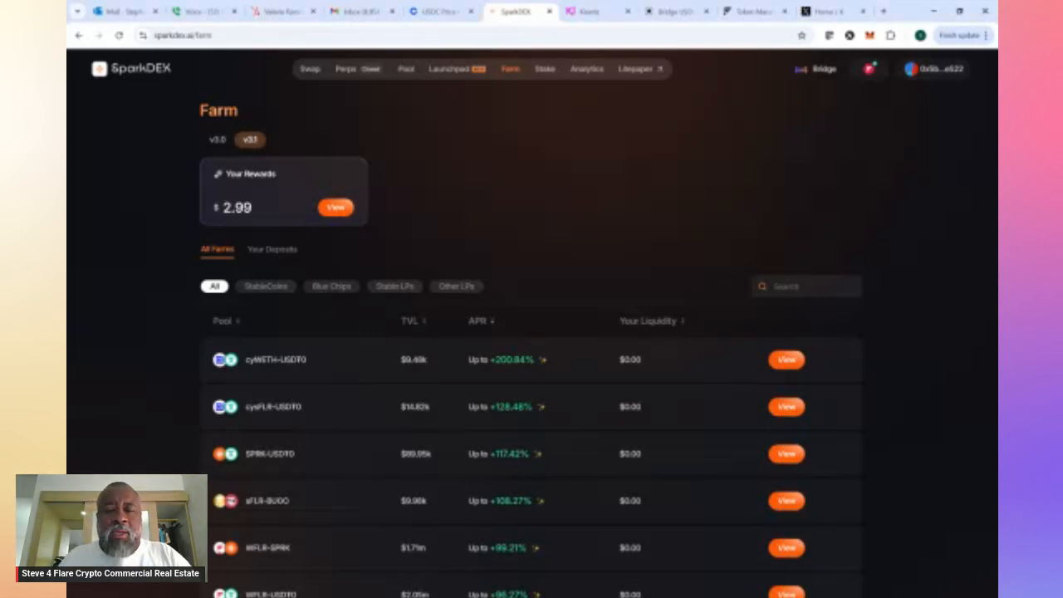
Switch to the Coinbase USDC balance page and start sending USDC to another wallet
scroll(down, 3)
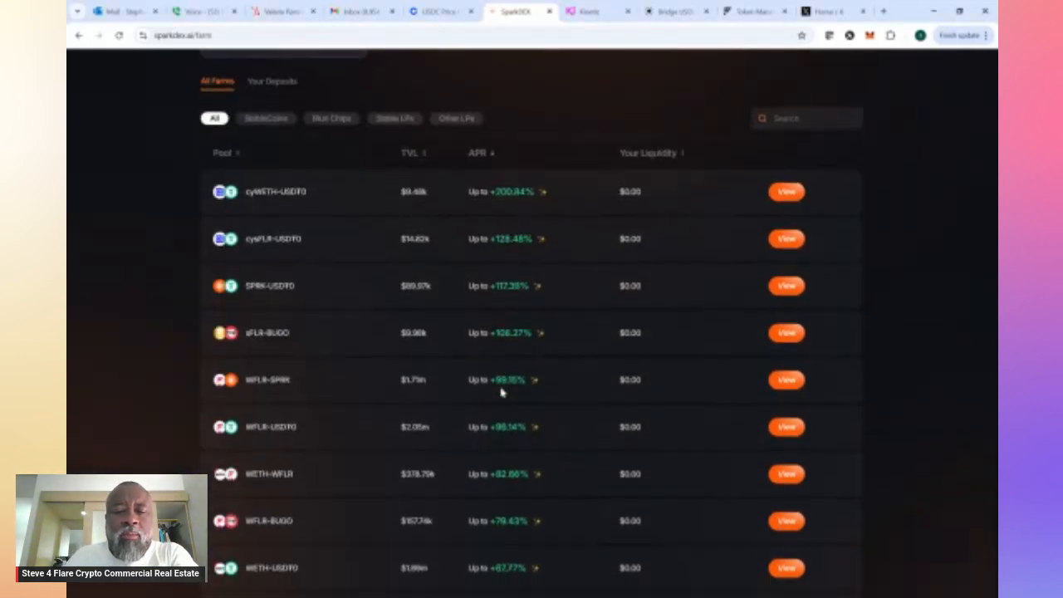
scroll(down, 3)
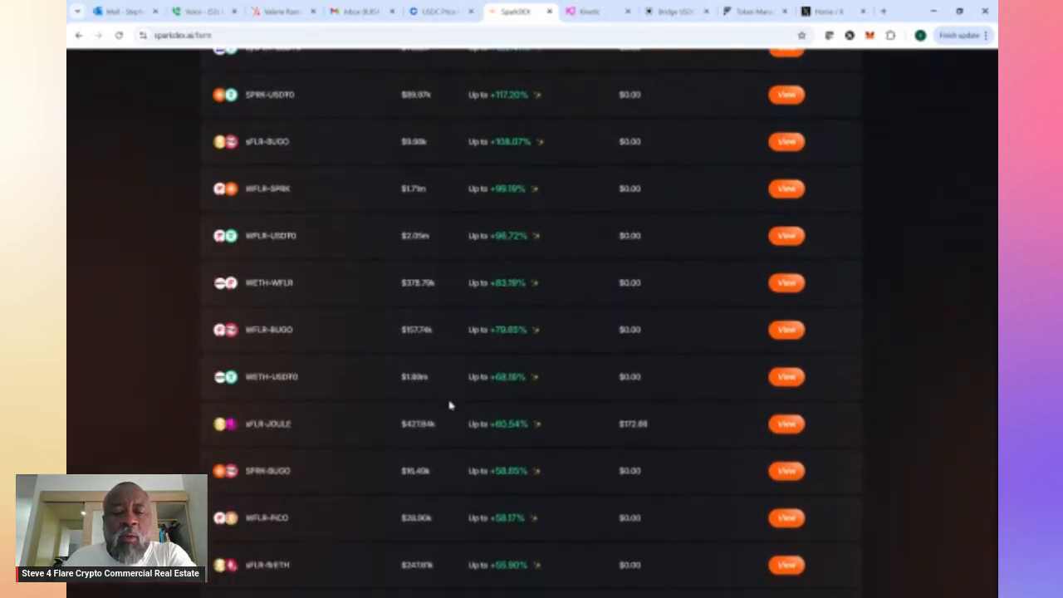
scroll(down, 3)
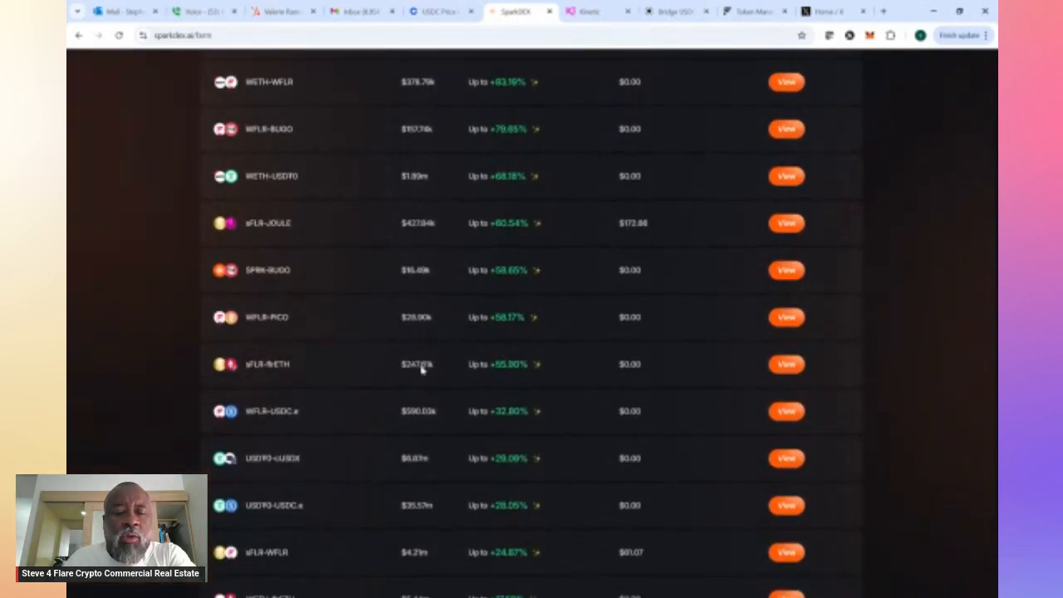
scroll(down, 3)
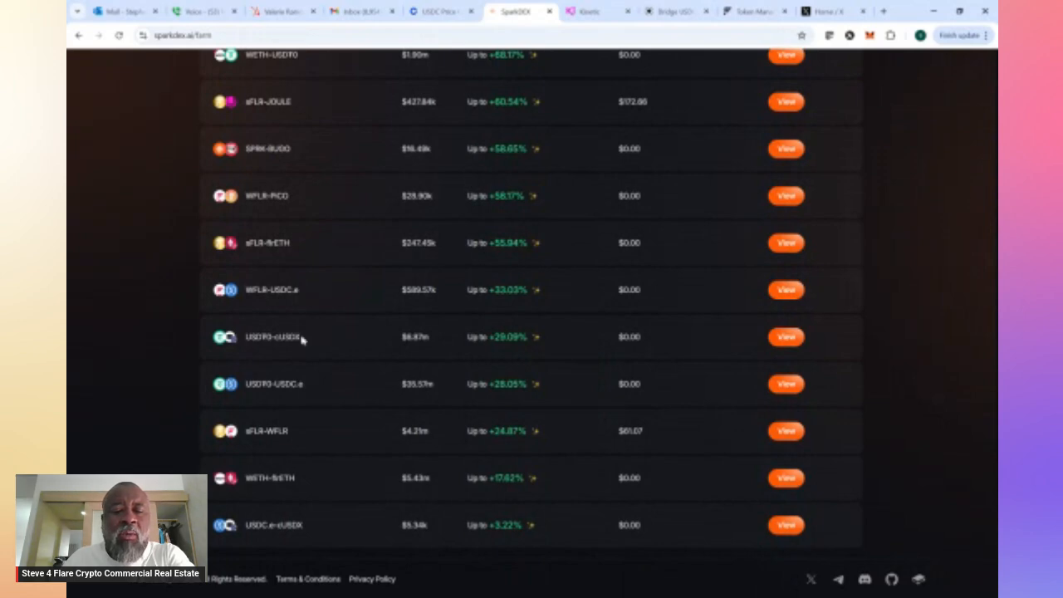
mouse_move(506, 336)
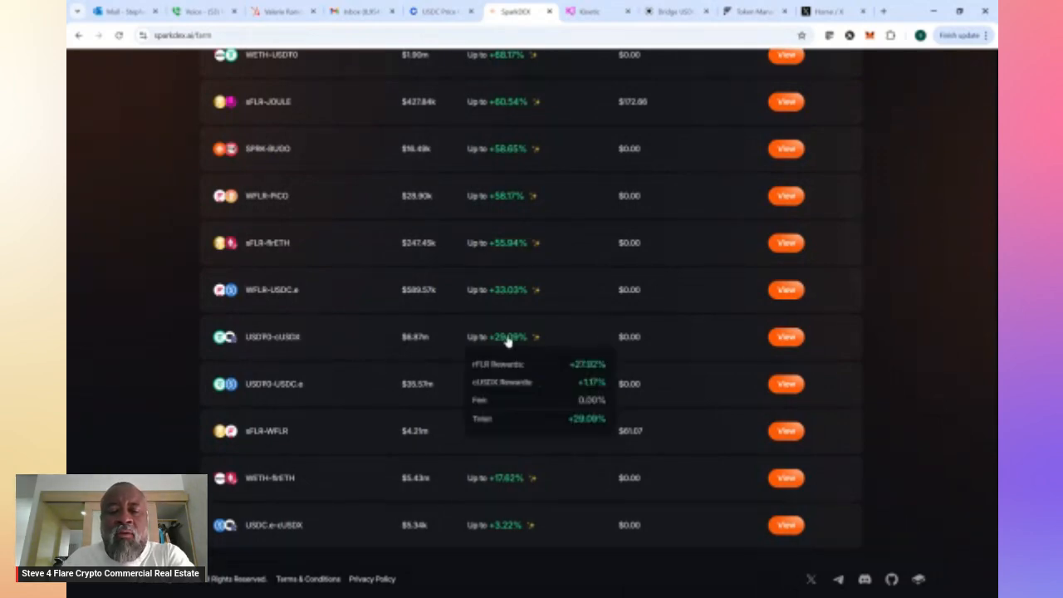
mouse_move(498, 383)
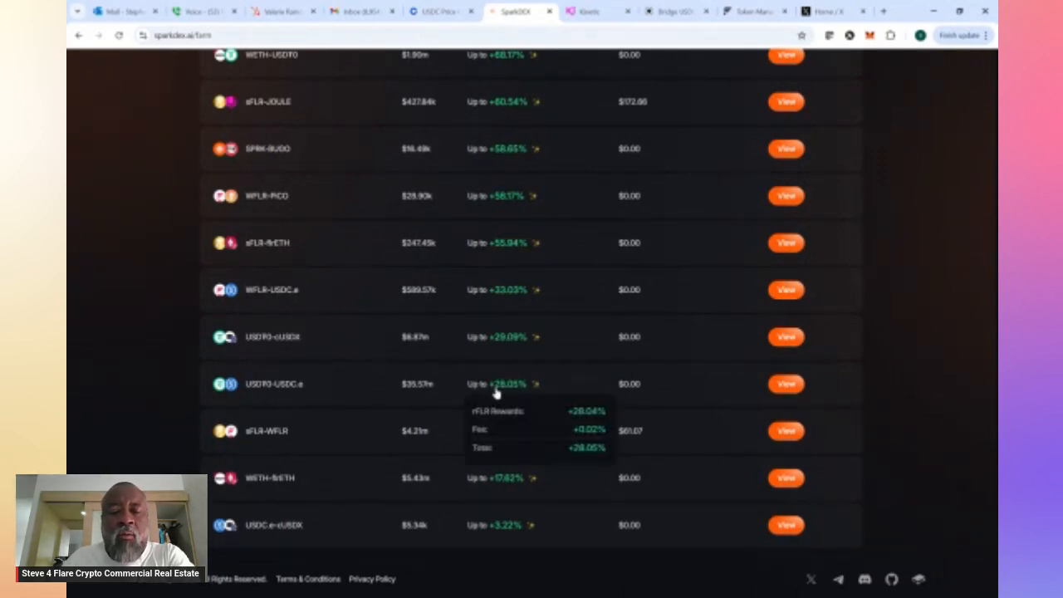
mouse_move(506, 400)
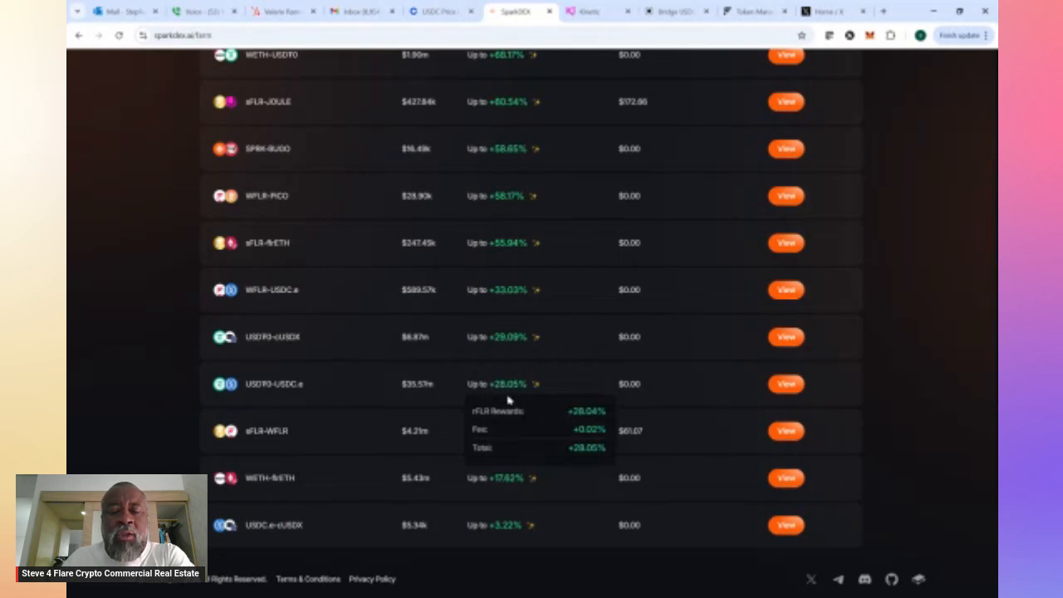
mouse_move(508, 401)
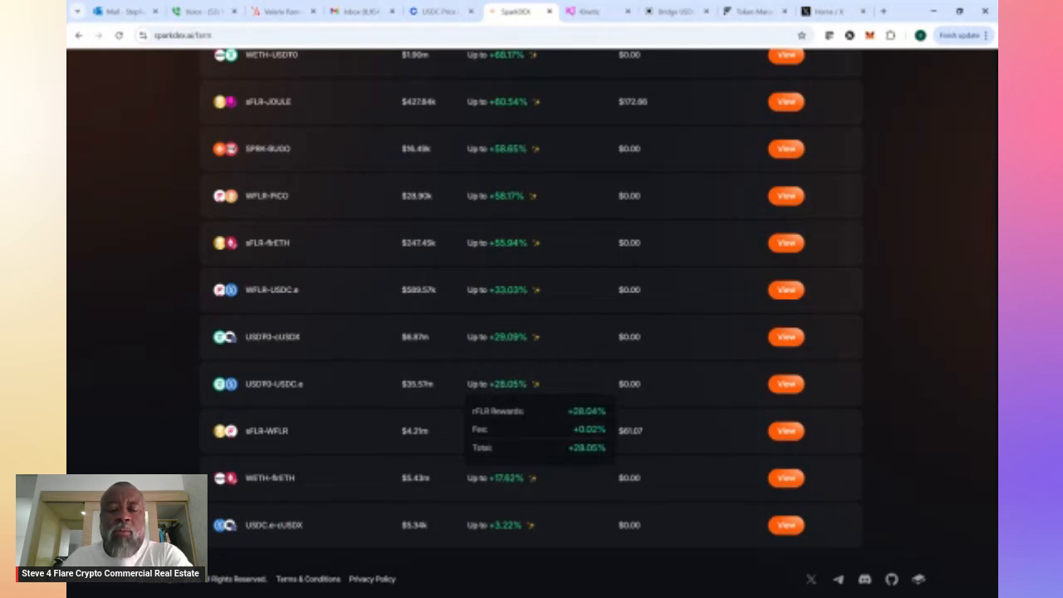
mouse_move(379, 344)
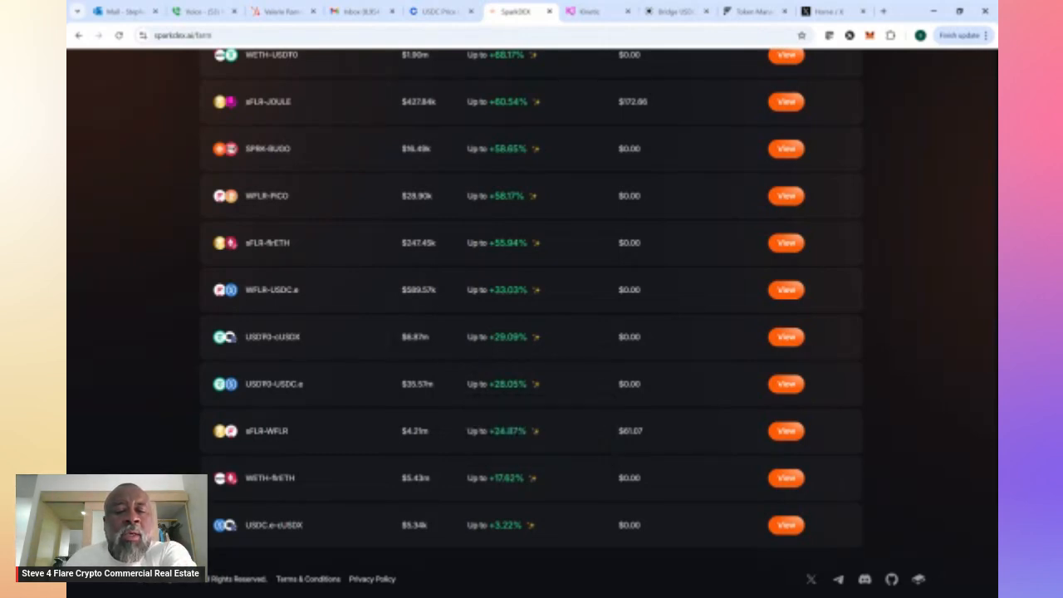
mouse_move(508, 336)
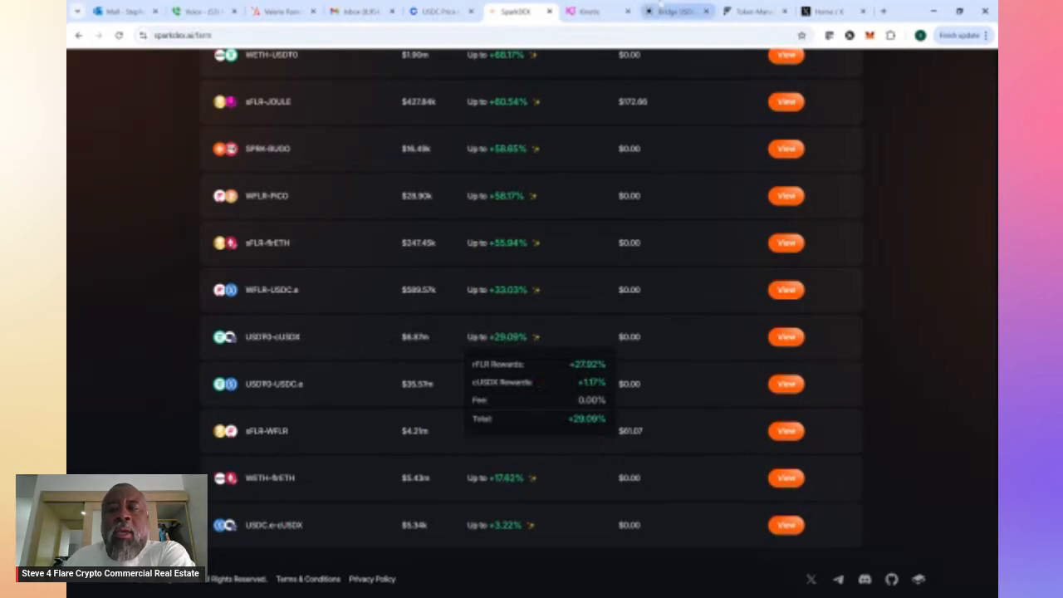
click(439, 10)
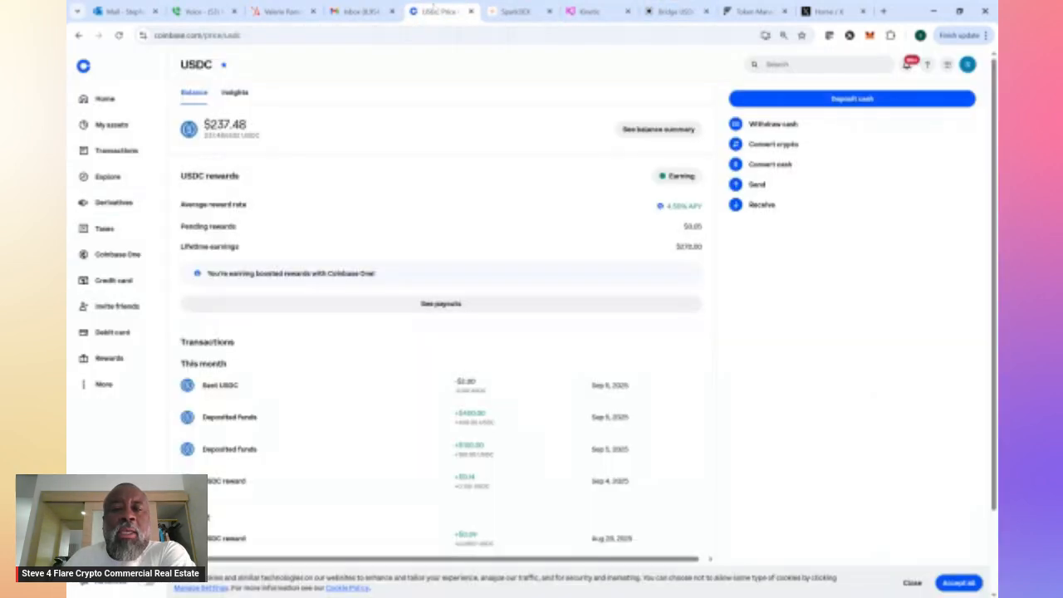
mouse_move(501, 186)
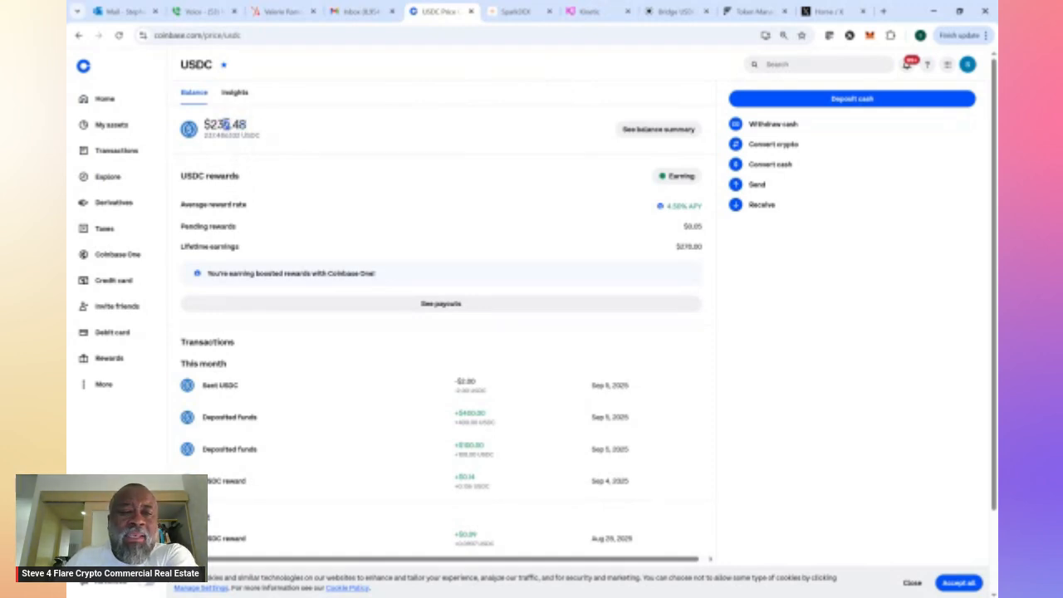
click(757, 183)
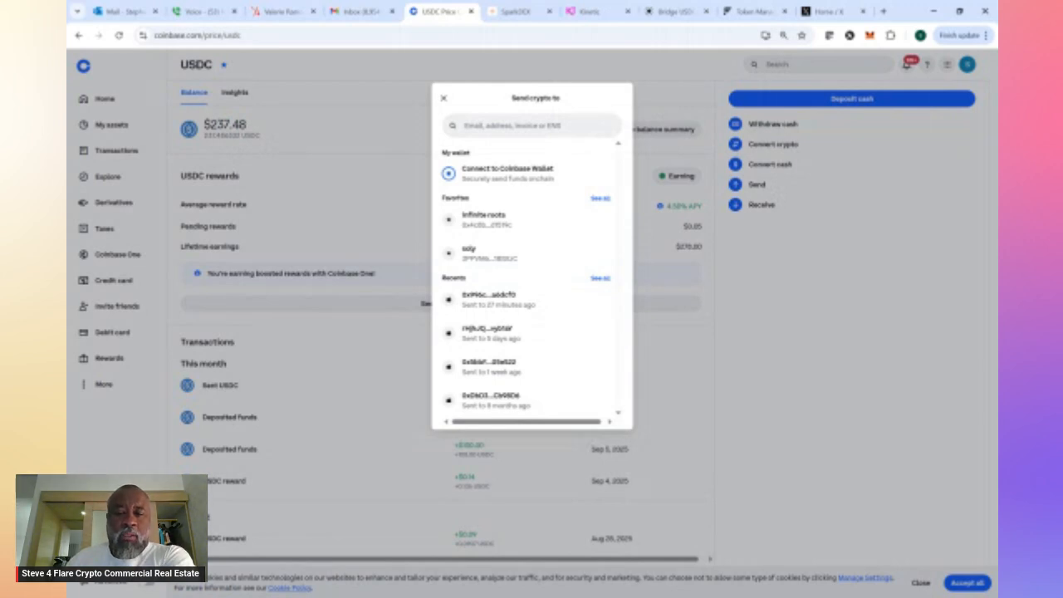
Prepare a $100 USDC send to a recent address over Base and bring up the preview
click(507, 171)
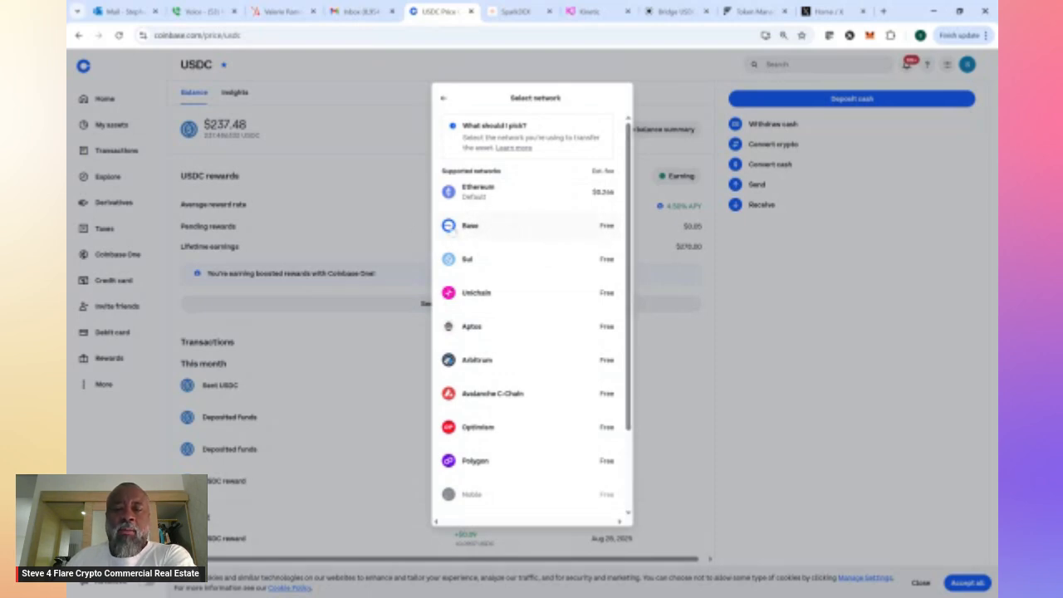
click(470, 226)
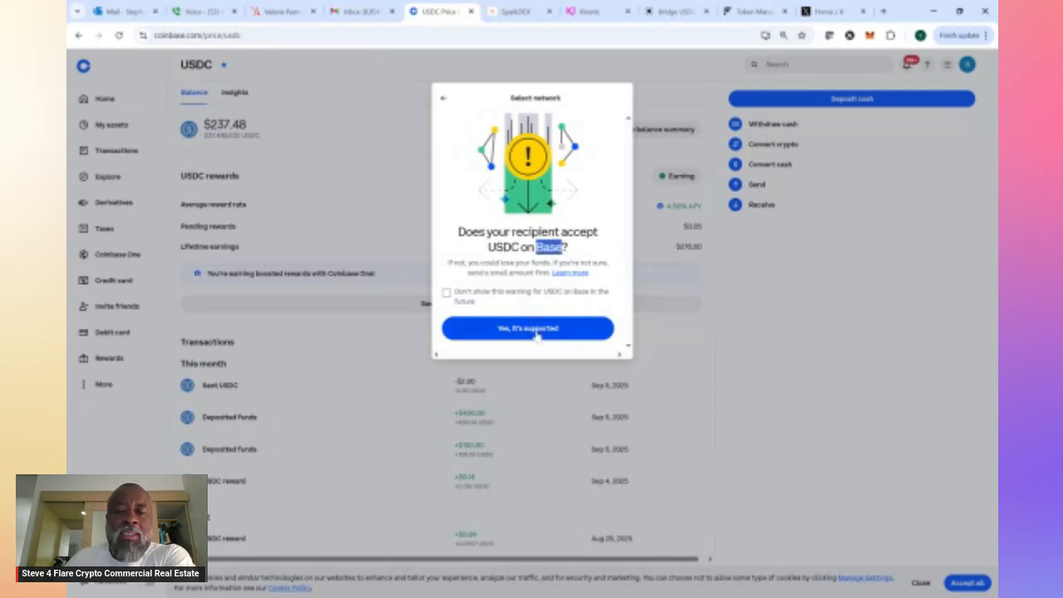
click(528, 327)
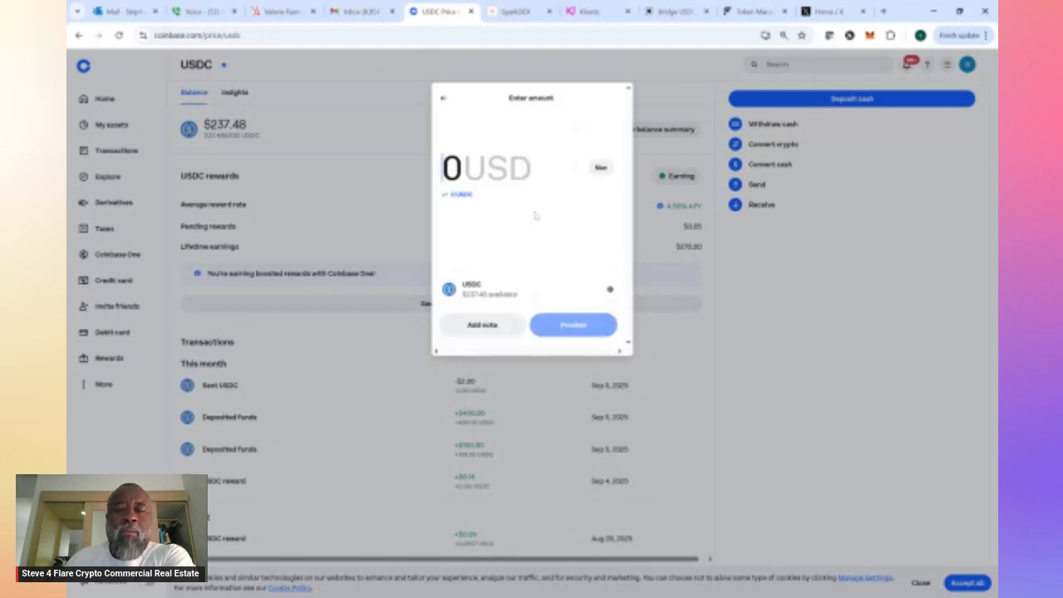
text(100)
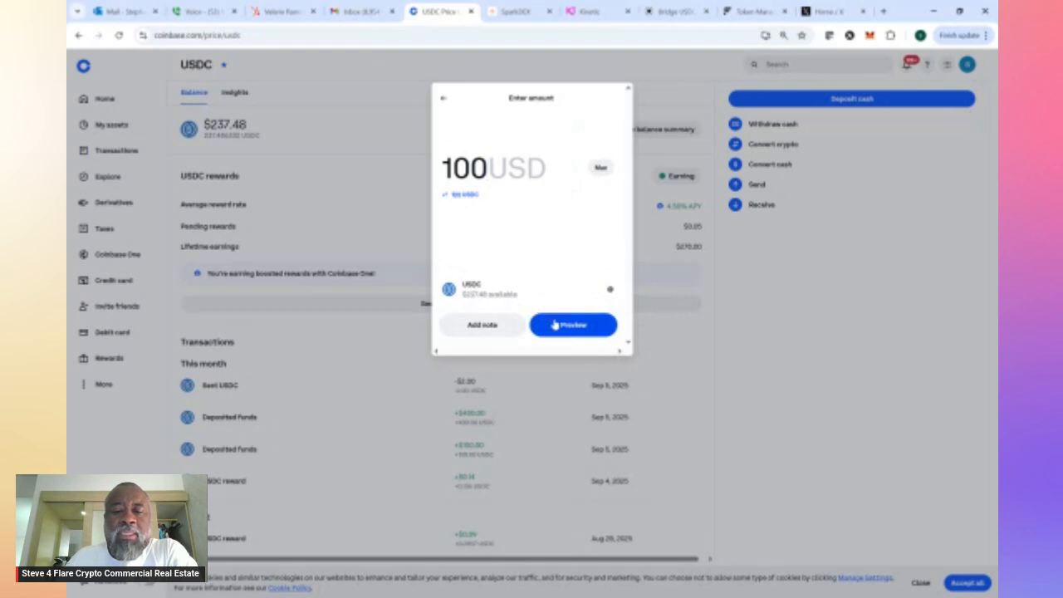
click(573, 324)
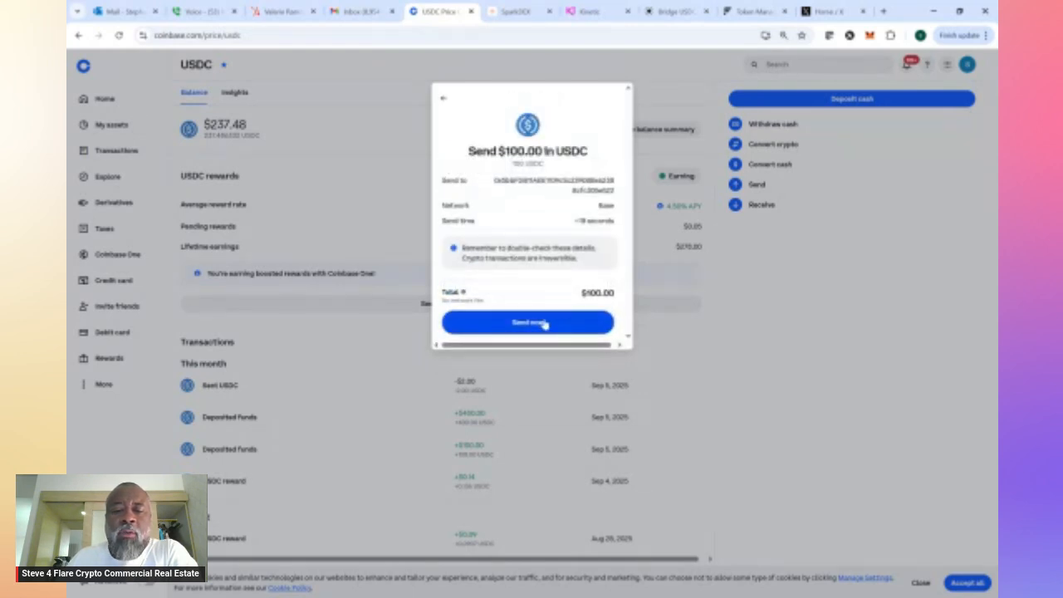
Send the $100 USDC and complete authentication so Coinbase confirms it was sent
click(528, 323)
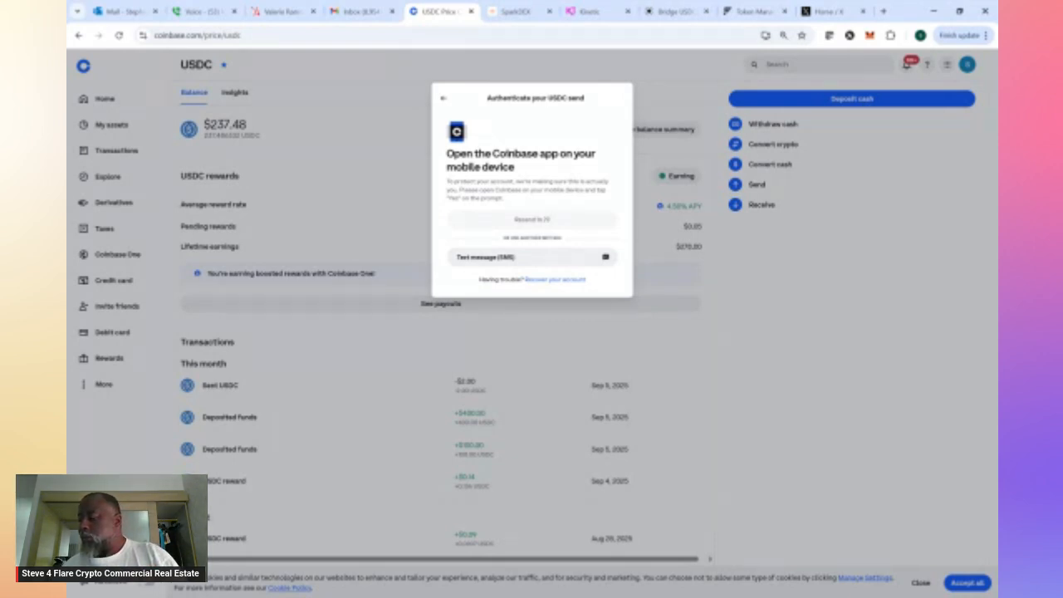
click(531, 256)
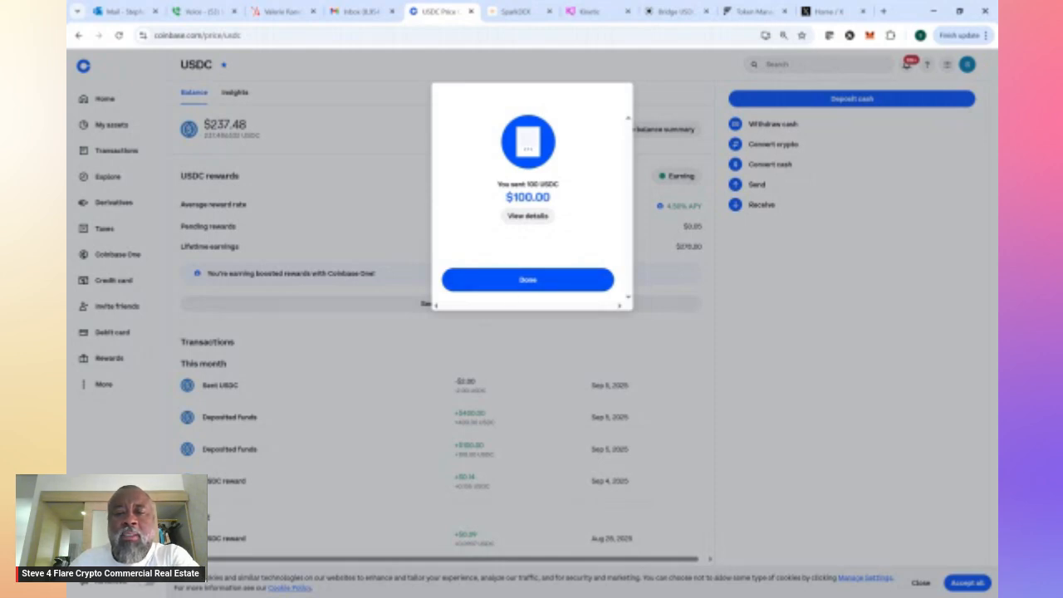
View the completed send's details, highlight the free network fee, then move to Stargate
click(528, 216)
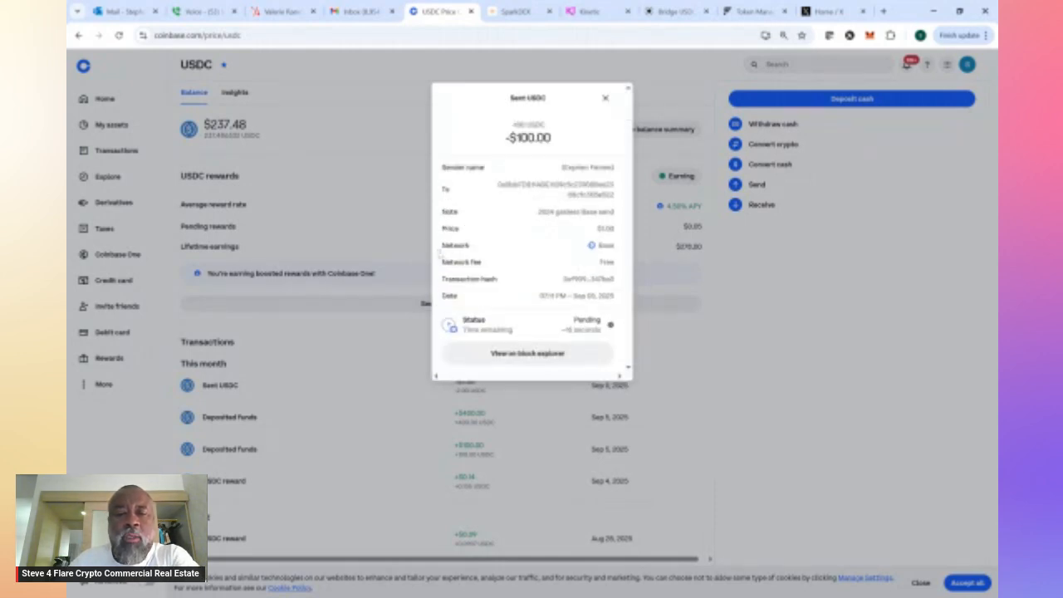
double_click(456, 263)
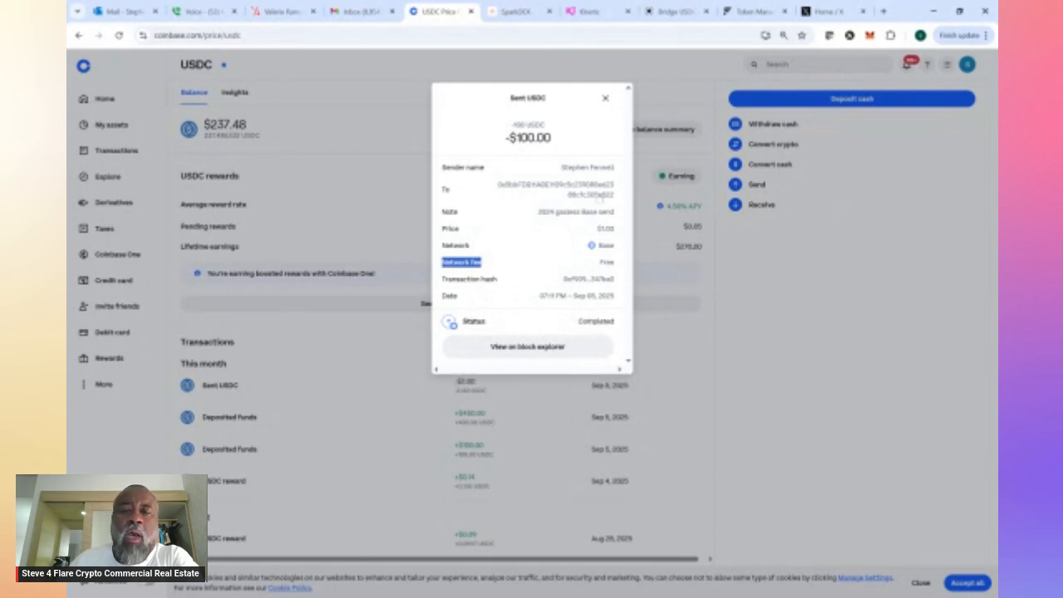
mouse_move(600, 133)
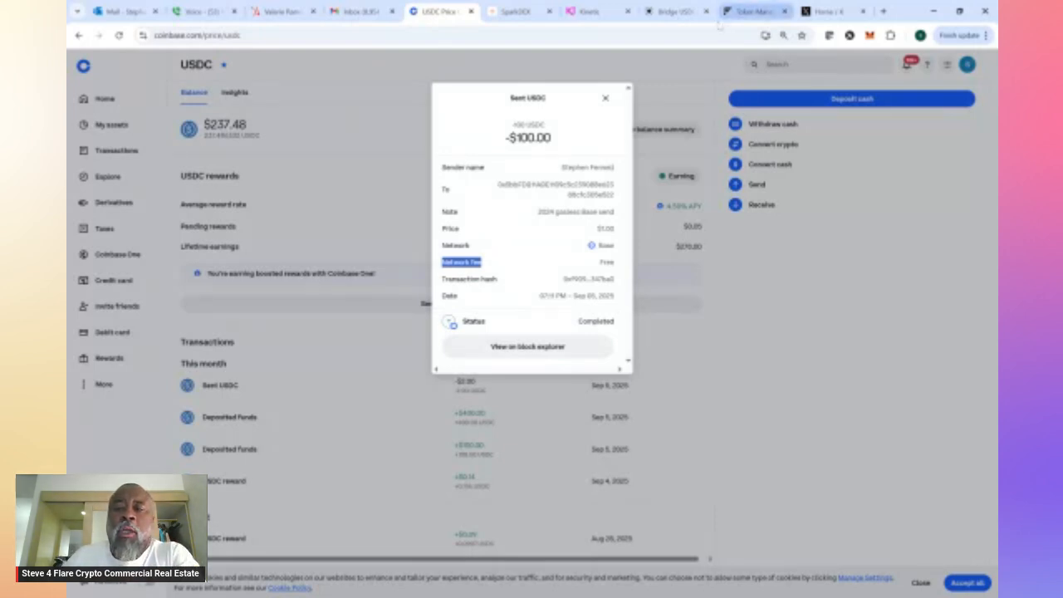
click(673, 10)
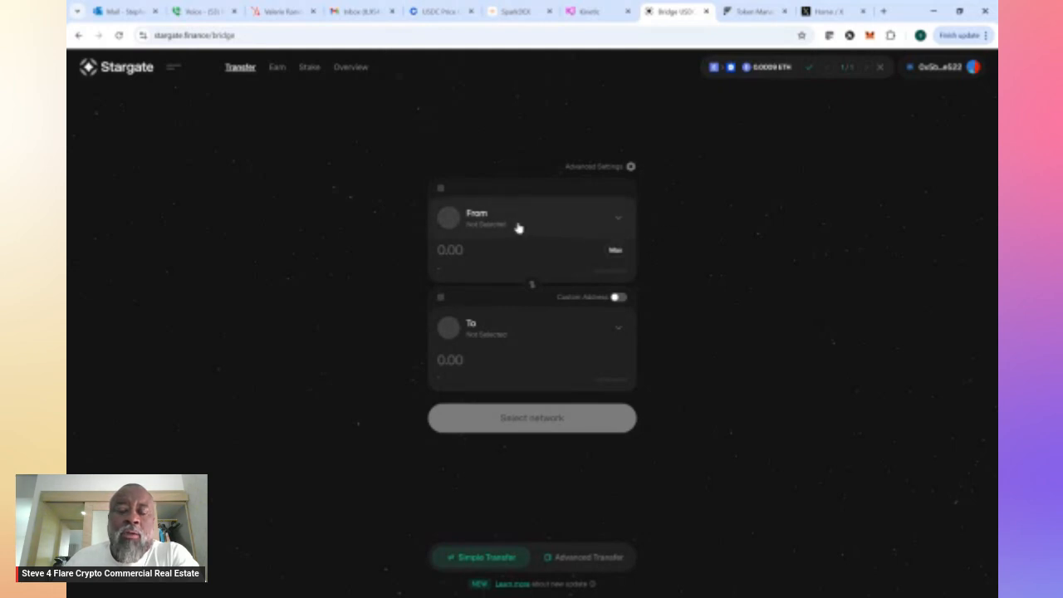
Set USDC on Base as the bridge source and browse the destination token list for USDC.e on Flare
click(518, 217)
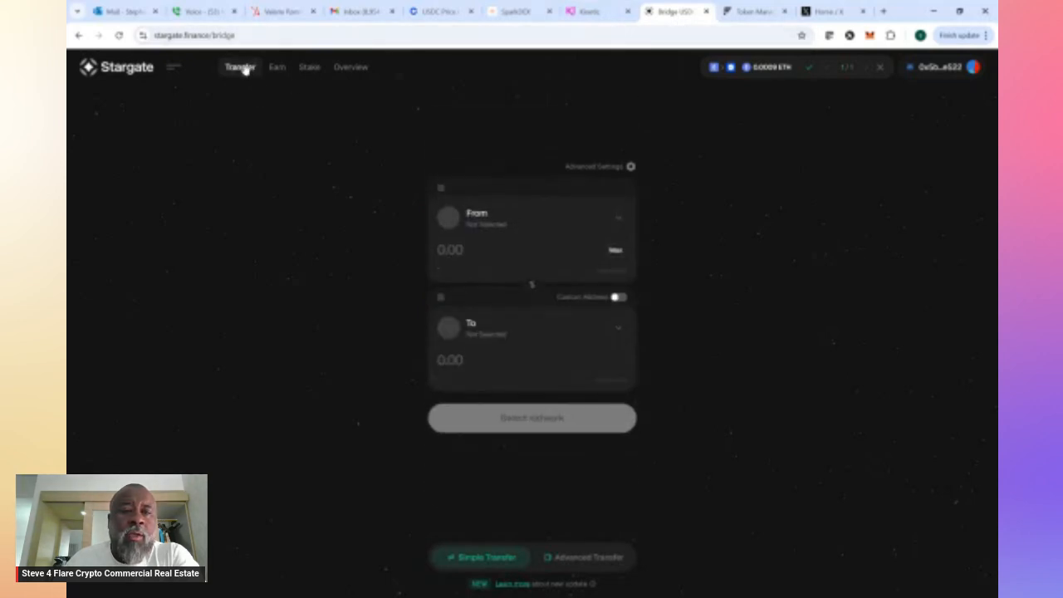
click(531, 219)
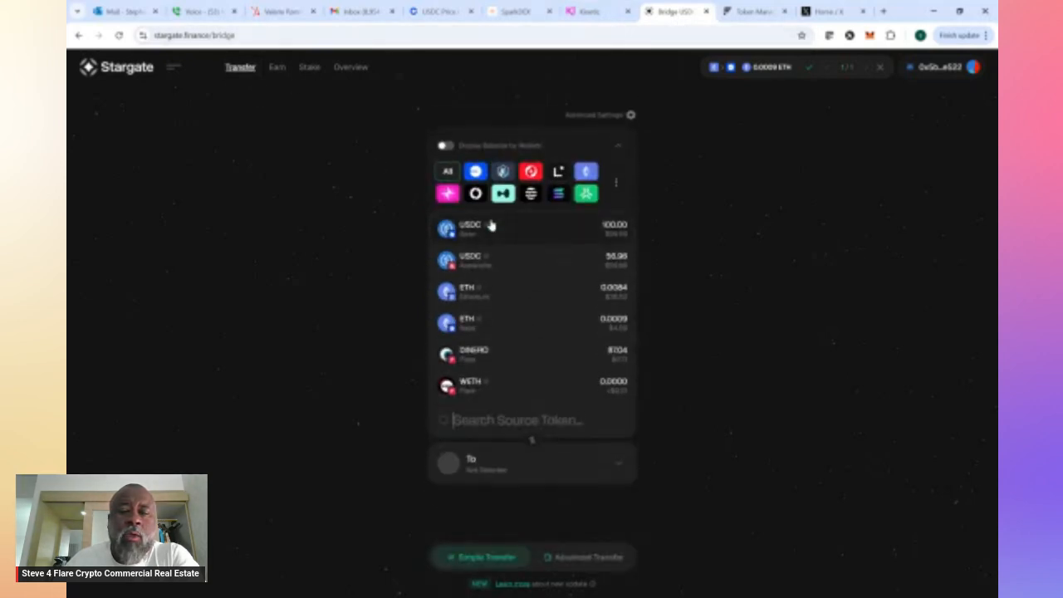
mouse_move(472, 241)
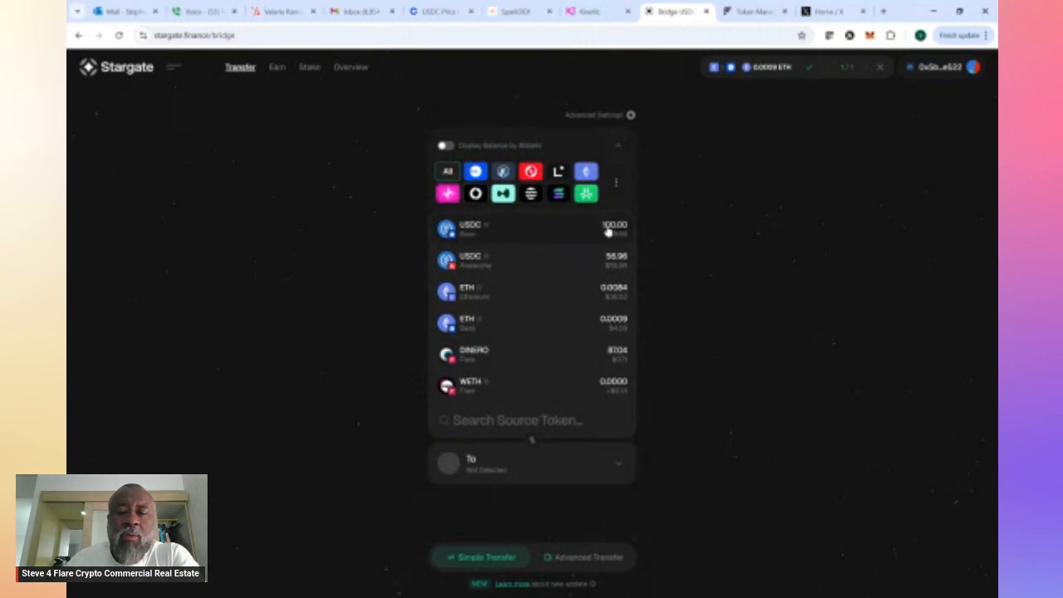
mouse_move(528, 232)
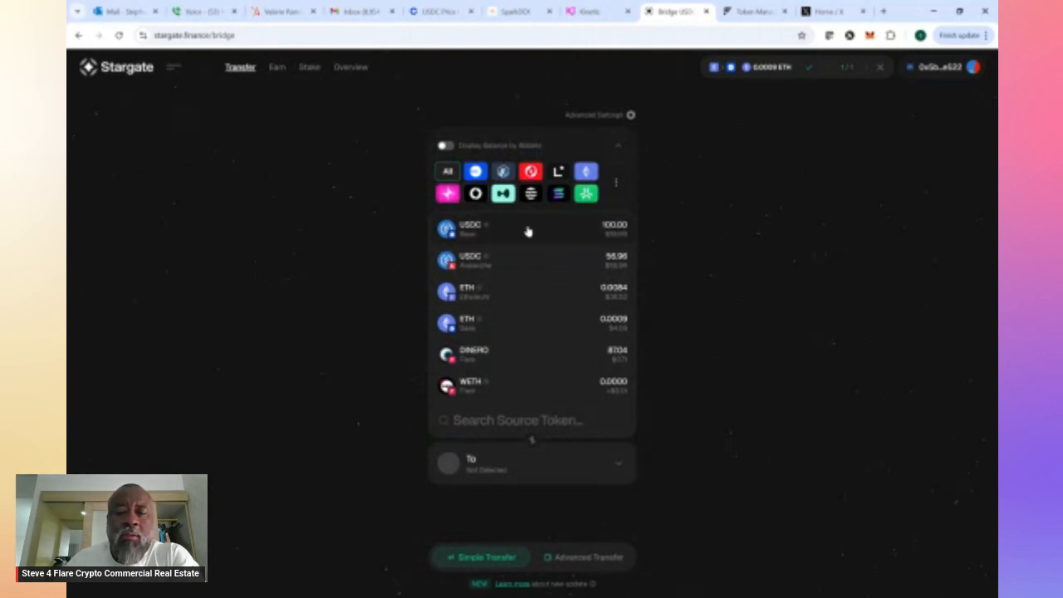
click(528, 229)
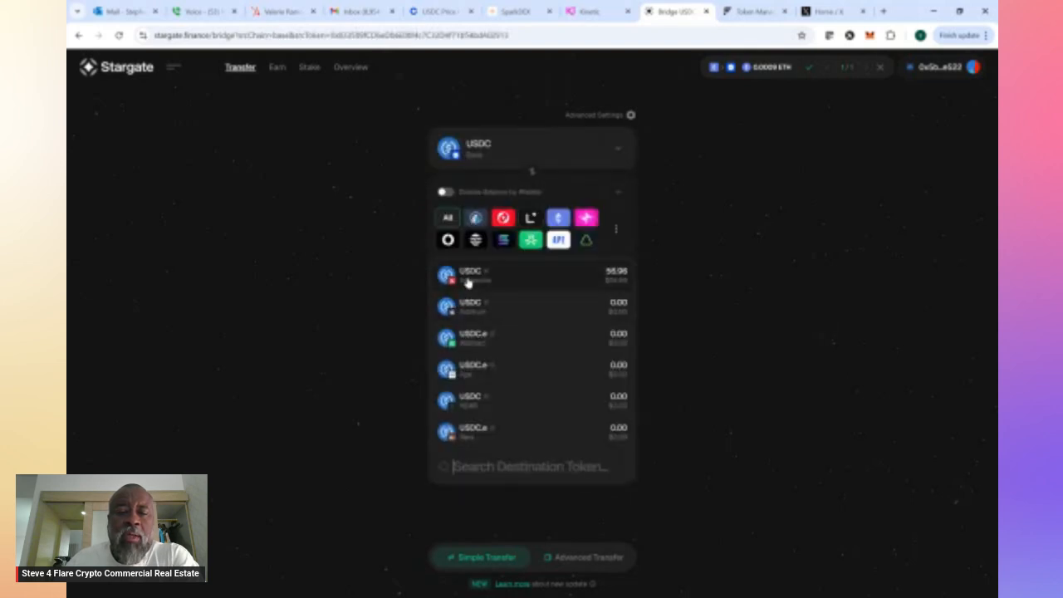
scroll(down, 3)
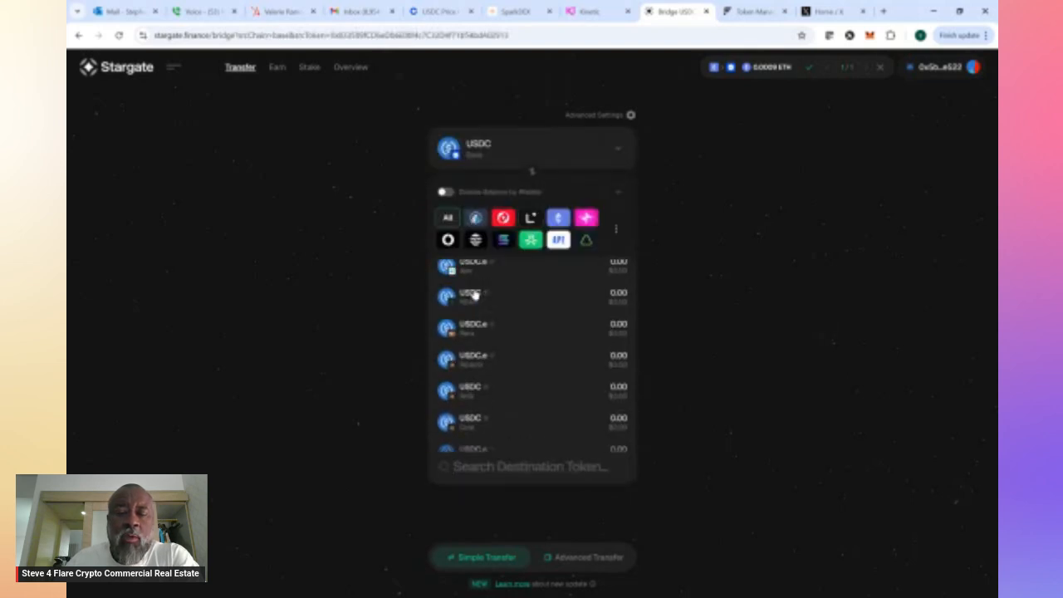
scroll(down, 3)
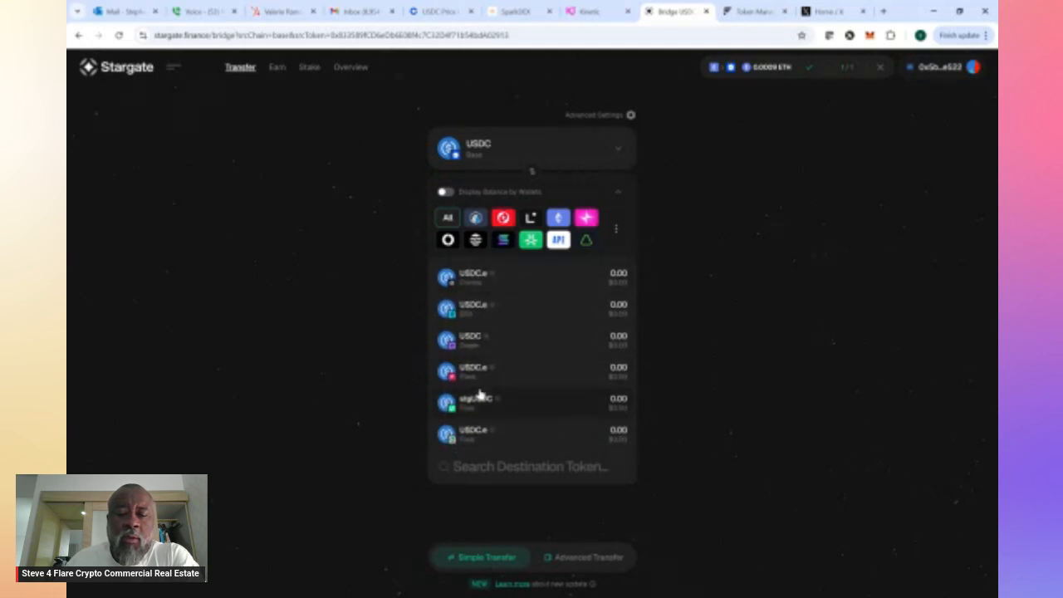
mouse_move(472, 375)
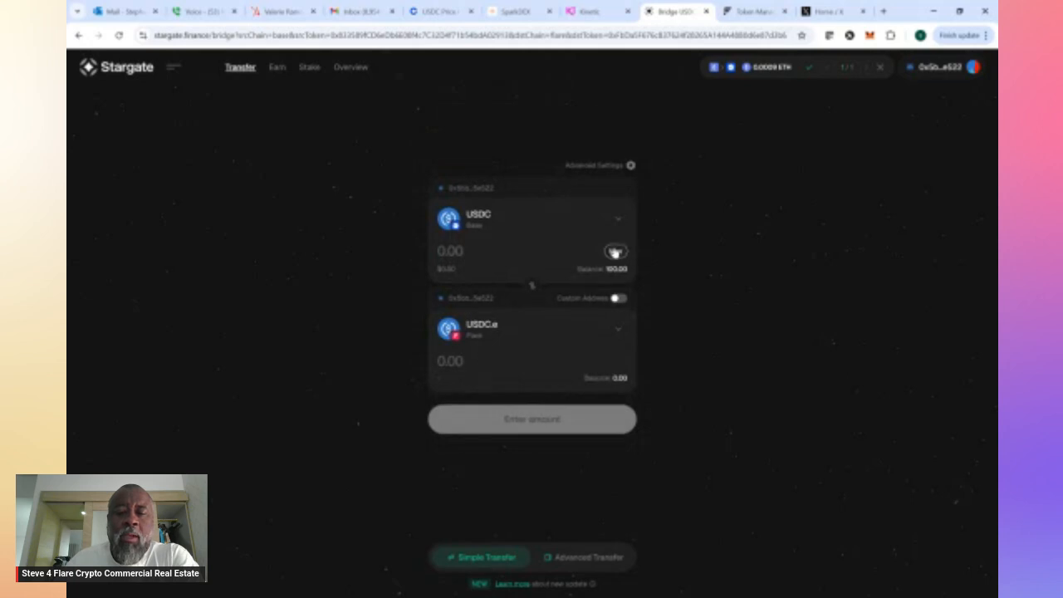
Fill the full 100 USDC balance as amount and submit the bridge transfer to Flare
click(615, 251)
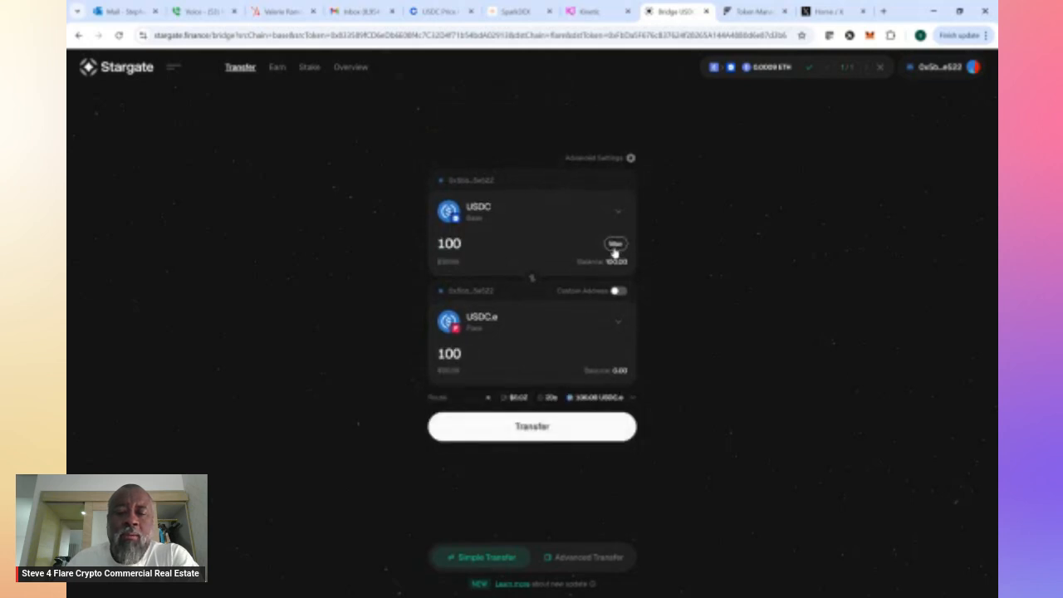
click(532, 425)
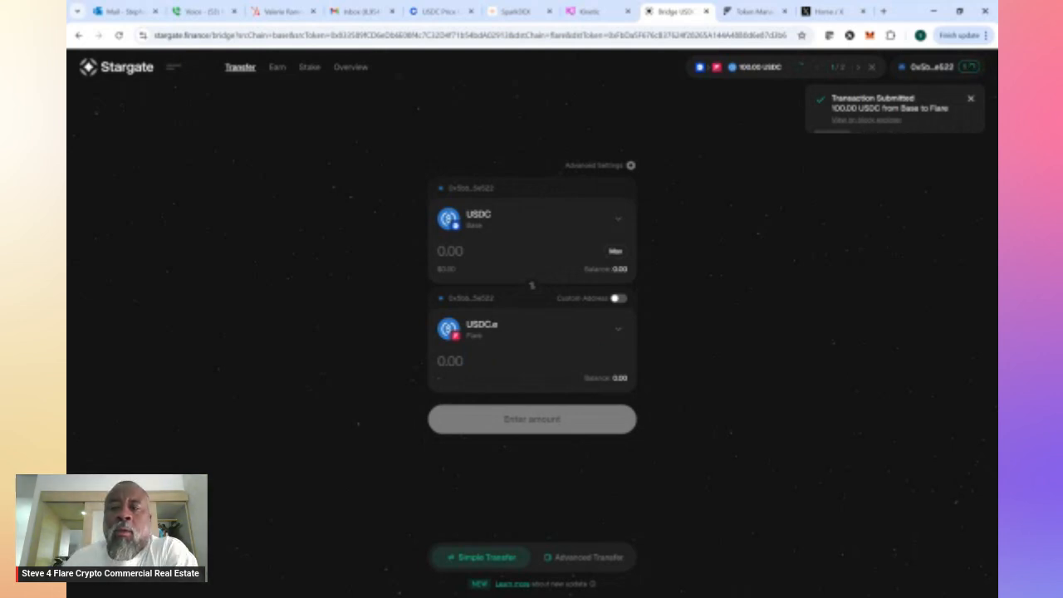
Dismiss the Transaction Submitted notice while the 100 USDC bridge completes
click(970, 98)
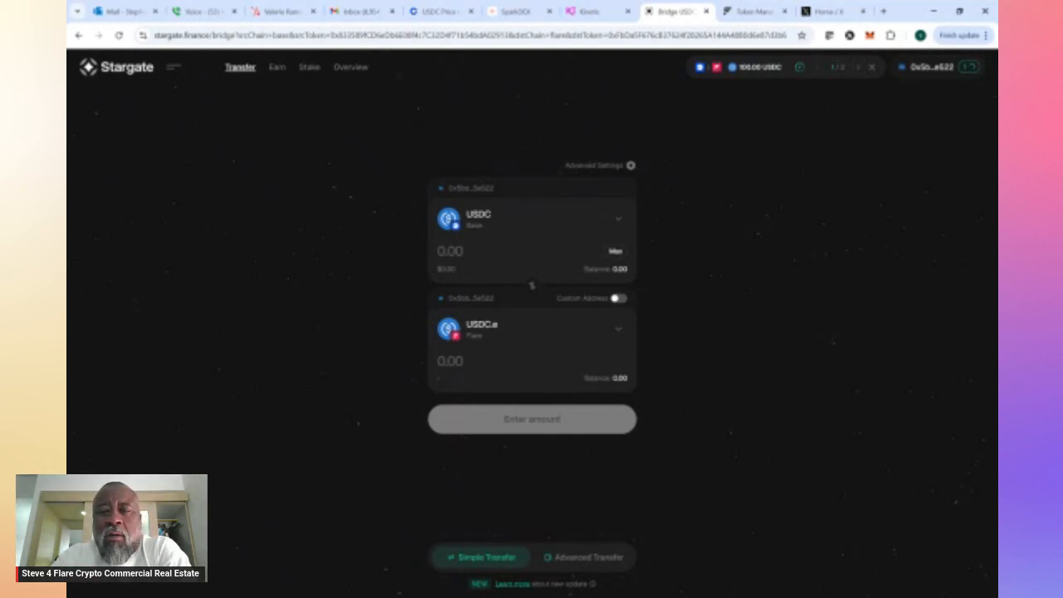
mouse_move(774, 435)
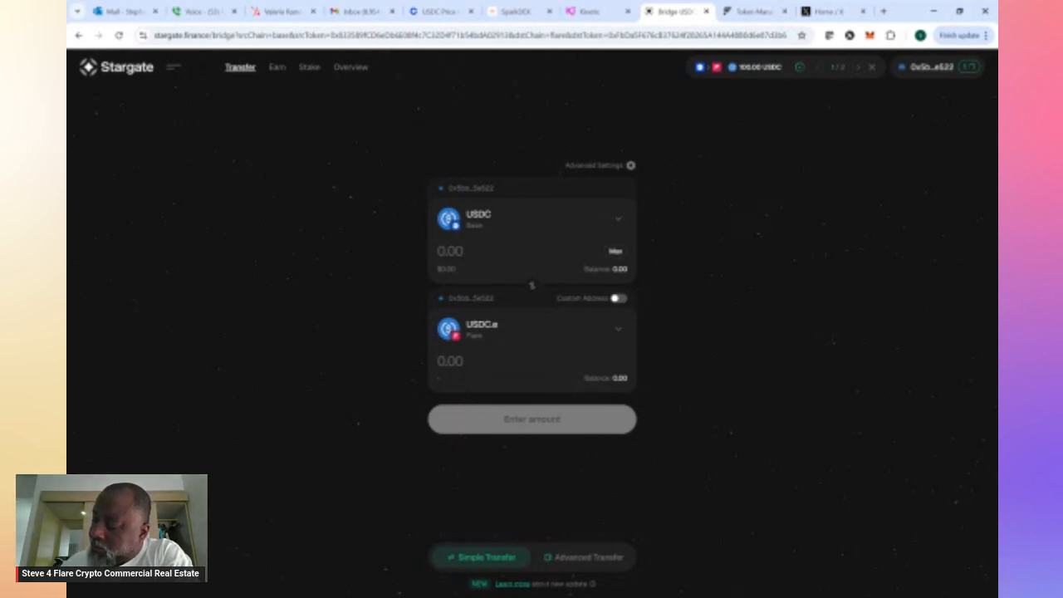
mouse_move(942, 340)
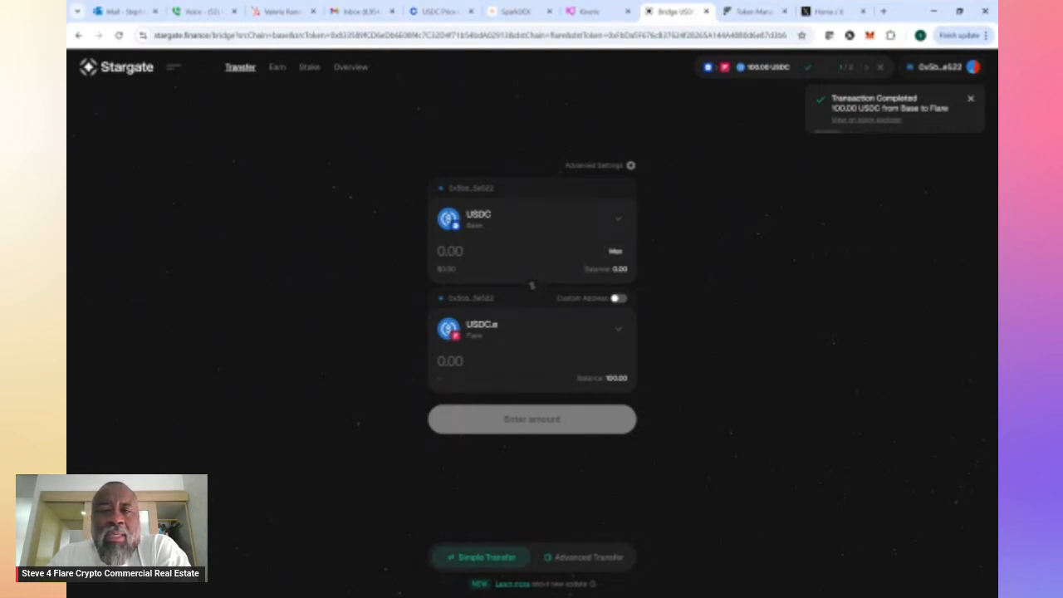
click(970, 96)
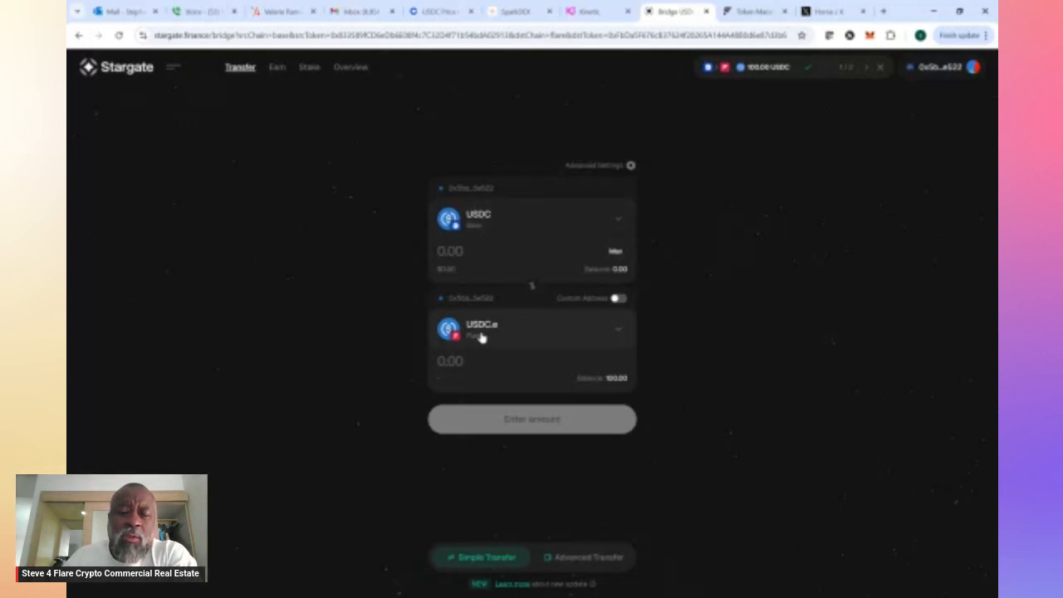
mouse_move(479, 336)
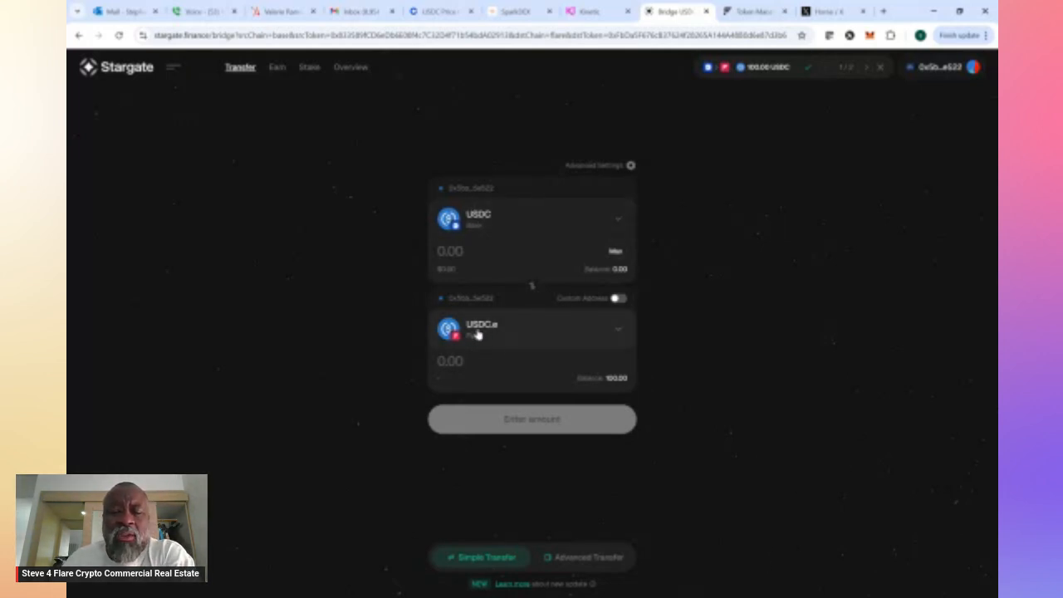
mouse_move(485, 339)
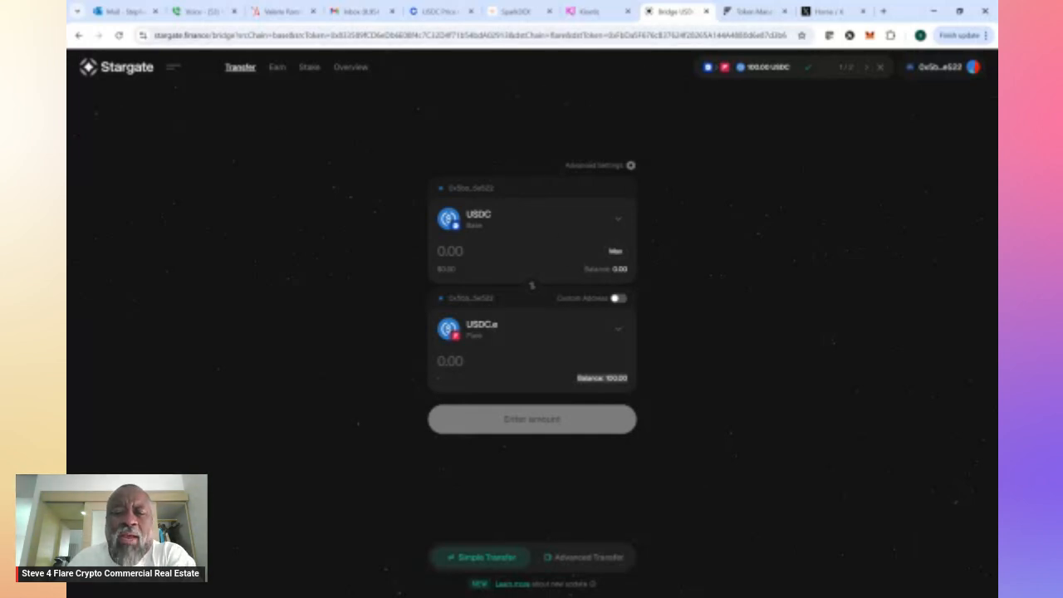
Switch to SparkDEX and scroll the Farm list to the USDT0-USDC.e pool's 27.85% APR
click(515, 10)
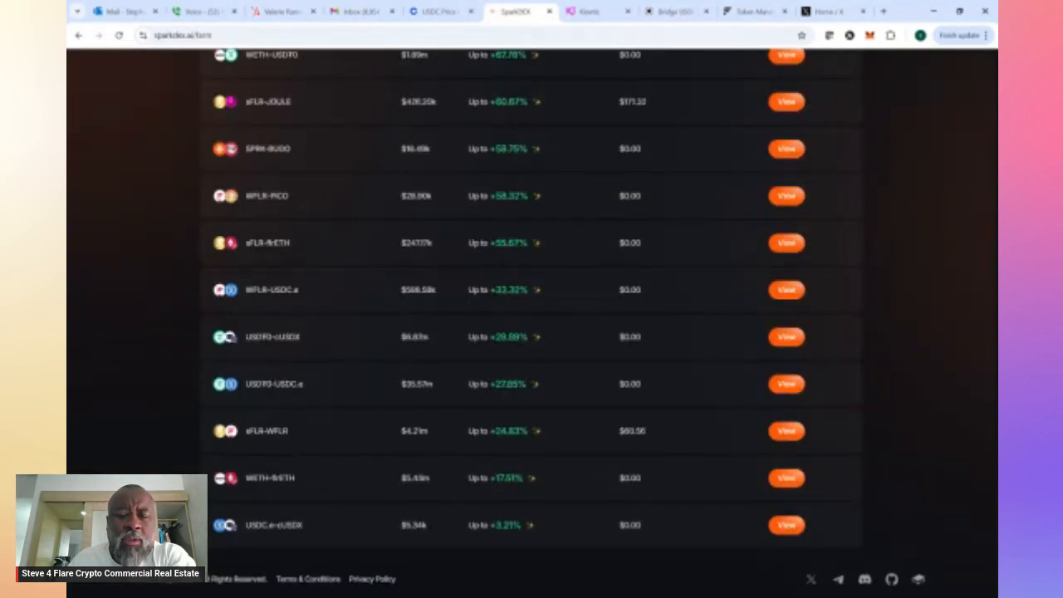
mouse_move(322, 409)
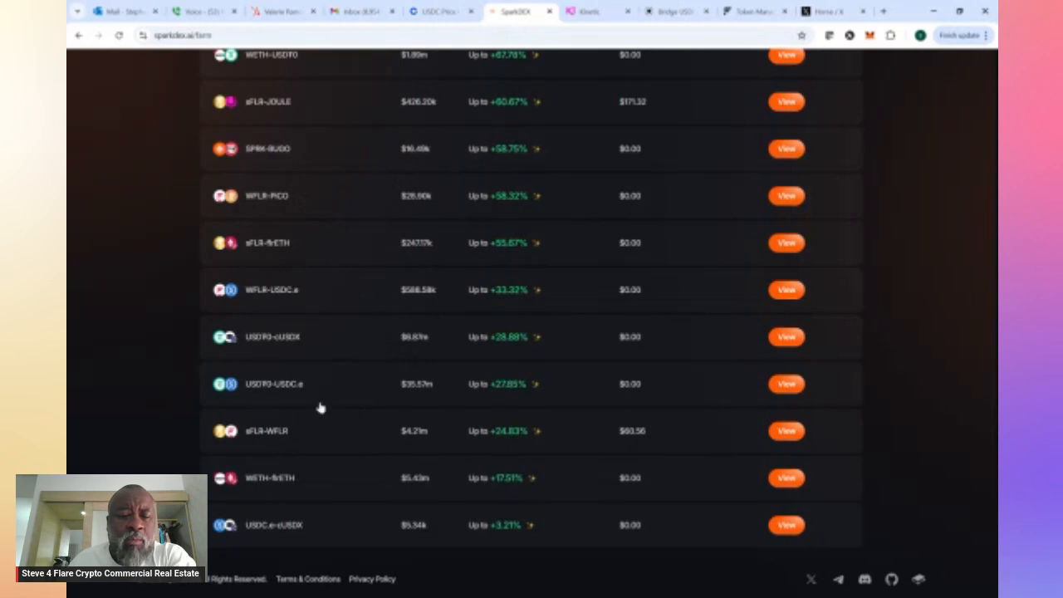
mouse_move(323, 408)
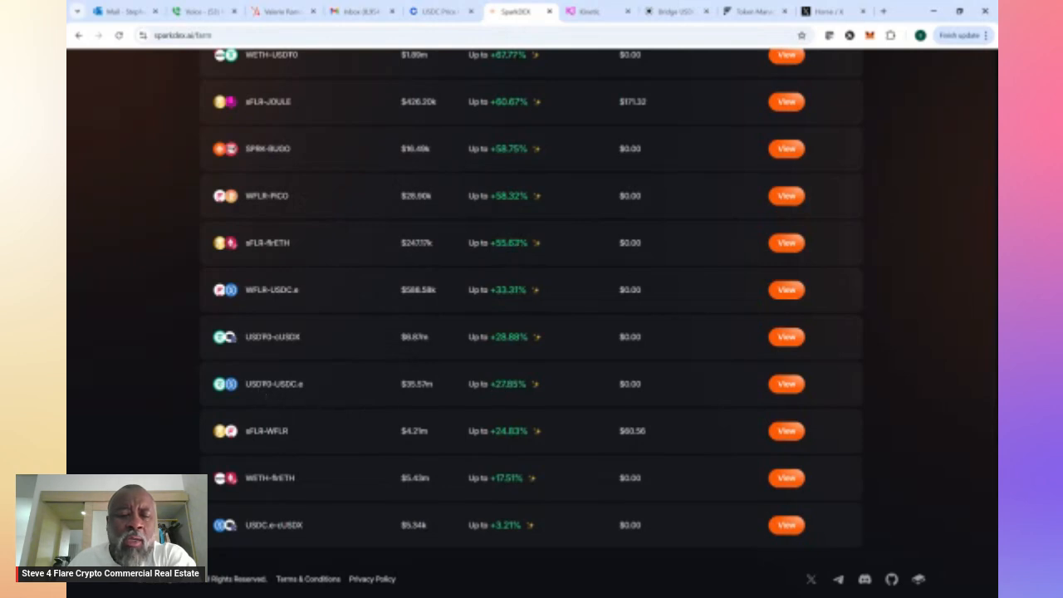
mouse_move(508, 384)
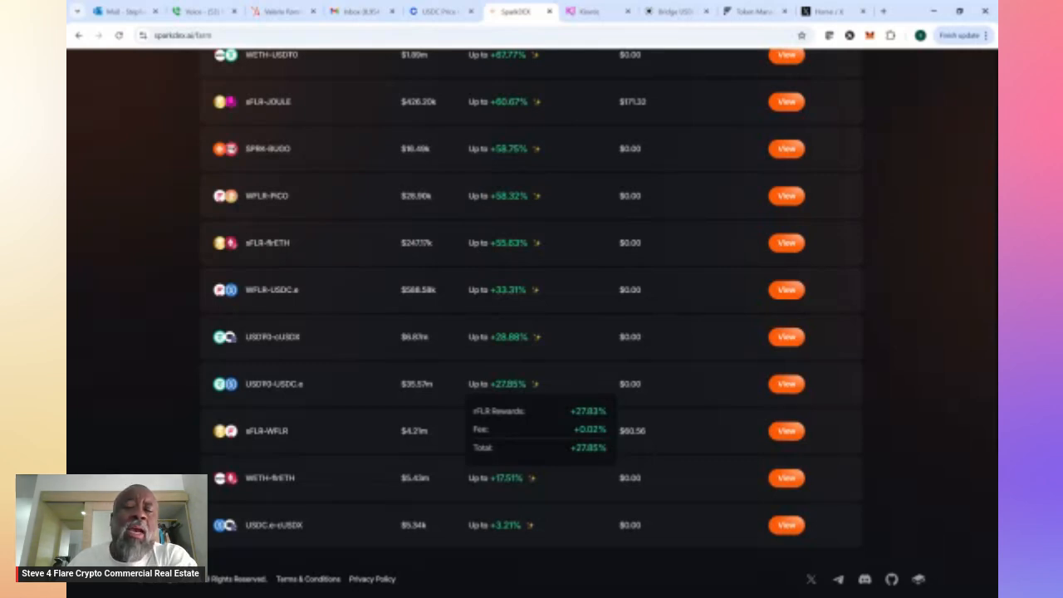
mouse_move(345, 390)
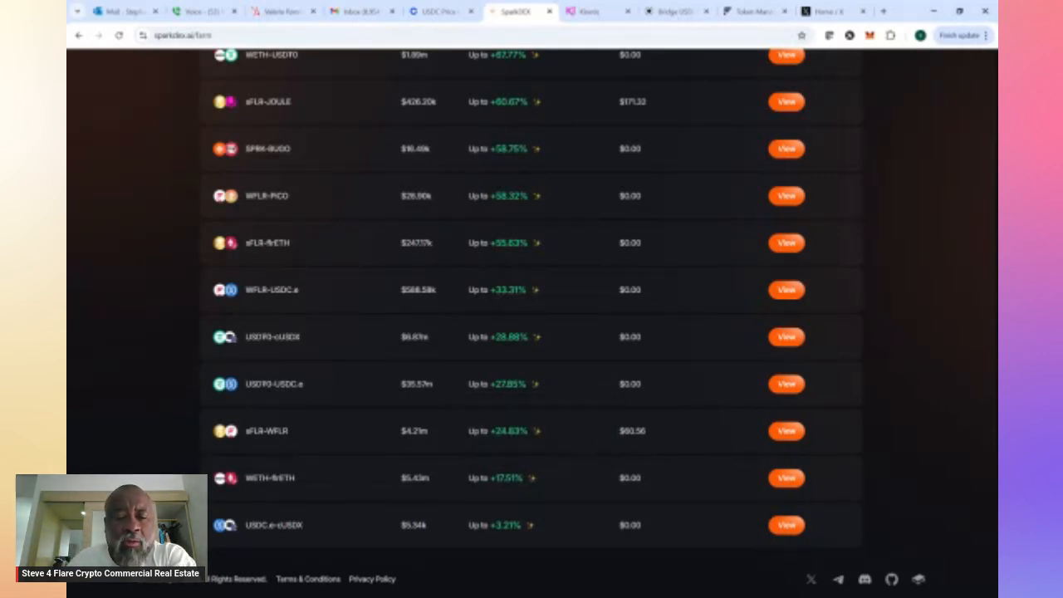
scroll(up, 3)
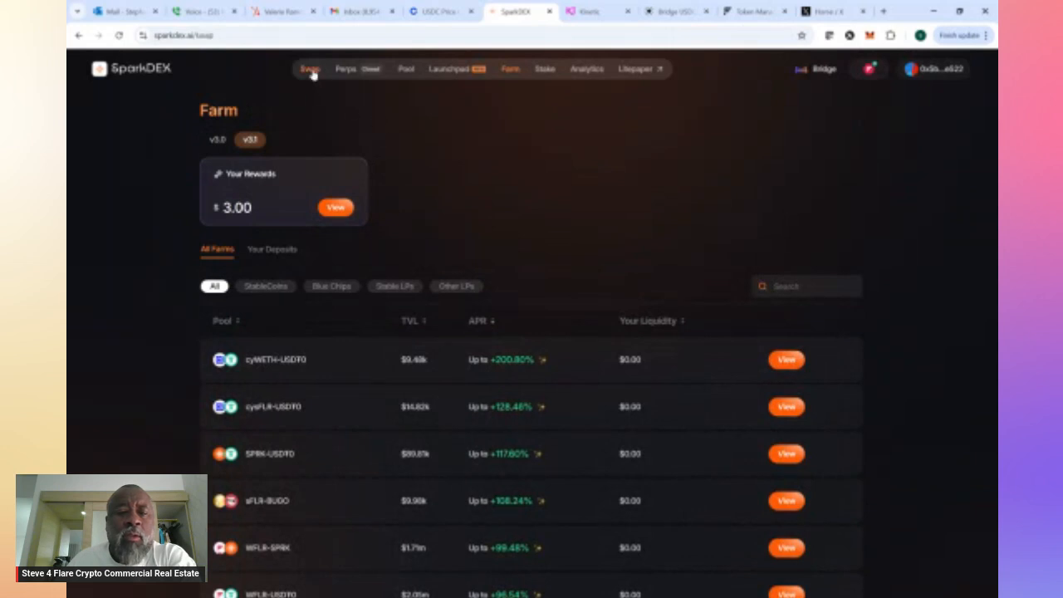
Go to Swap with USDC.e to sell and browse the buy-token list for USDT0
click(309, 69)
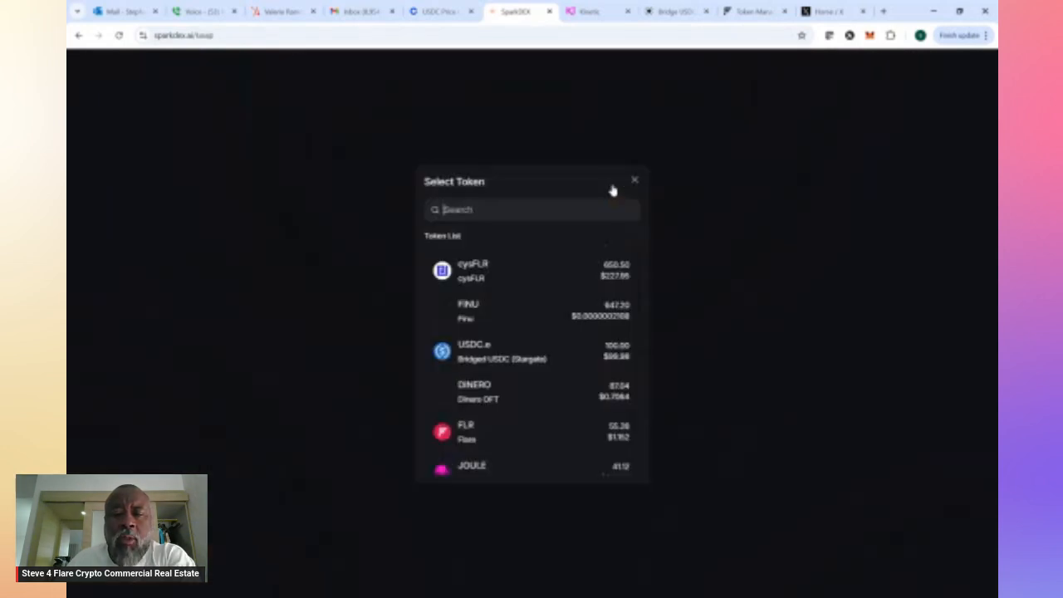
mouse_move(498, 352)
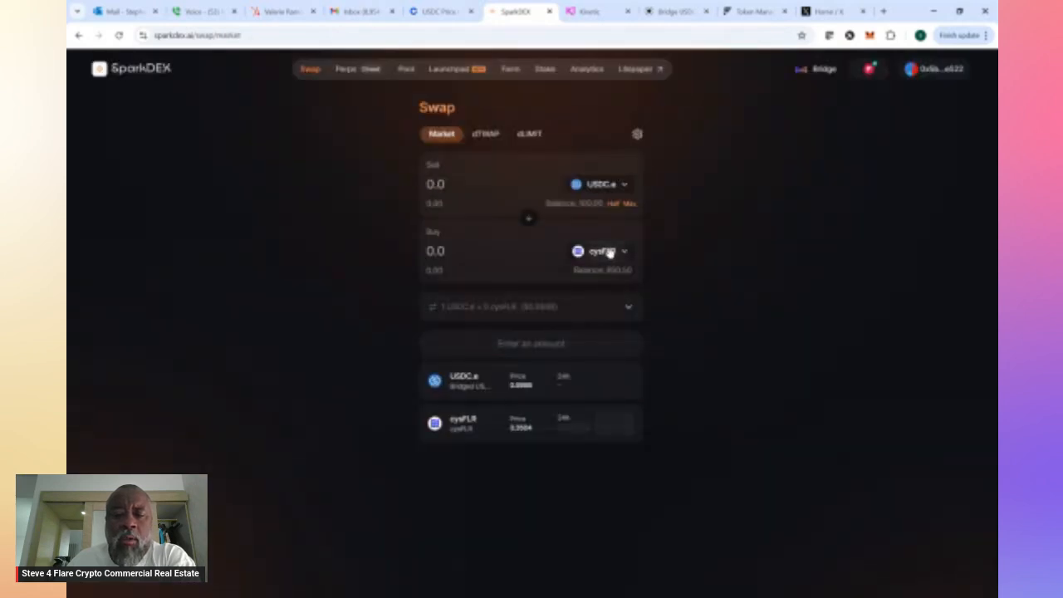
click(602, 251)
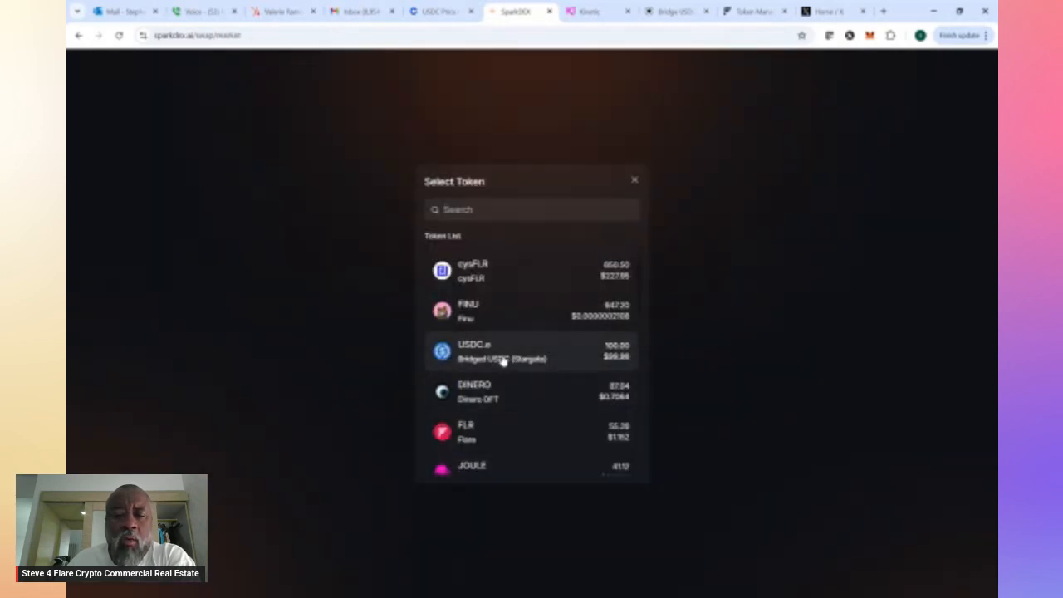
scroll(down, 3)
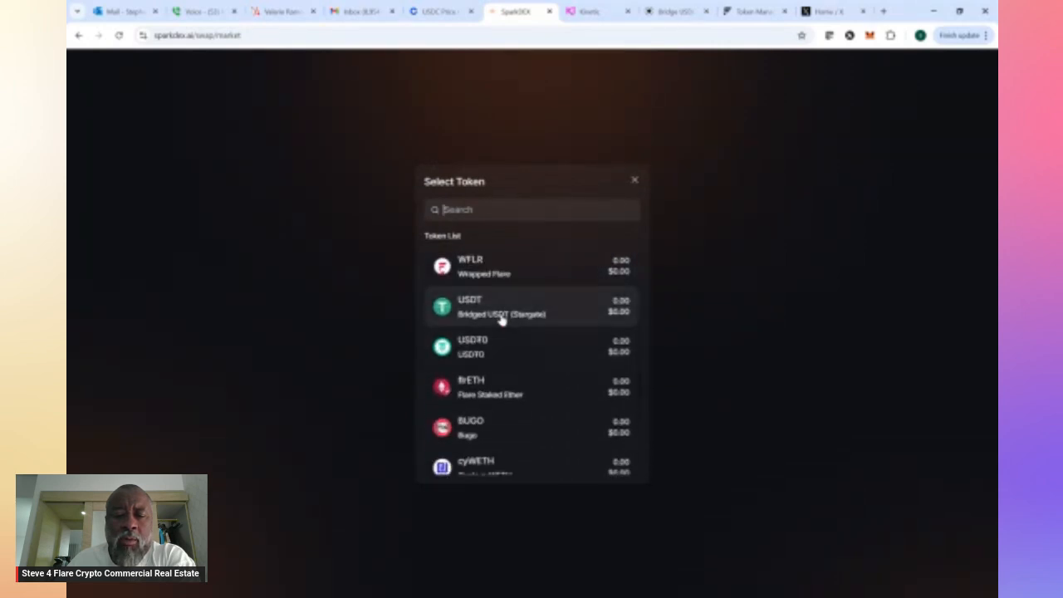
mouse_move(512, 362)
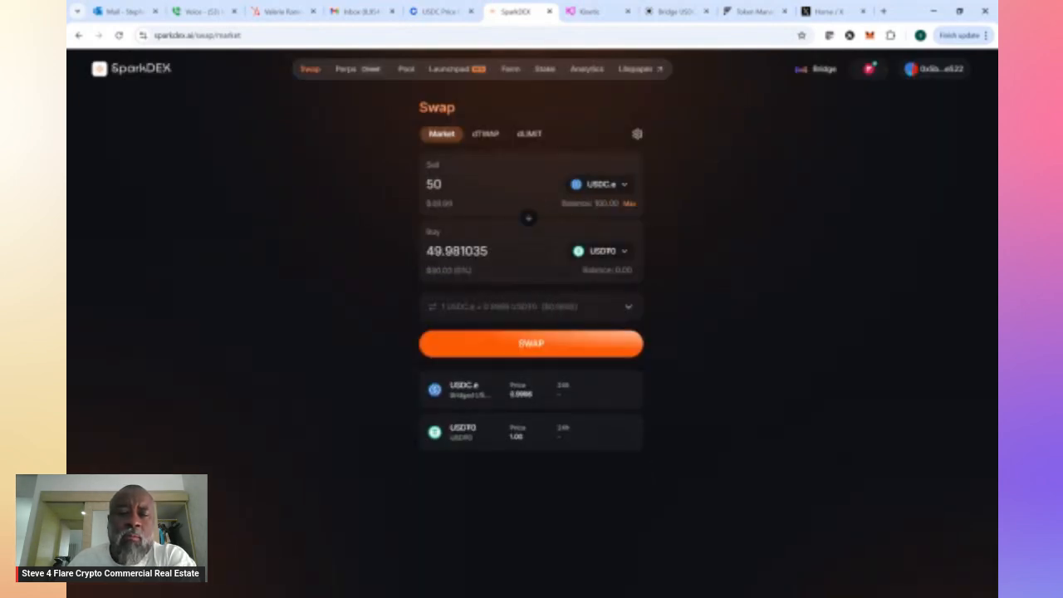
Confirm the 50 USDC.e to USDT0 swap, then reopen and close the review for a second swap
click(532, 342)
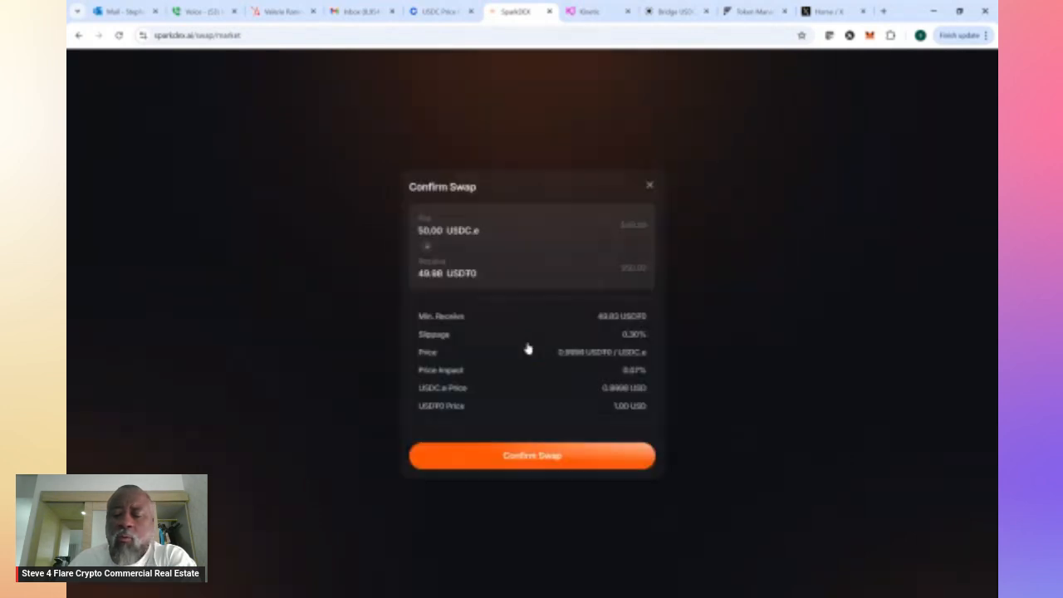
mouse_move(529, 349)
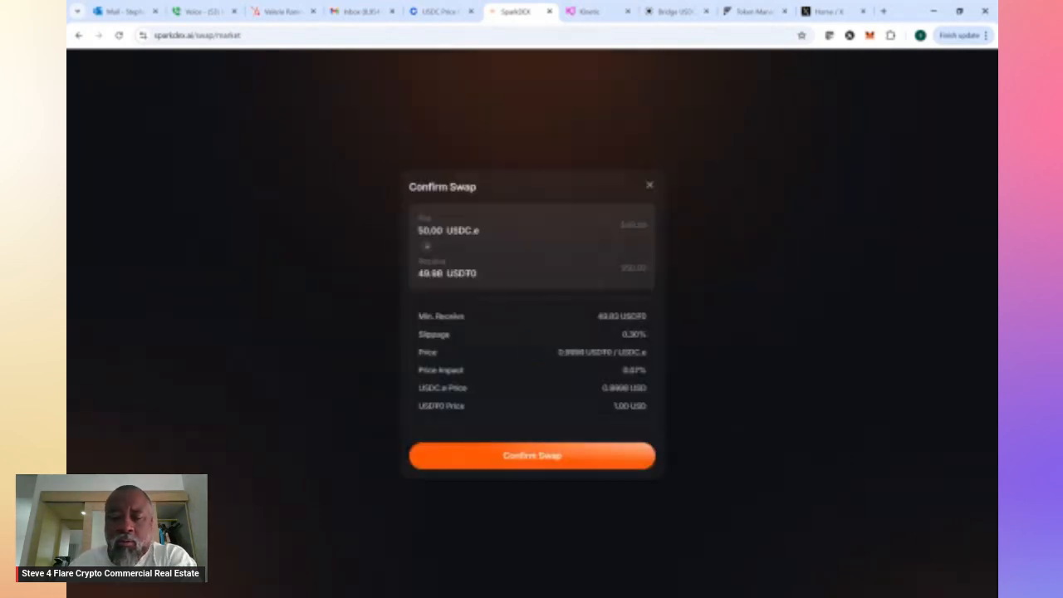
click(532, 455)
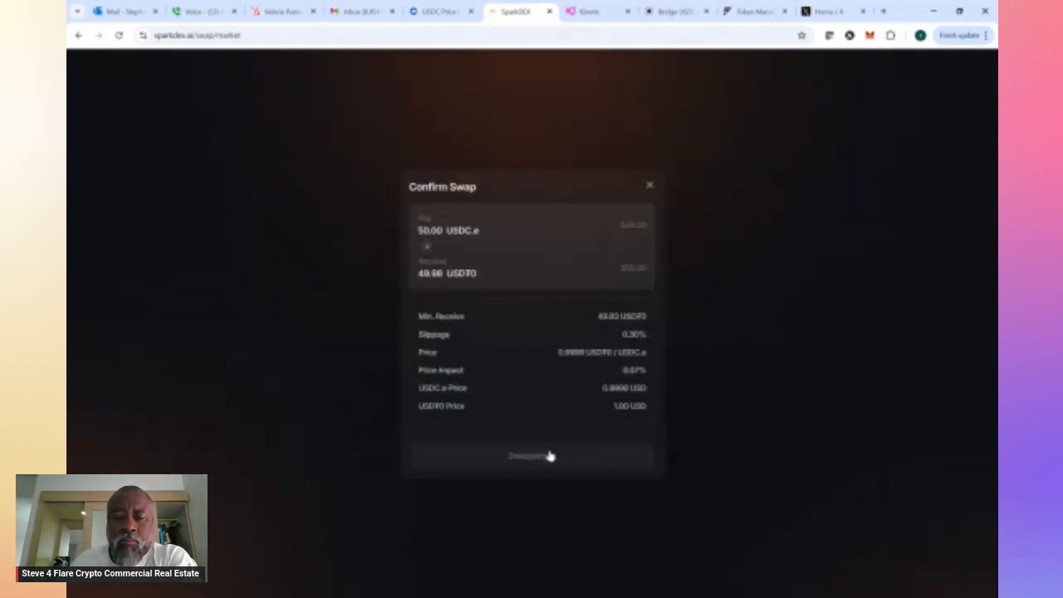
click(531, 455)
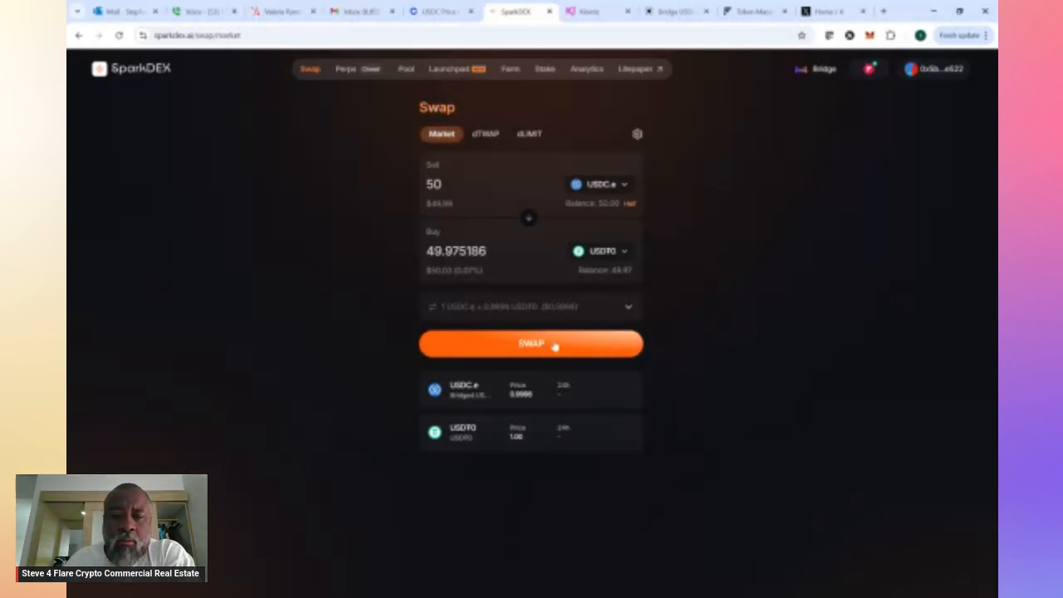
click(532, 344)
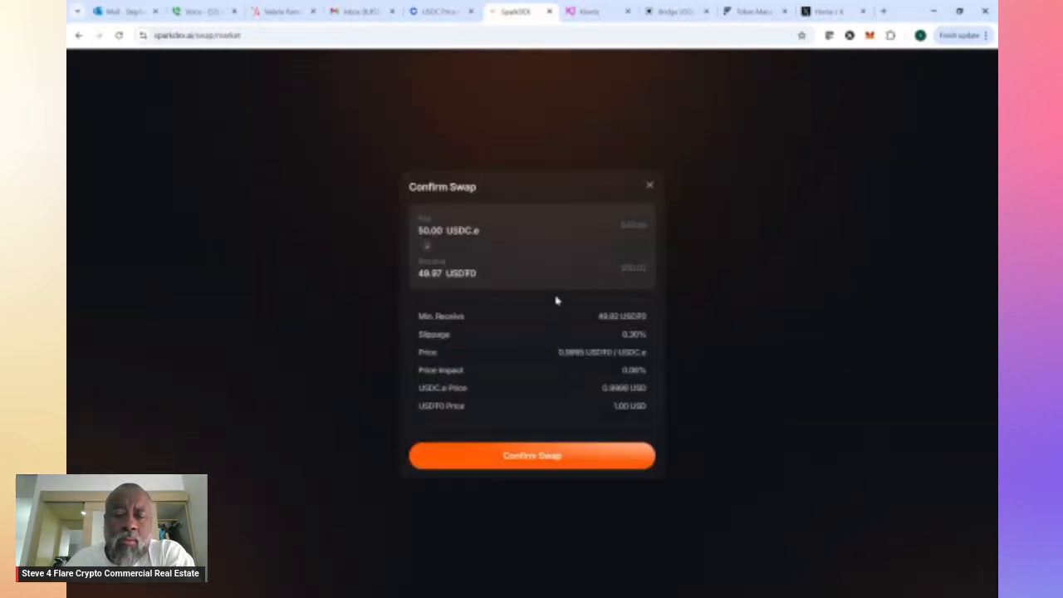
click(650, 184)
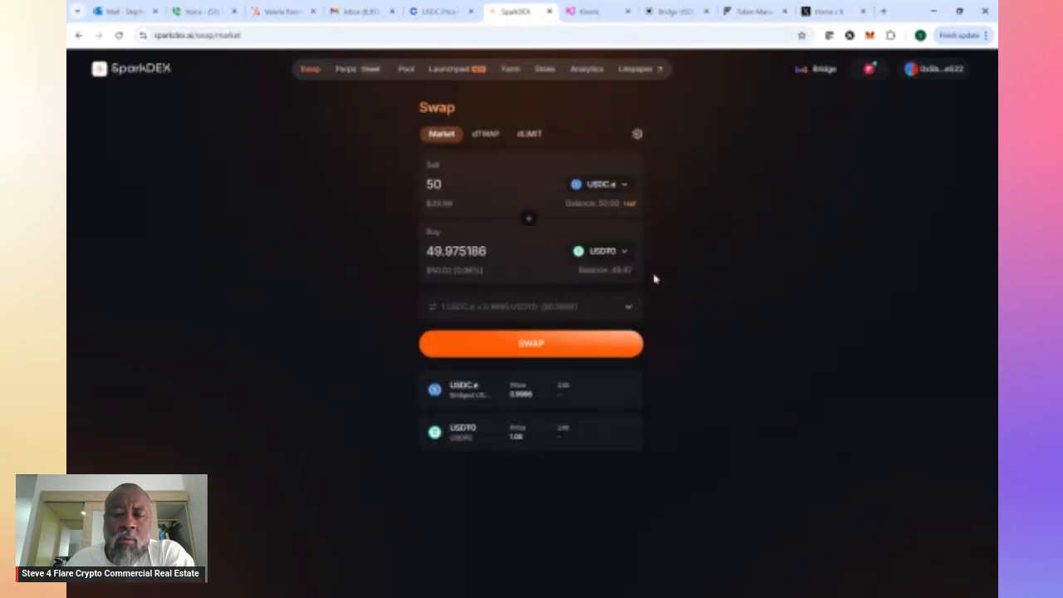
mouse_move(585, 199)
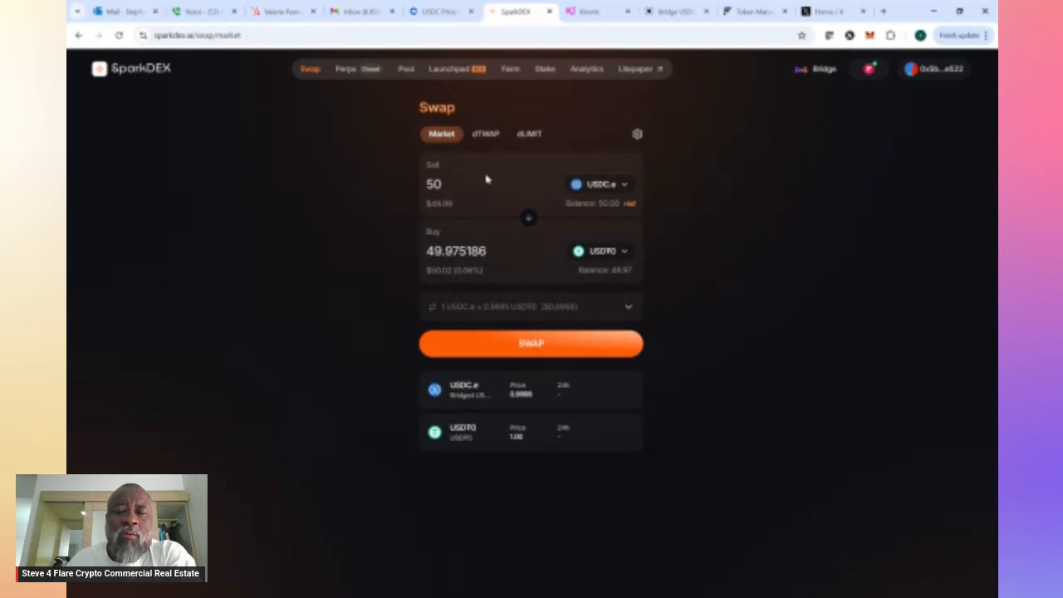
mouse_move(588, 269)
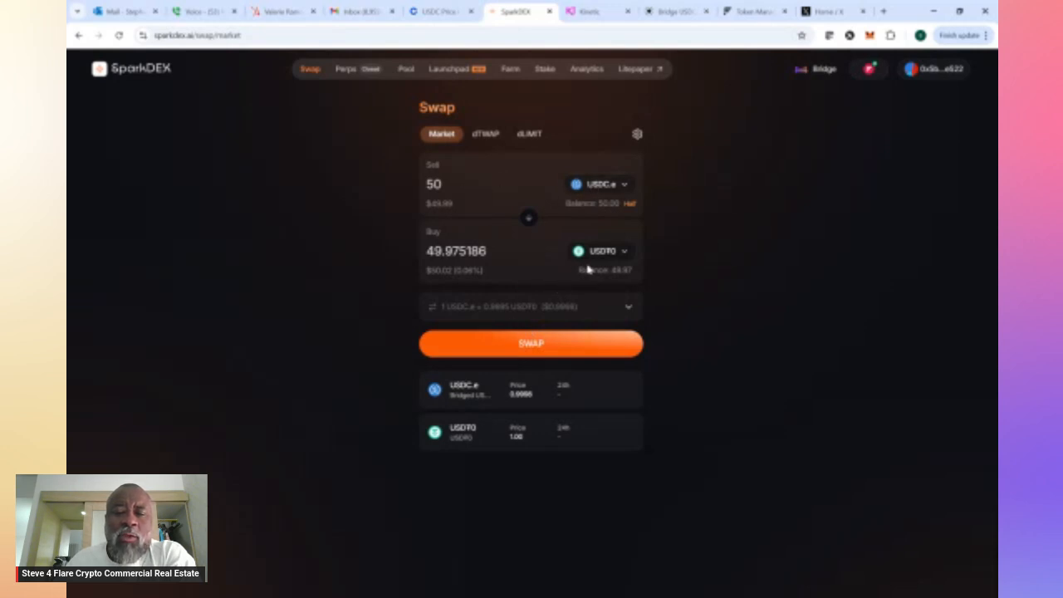
mouse_move(624, 274)
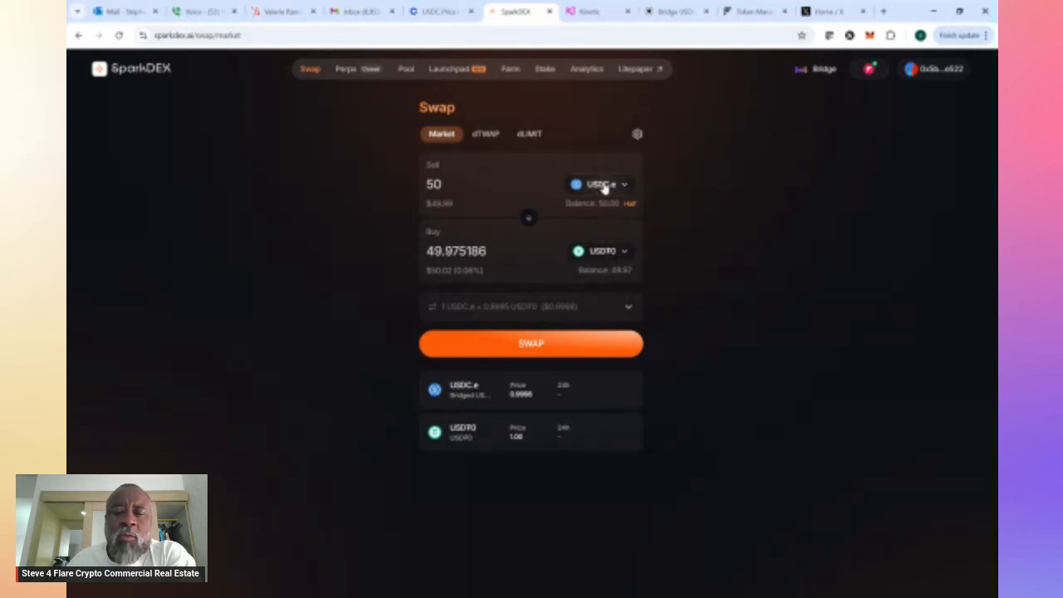
mouse_move(657, 229)
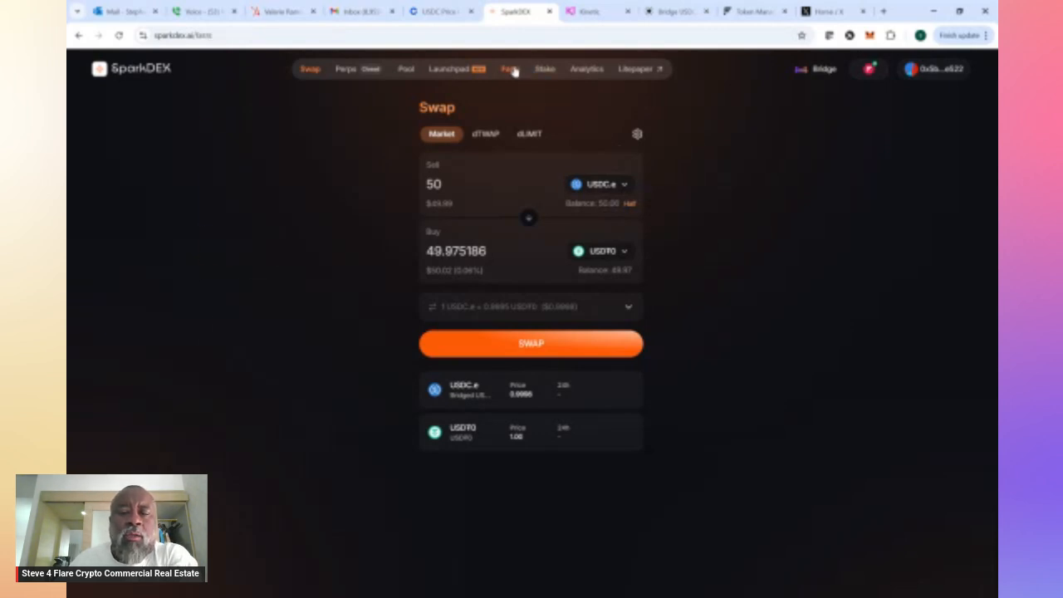
View the USDT0-cUSDX farm pools and highlight the 250,000 rFLR daily rewards figure
click(510, 68)
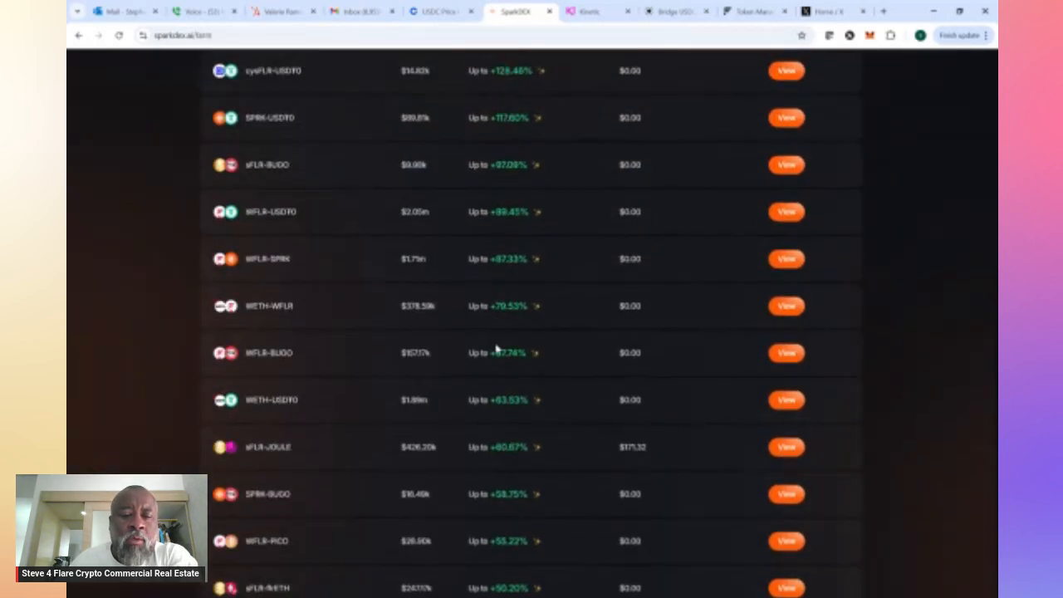
scroll(down, 3)
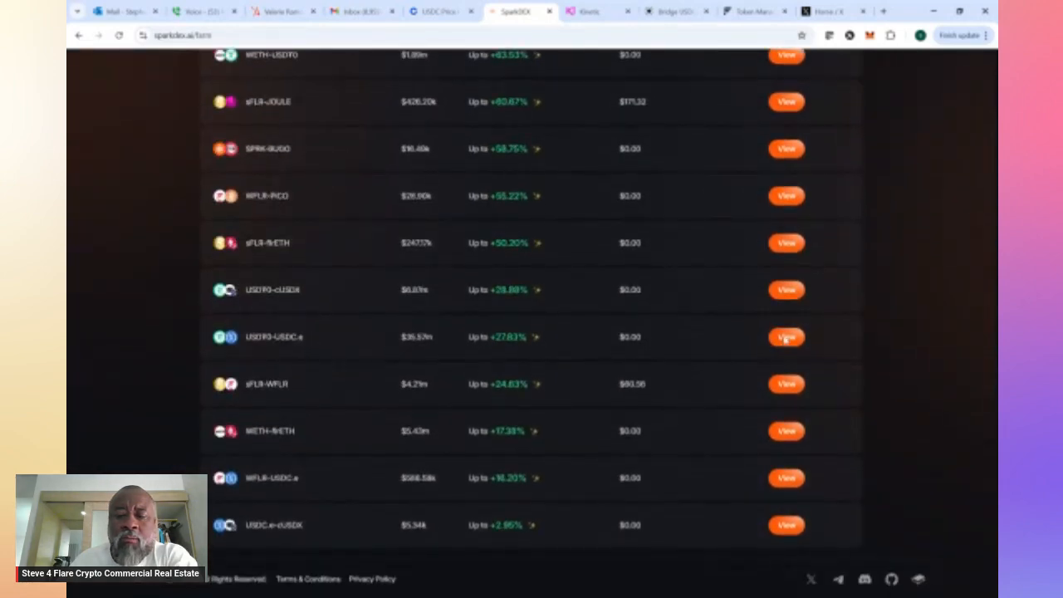
click(786, 336)
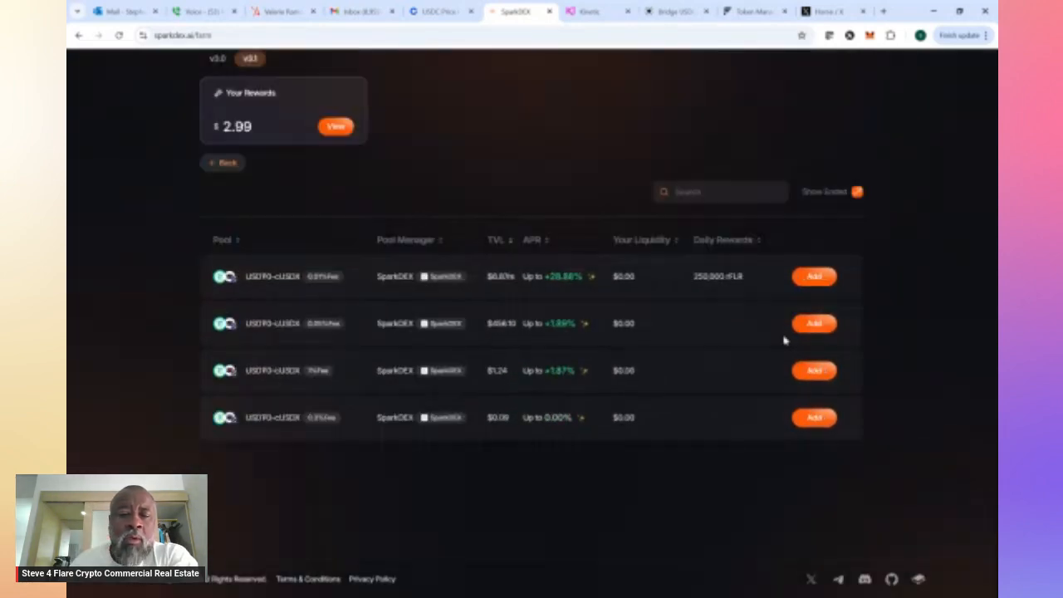
mouse_move(718, 274)
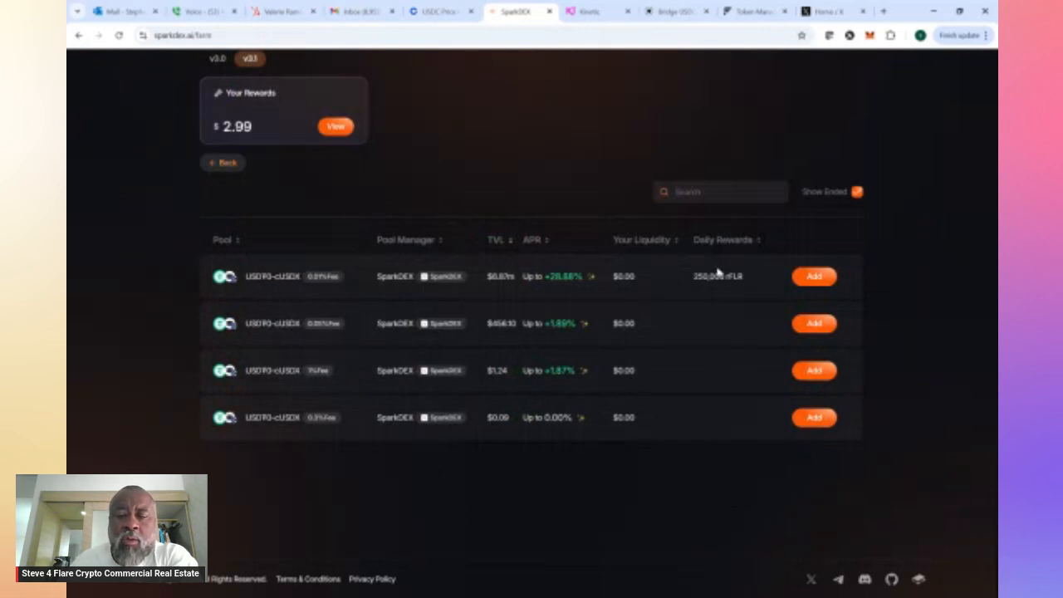
double_click(717, 276)
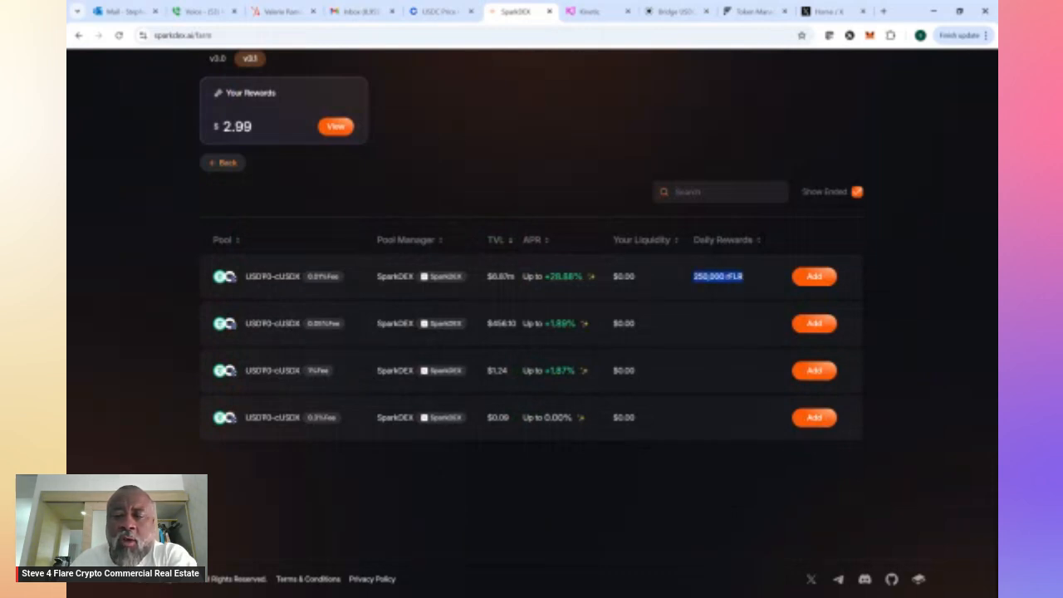
mouse_move(452, 293)
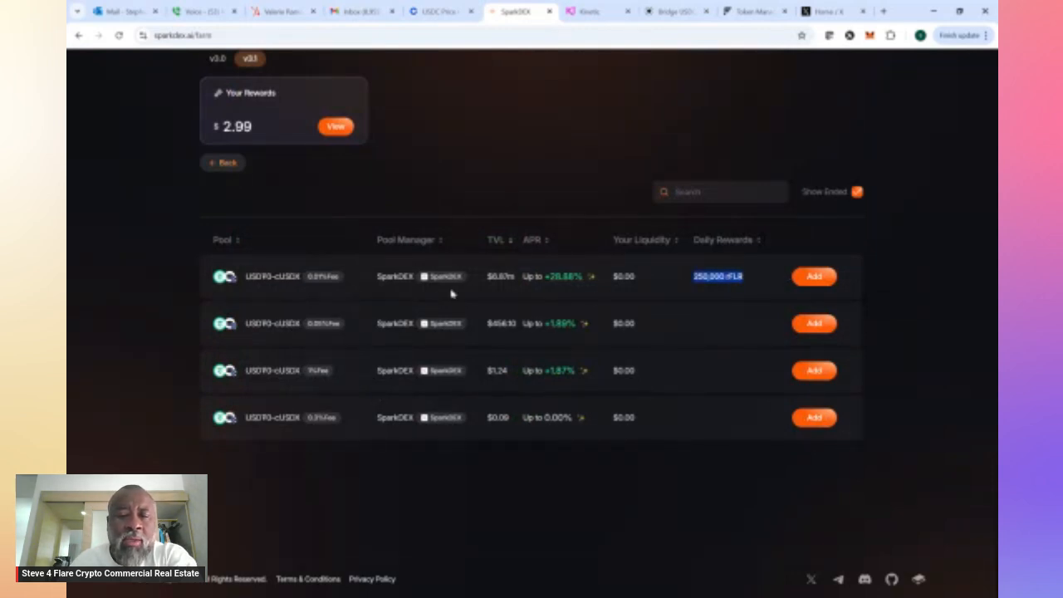
mouse_move(559, 282)
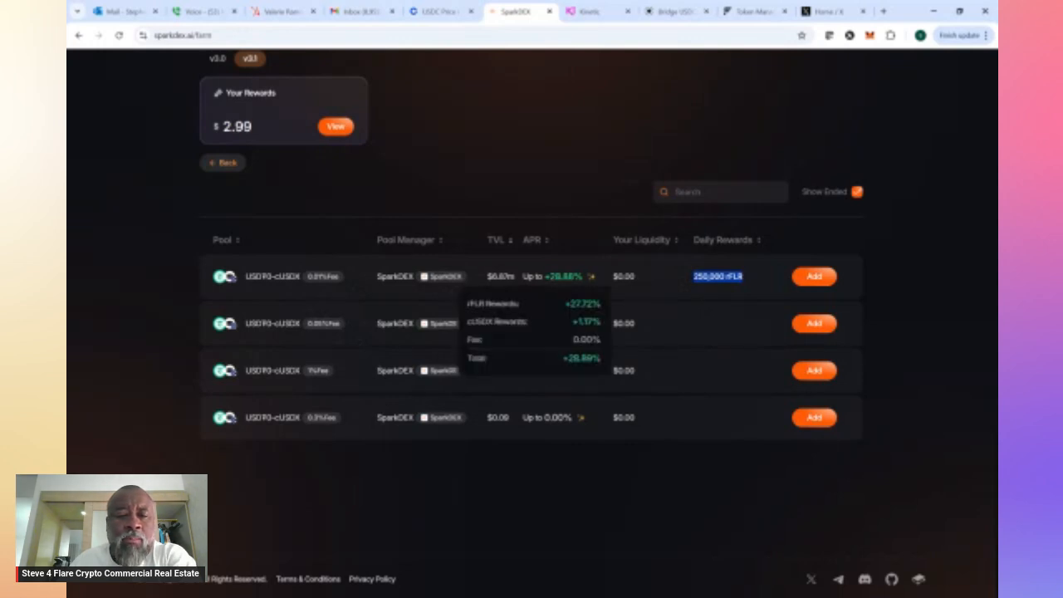
mouse_move(286, 289)
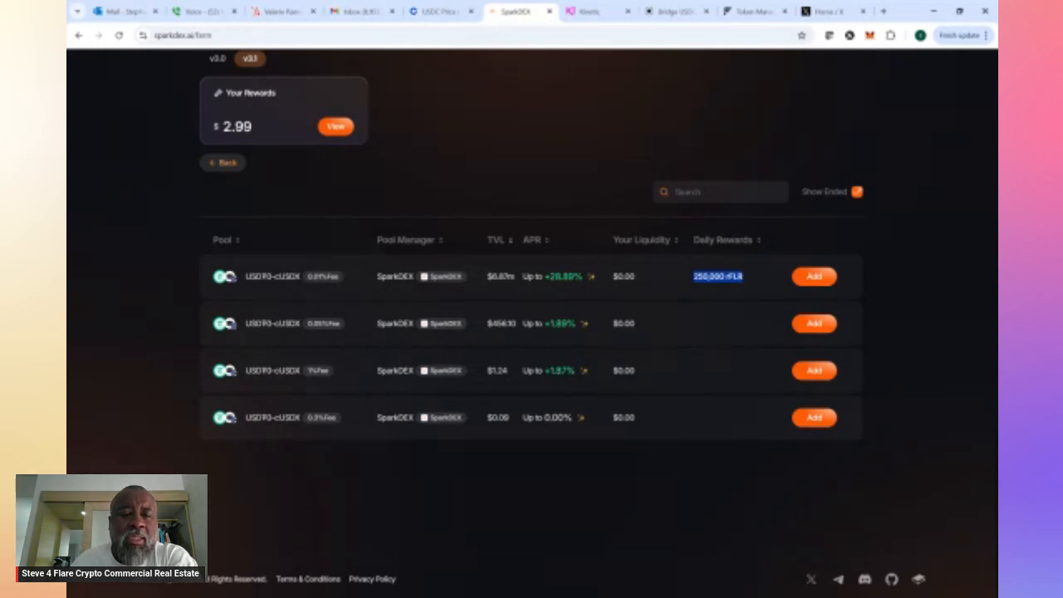
mouse_move(559, 352)
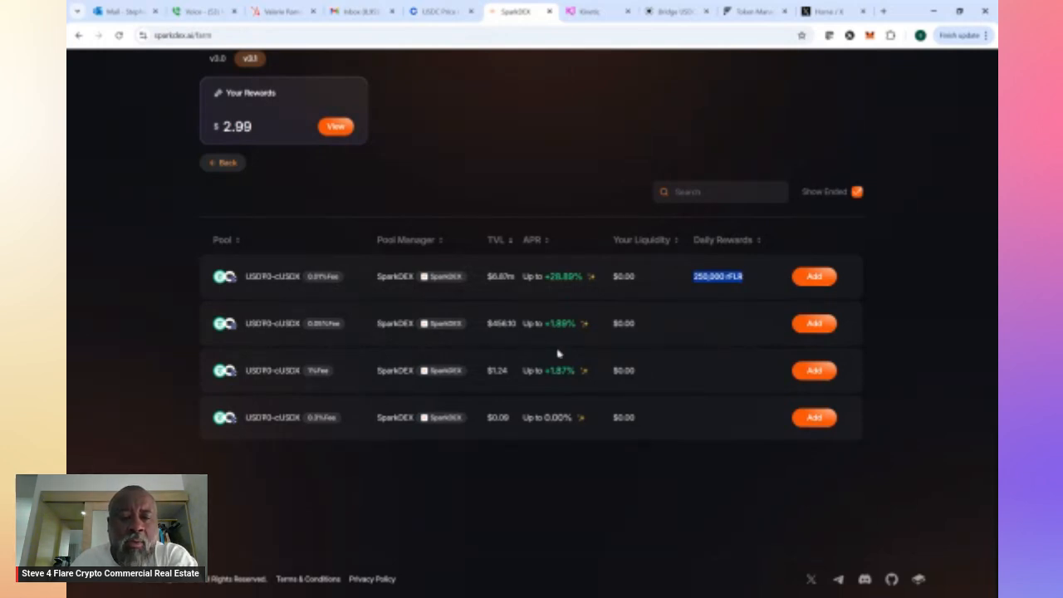
scroll(up, 3)
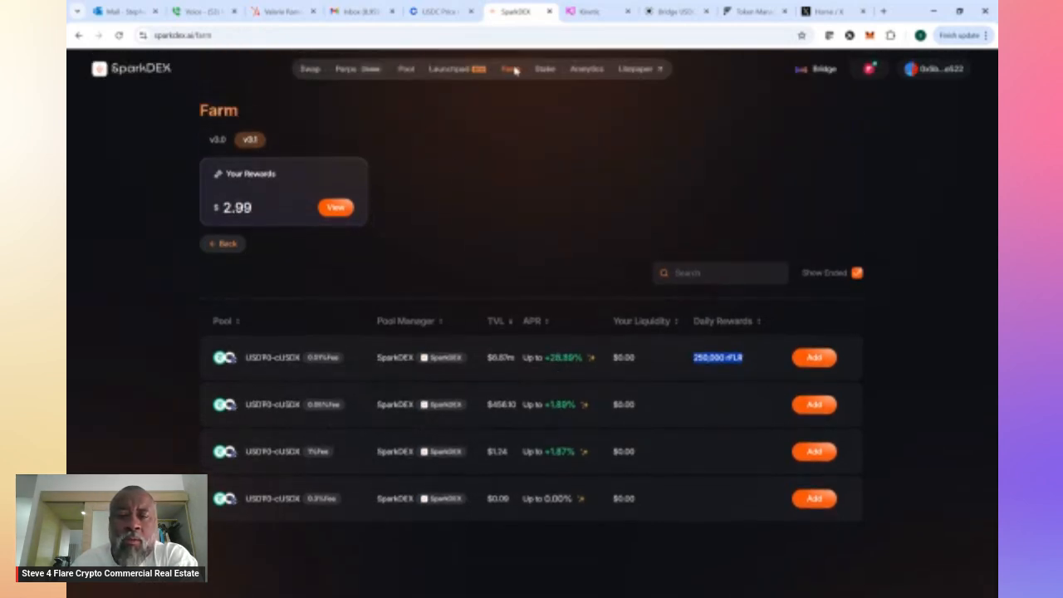
mouse_move(510, 73)
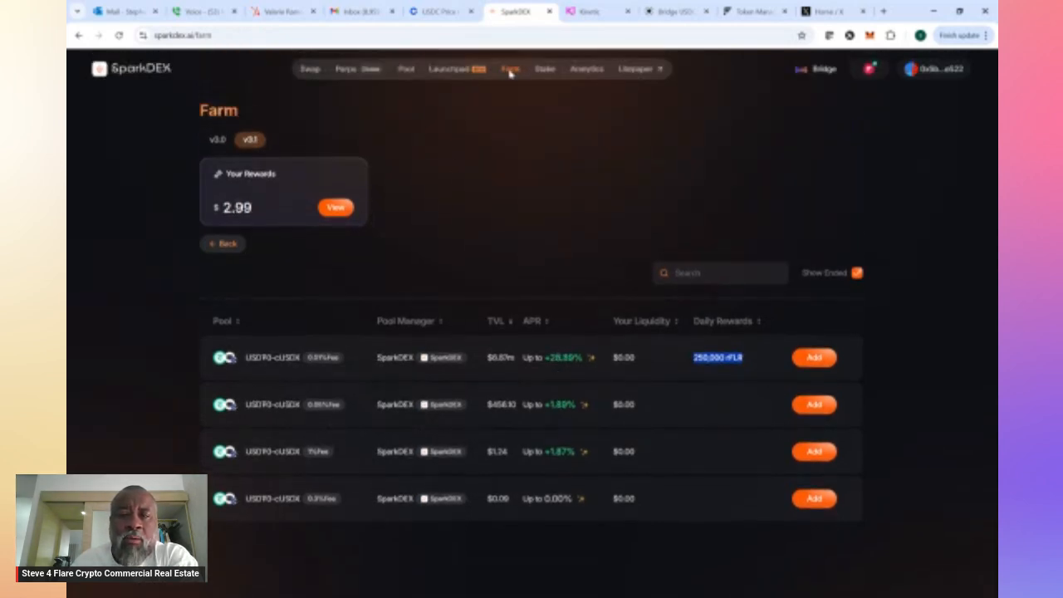
mouse_move(449, 70)
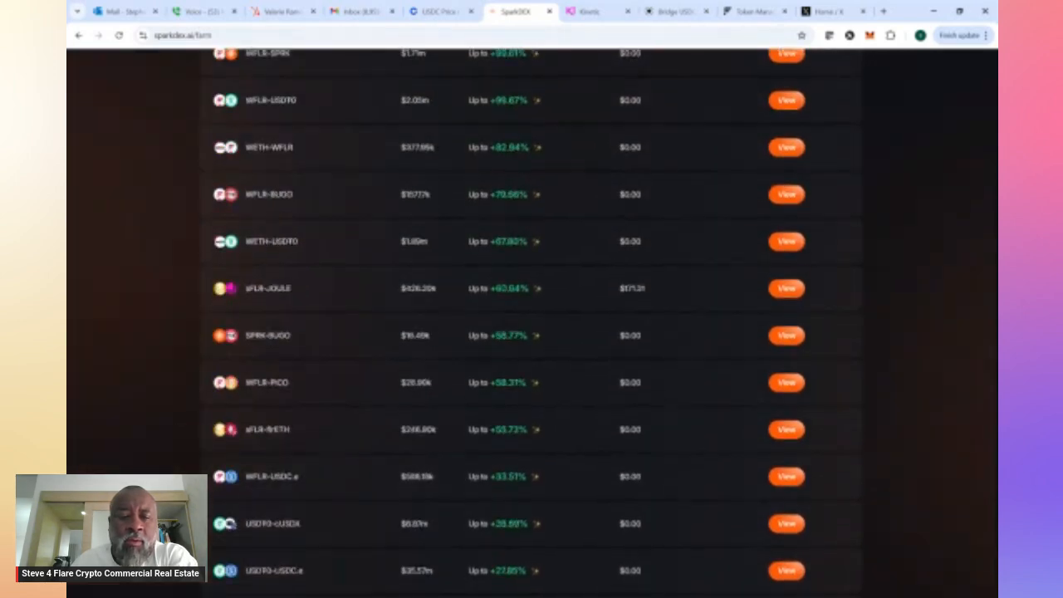
View the USDT0-USDC.e farm pool paying 1,300,000 rFLR daily at 27.85% APR
scroll(down, 3)
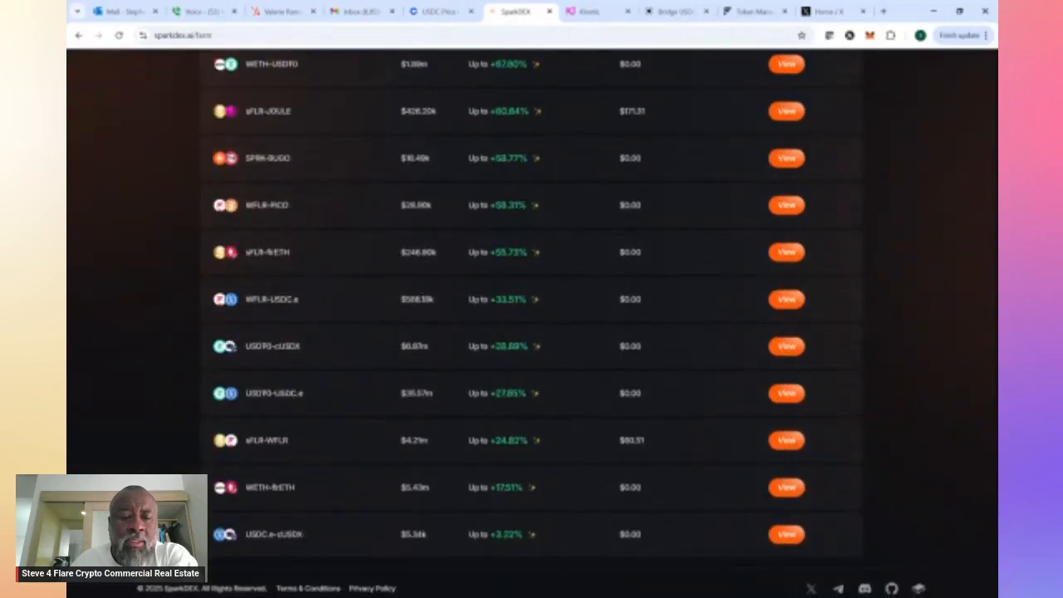
mouse_move(316, 399)
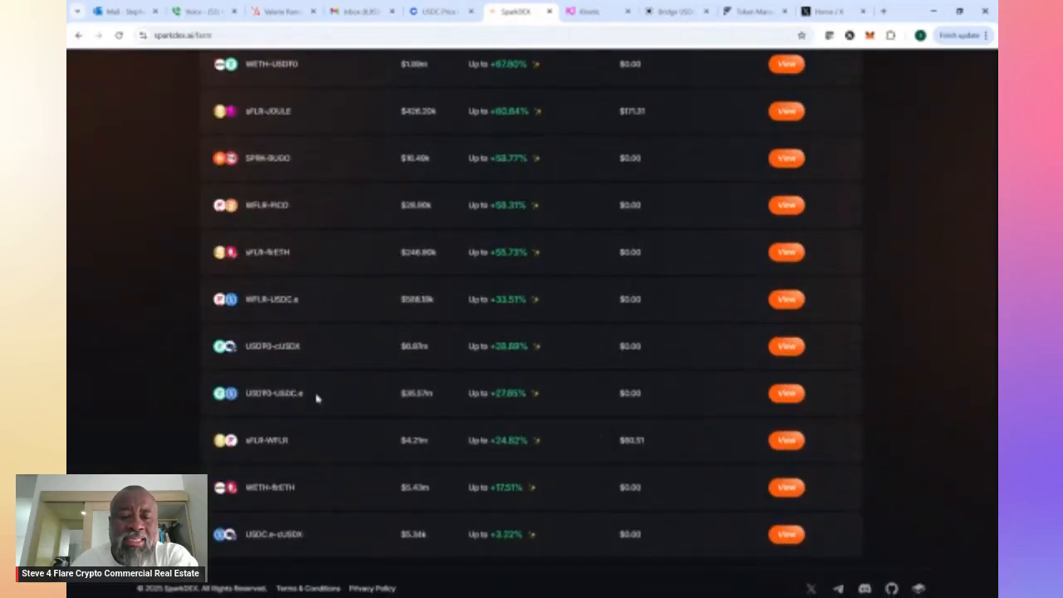
click(785, 393)
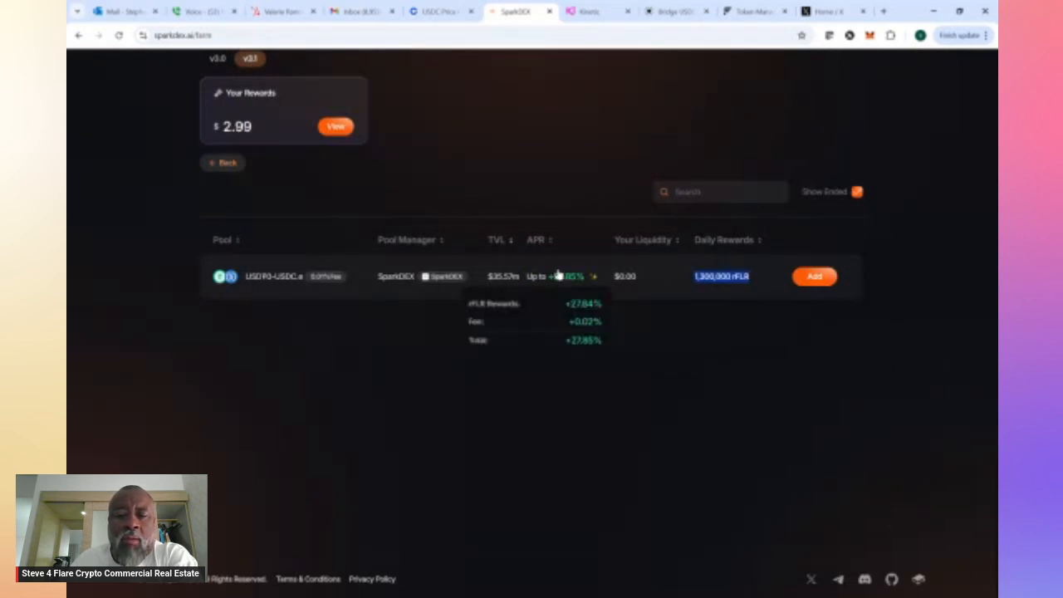
mouse_move(473, 292)
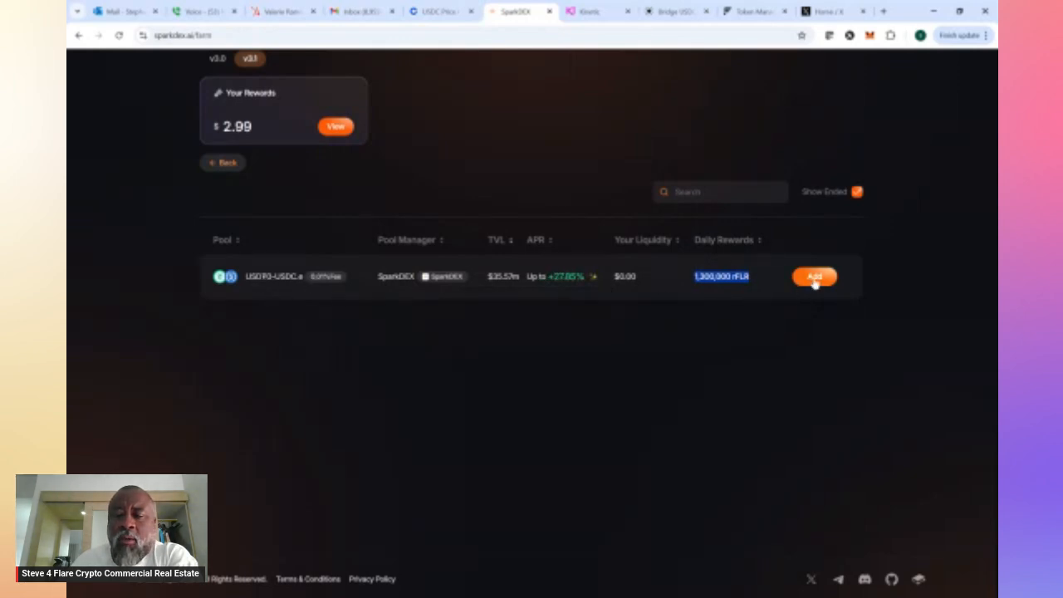
Start adding USDT0/USDC.e liquidity as a Dual Deposit on the 0.01% fee tier, full range
click(814, 276)
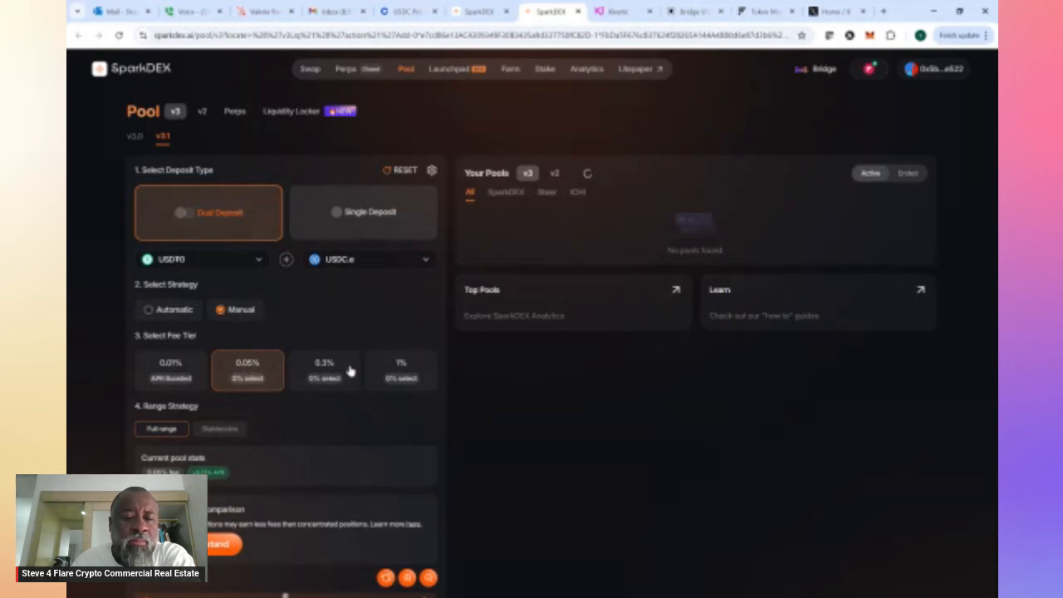
mouse_move(166, 385)
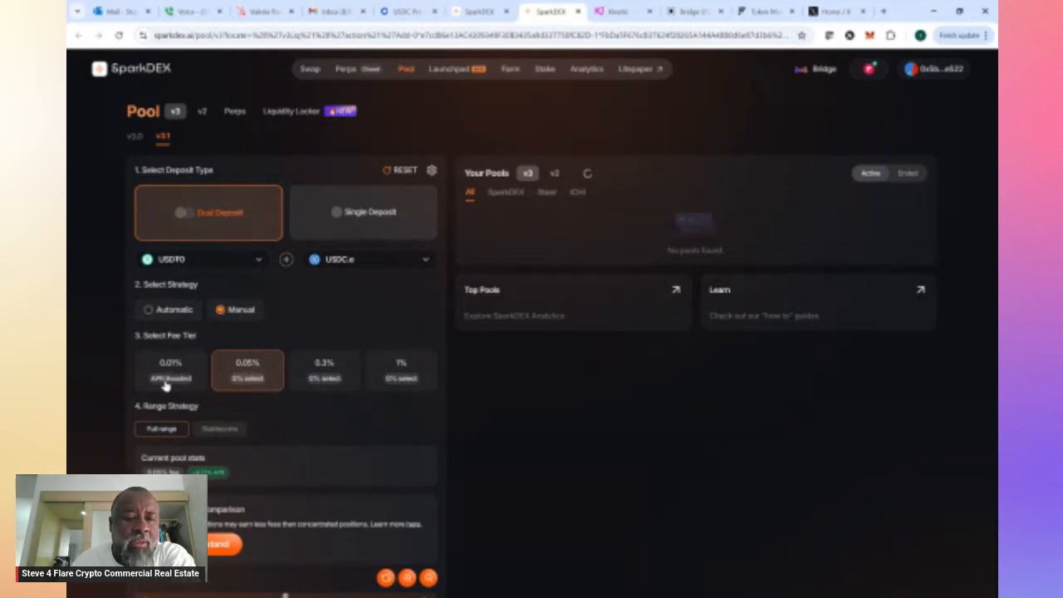
click(588, 172)
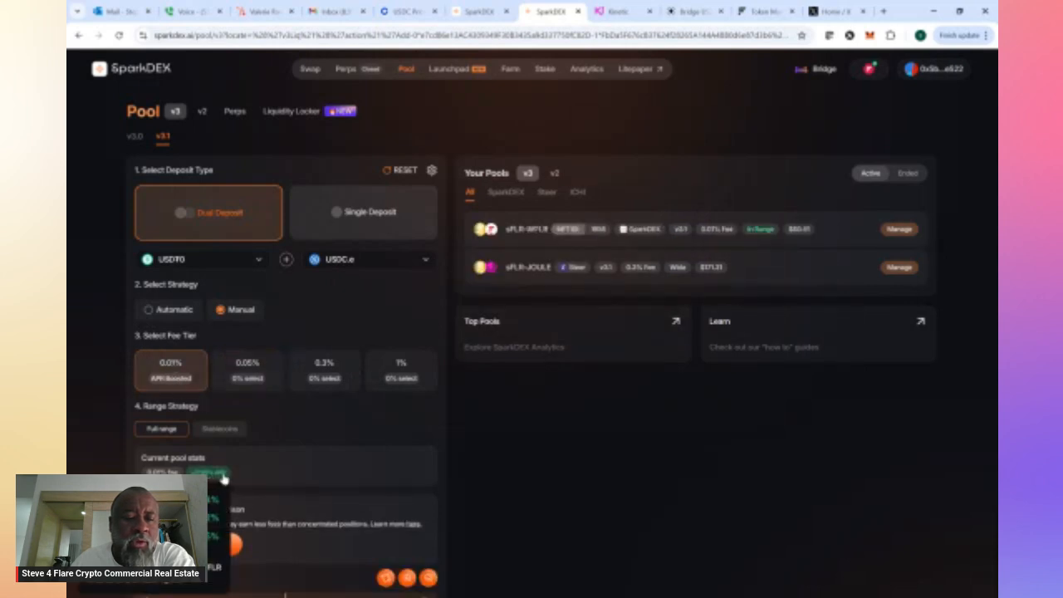
click(248, 368)
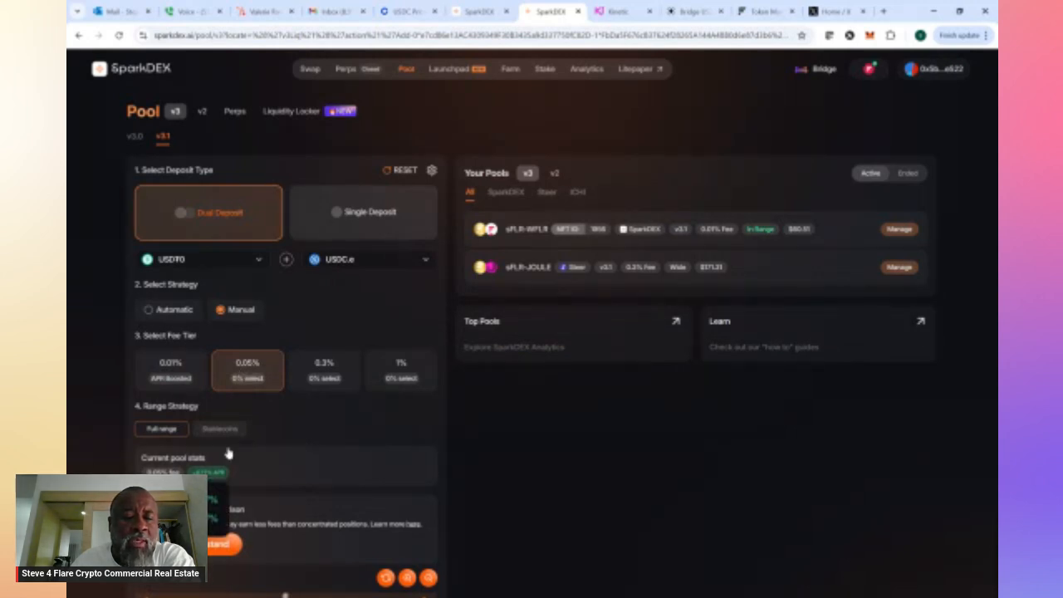
mouse_move(402, 362)
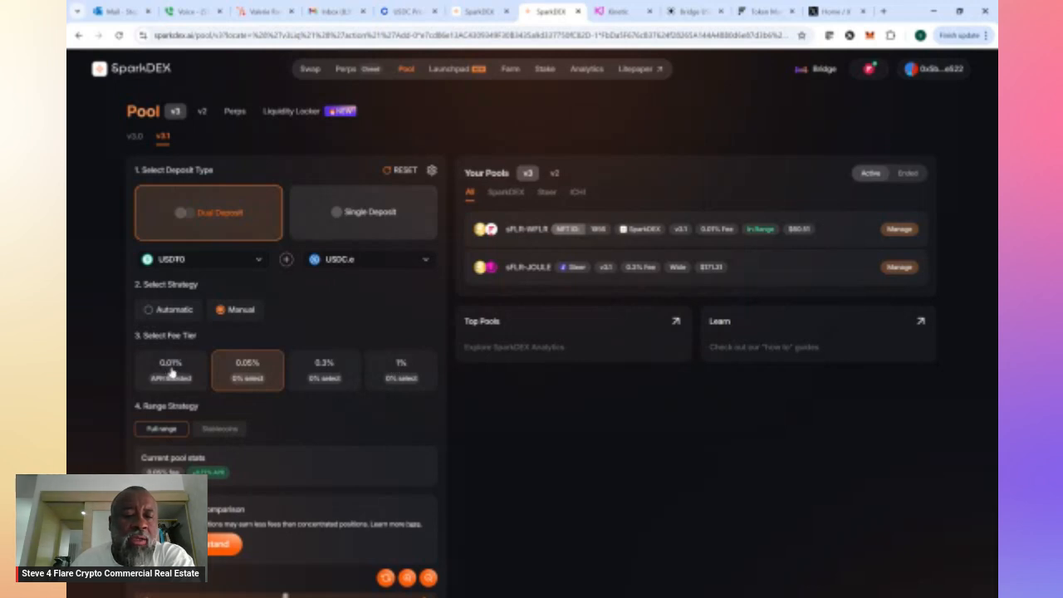
click(169, 369)
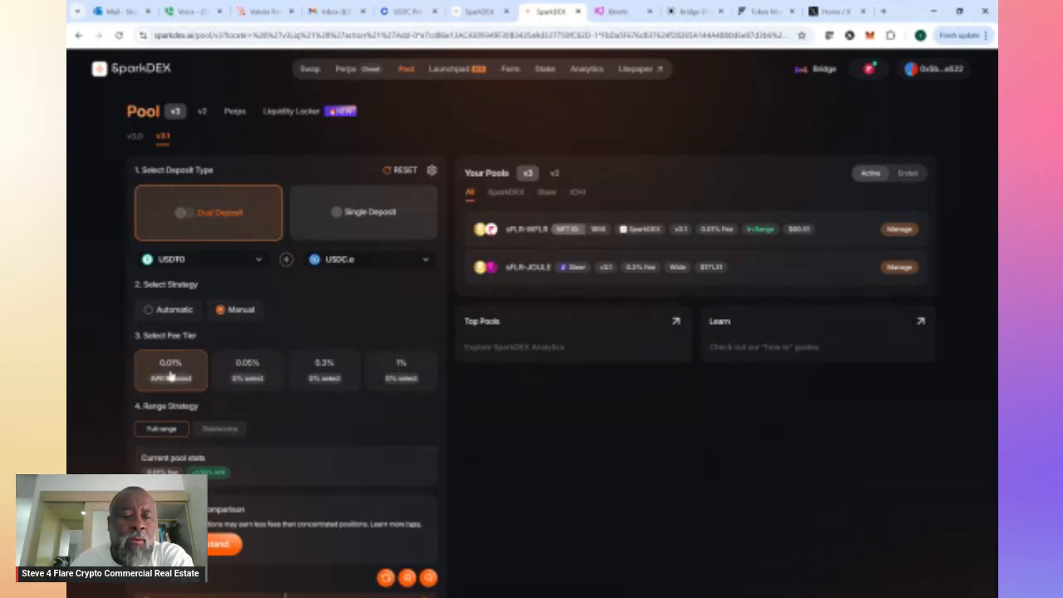
scroll(down, 3)
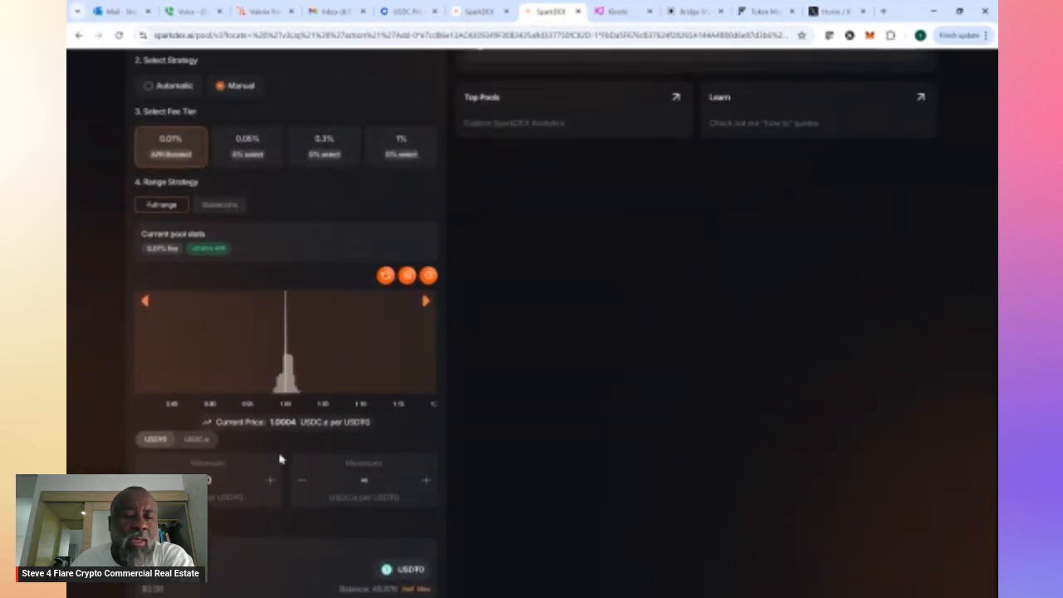
mouse_move(153, 333)
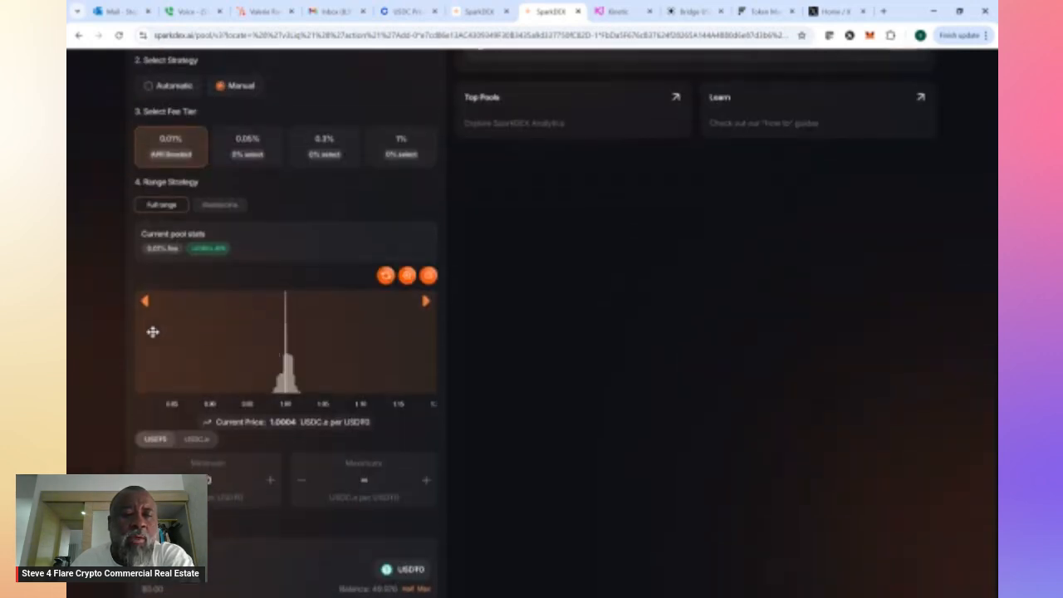
scroll(down, 3)
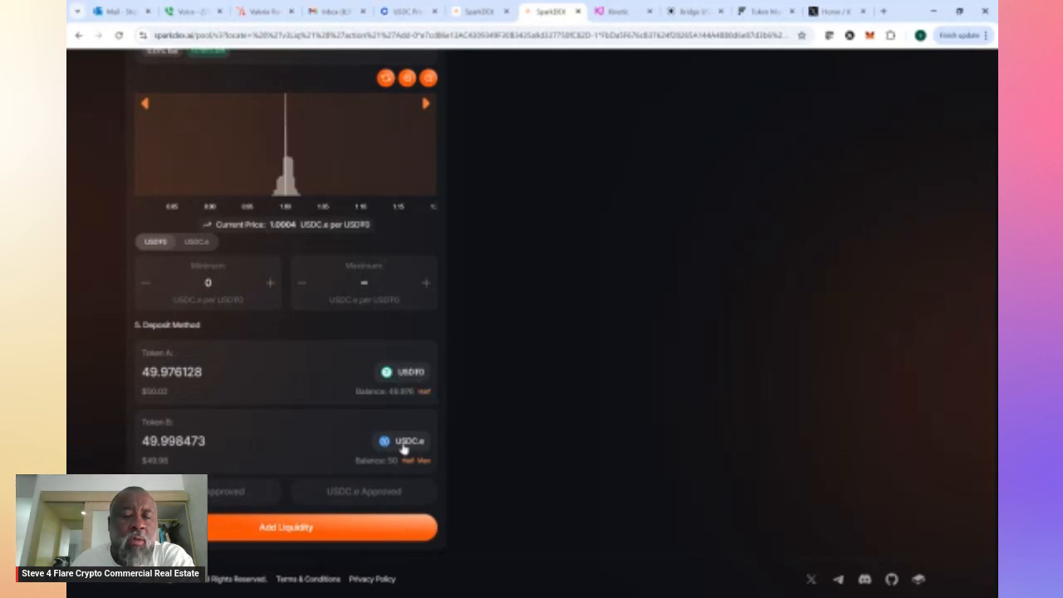
mouse_move(447, 442)
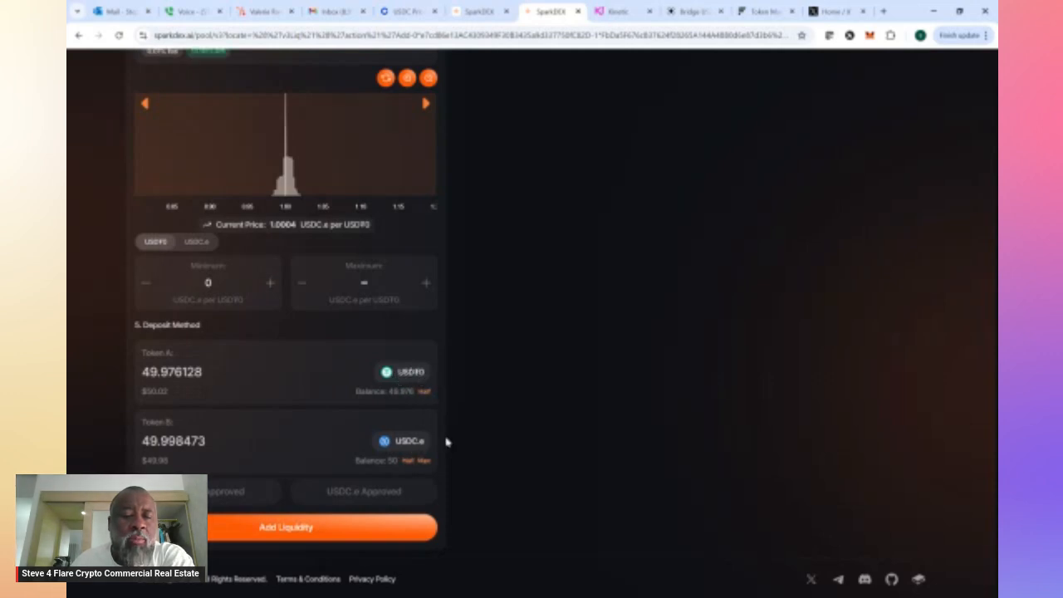
Add and confirm the ~49.98 USDT0 / 49.998 USDC.e full-range liquidity deposit
click(286, 527)
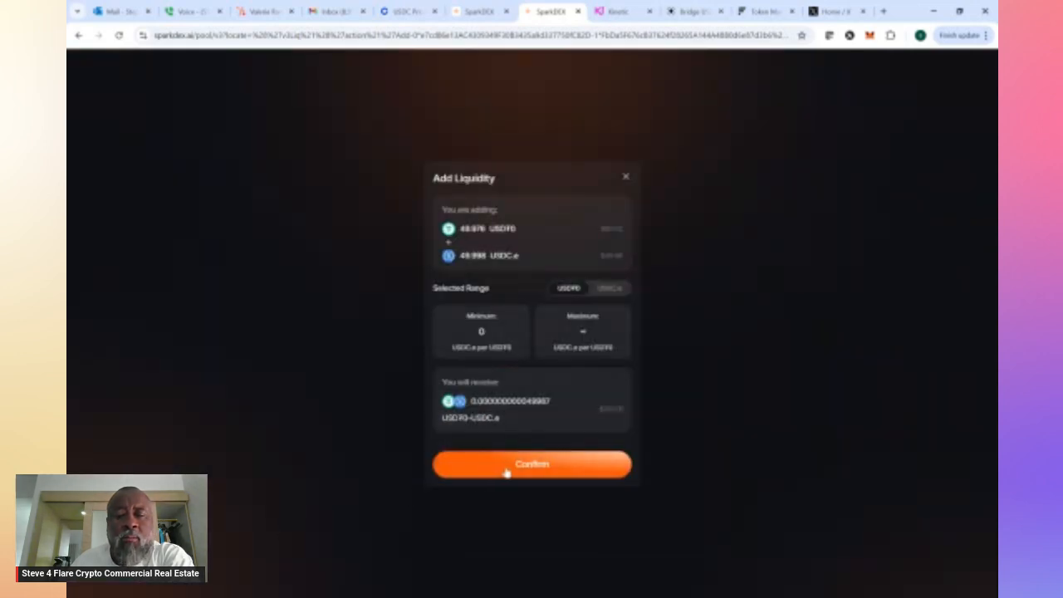
click(531, 465)
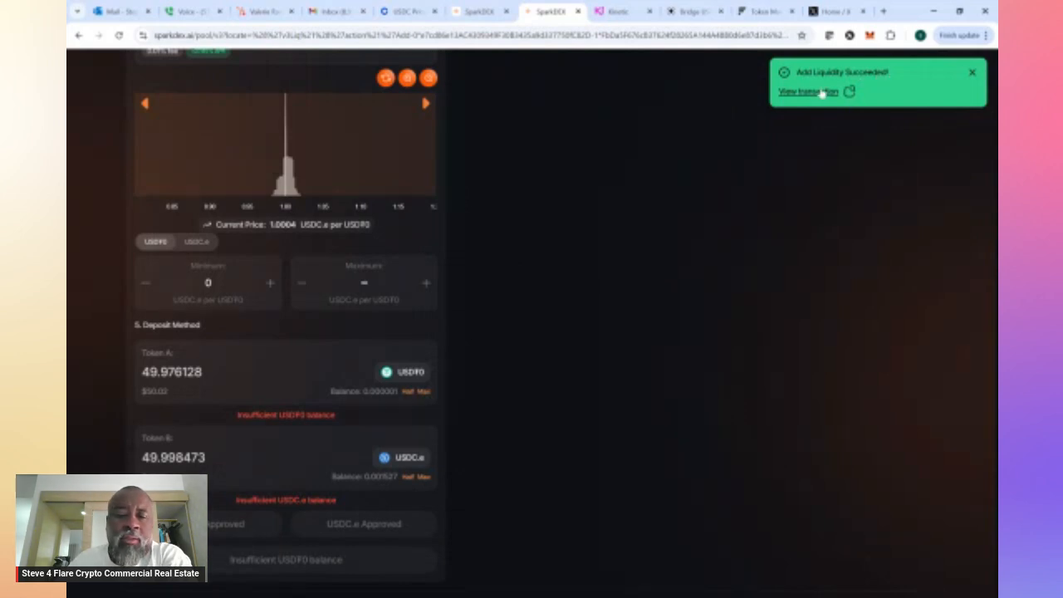
scroll(up, 3)
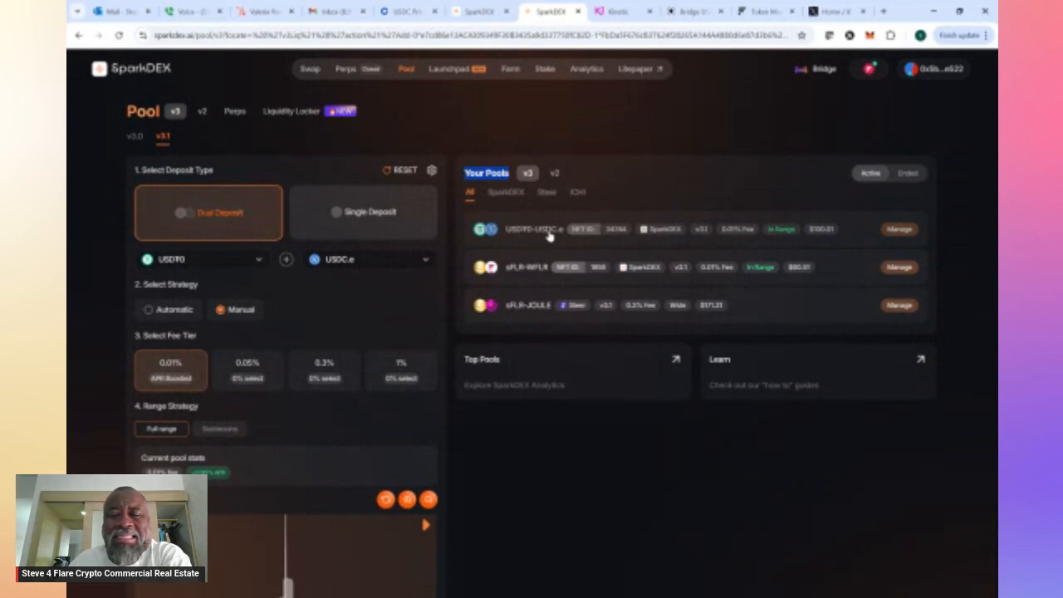
mouse_move(774, 233)
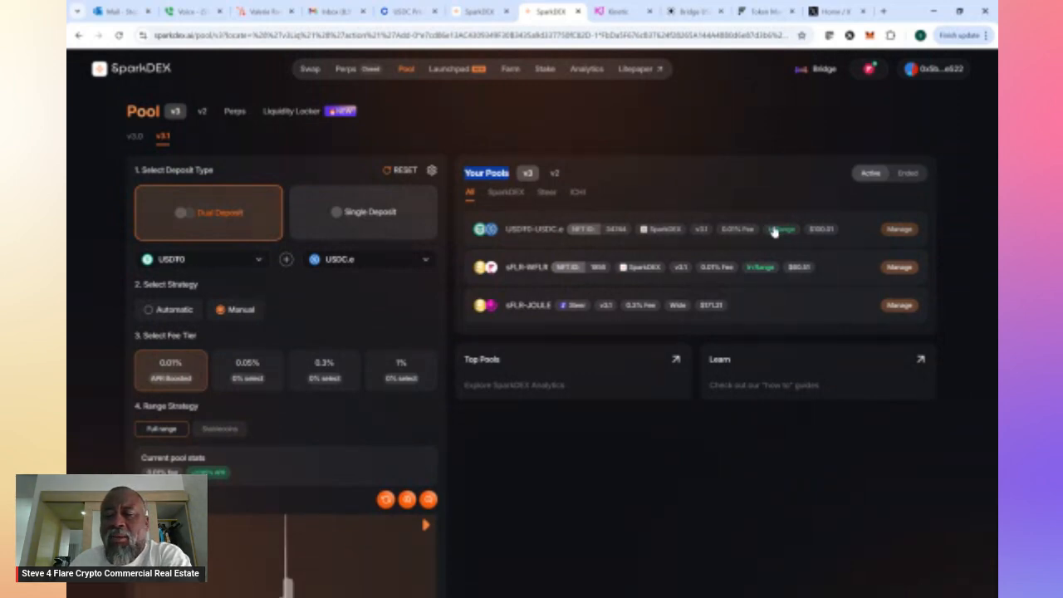
mouse_move(899, 229)
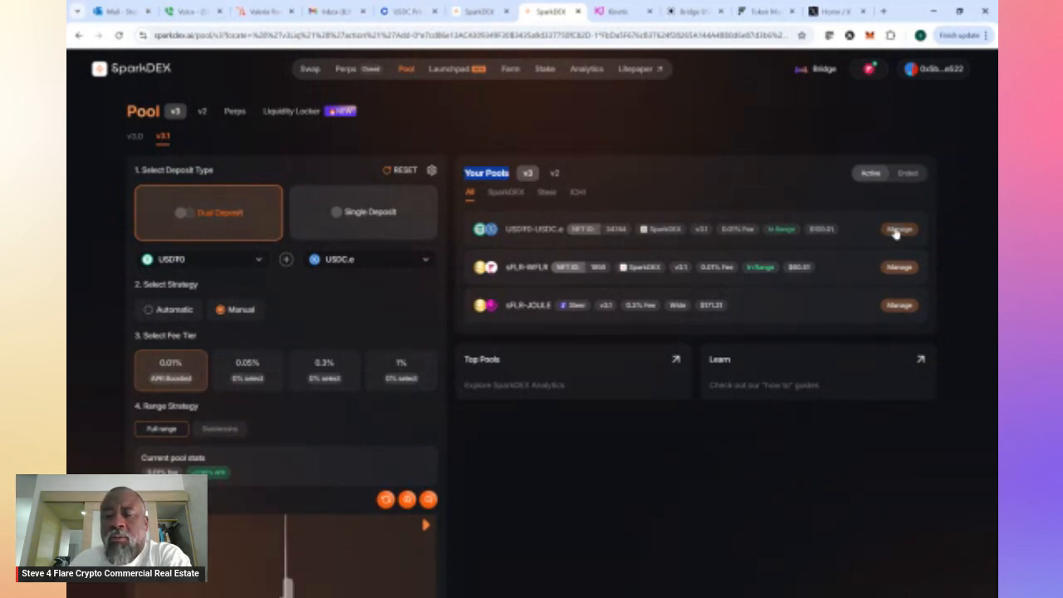
Check the new USDT0-USDC.e position ($100.01, in range) and go back to the Pool page
click(900, 229)
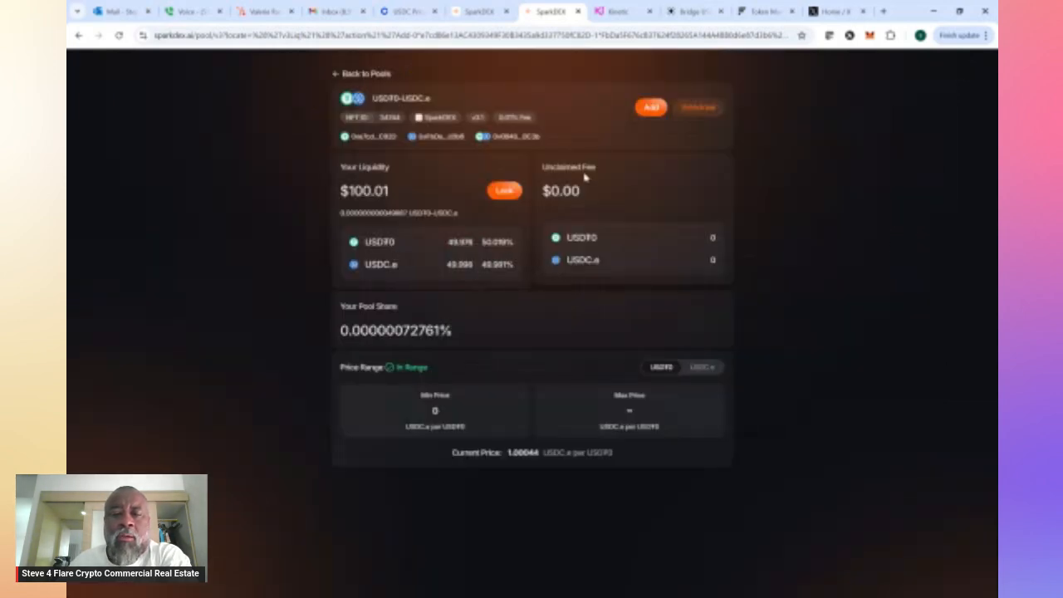
mouse_move(596, 303)
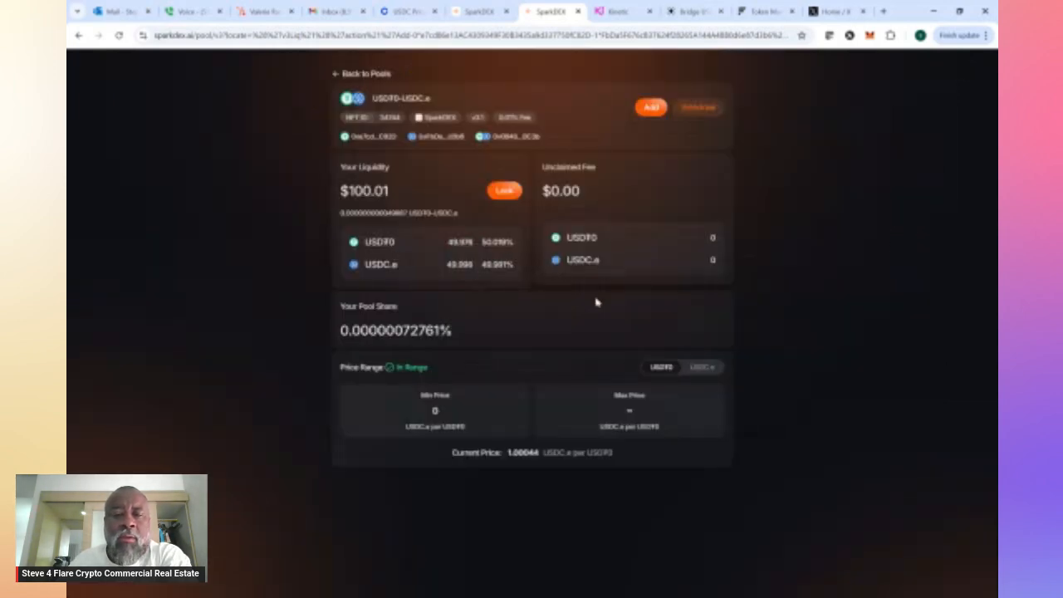
click(363, 73)
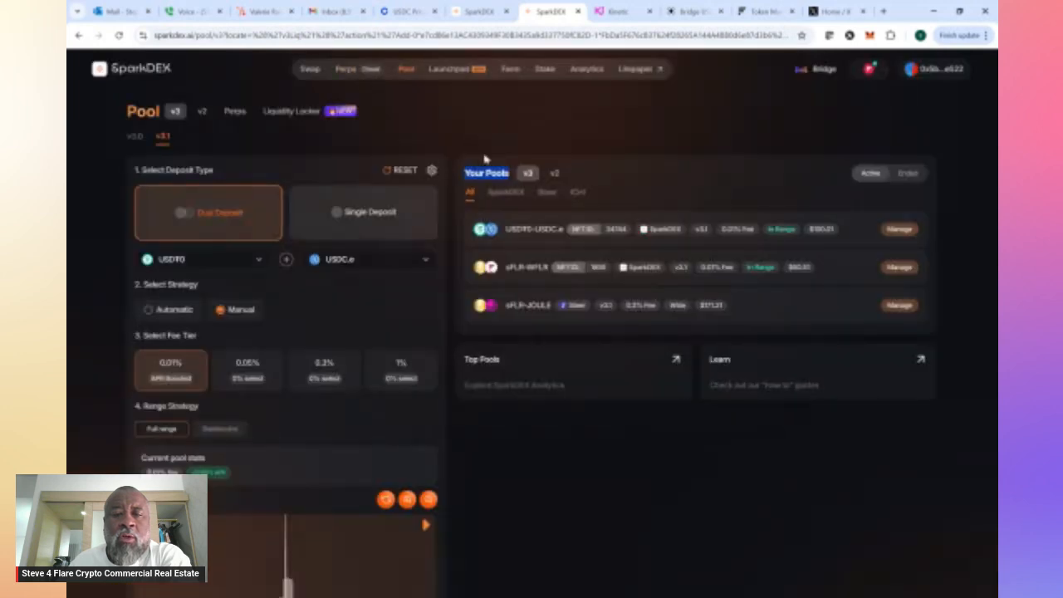
mouse_move(462, 127)
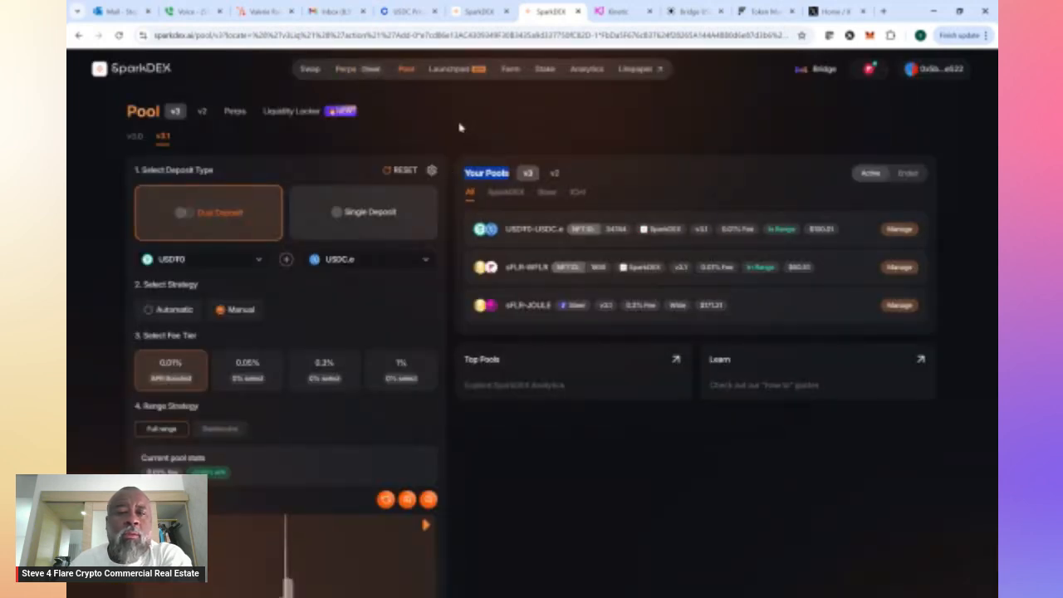
mouse_move(70, 314)
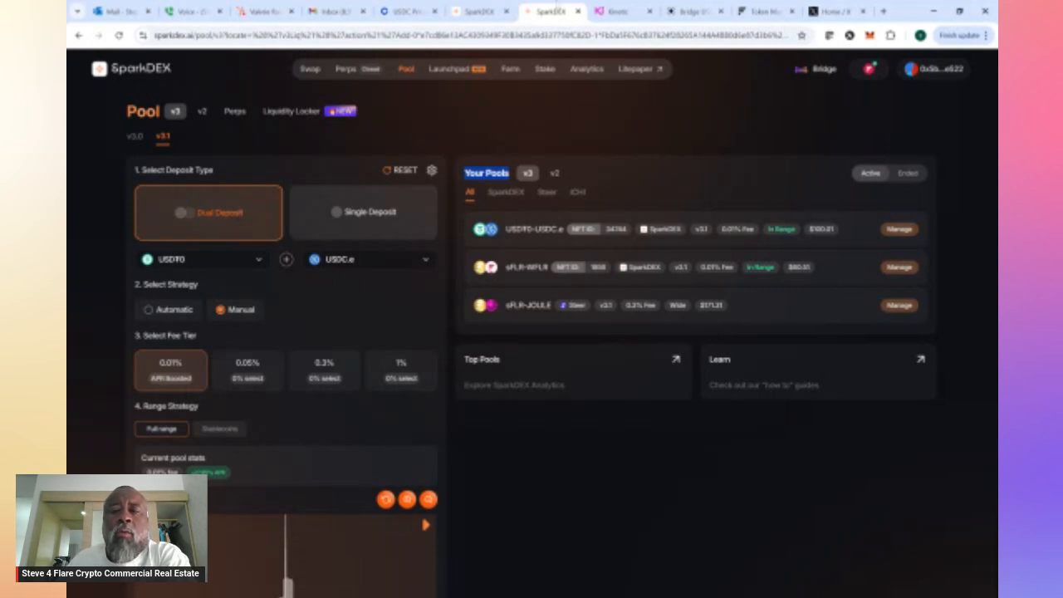
Switch to the Stargate bridge page for USDC on Base to USDC.e on Flare
click(695, 10)
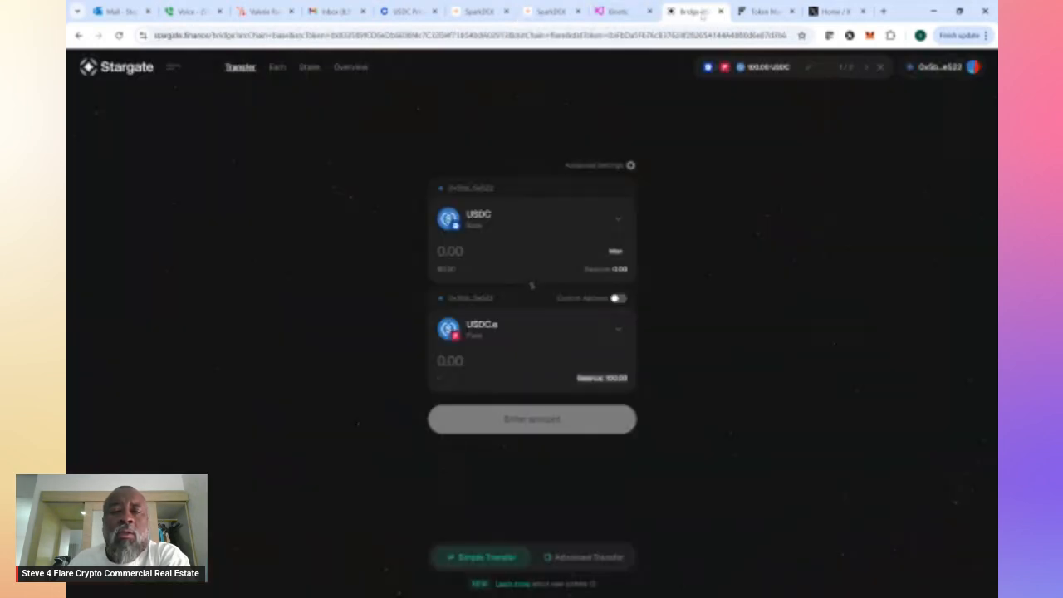
mouse_move(504, 269)
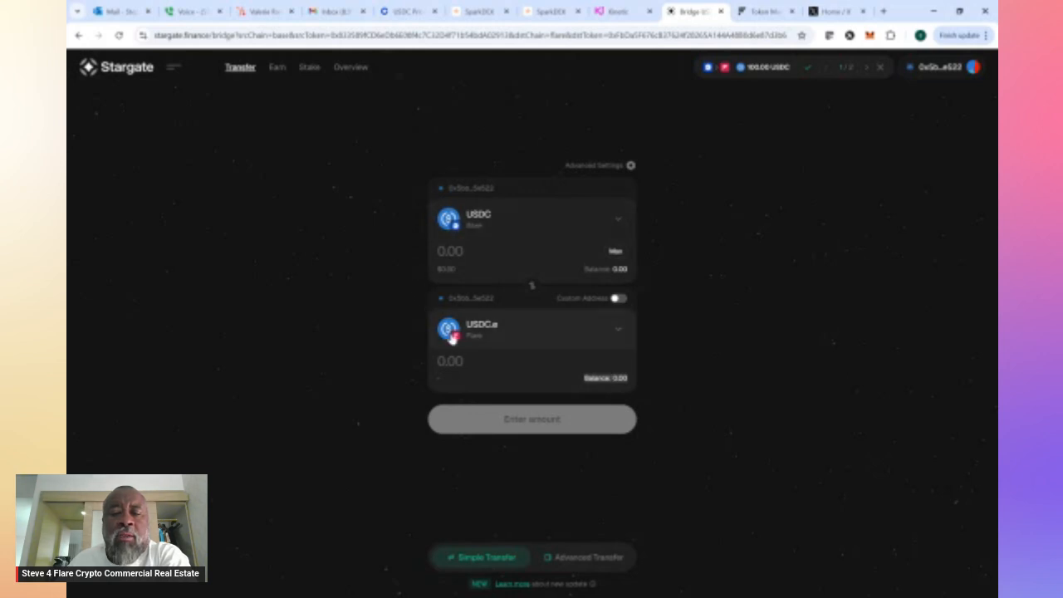
mouse_move(473, 319)
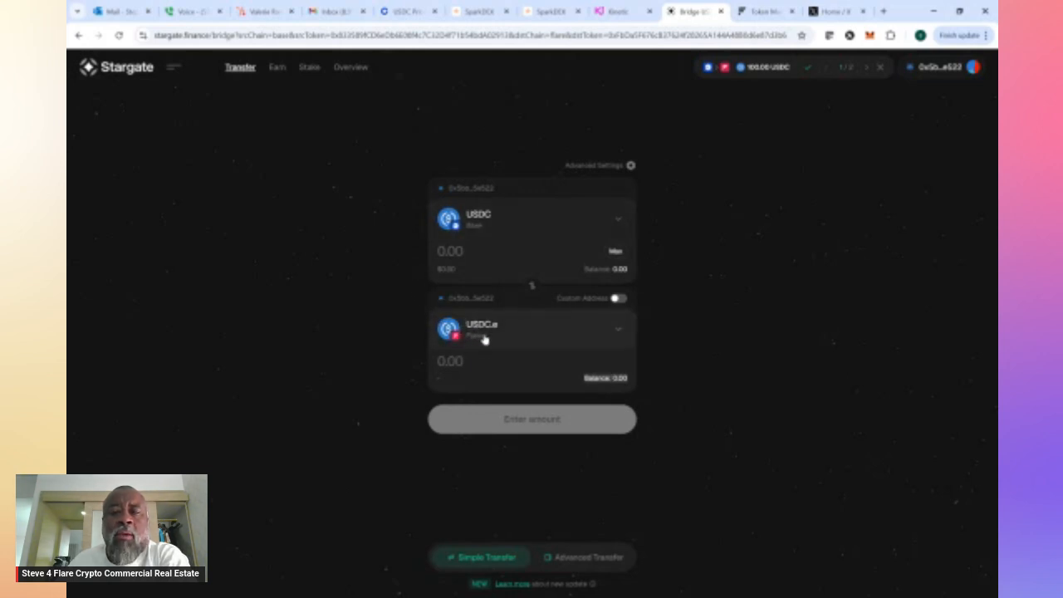
mouse_move(509, 320)
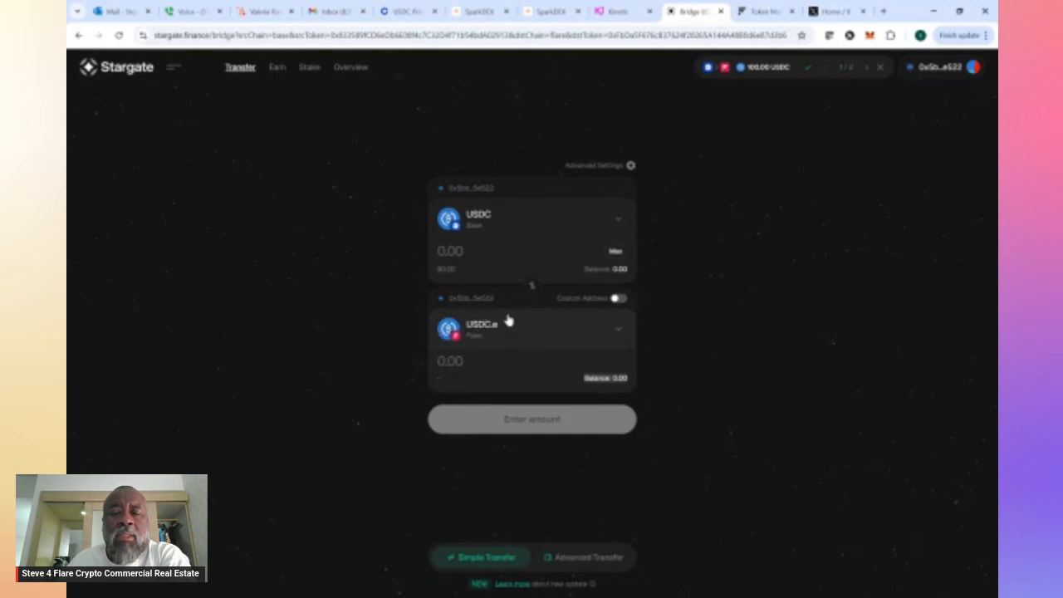
mouse_move(475, 342)
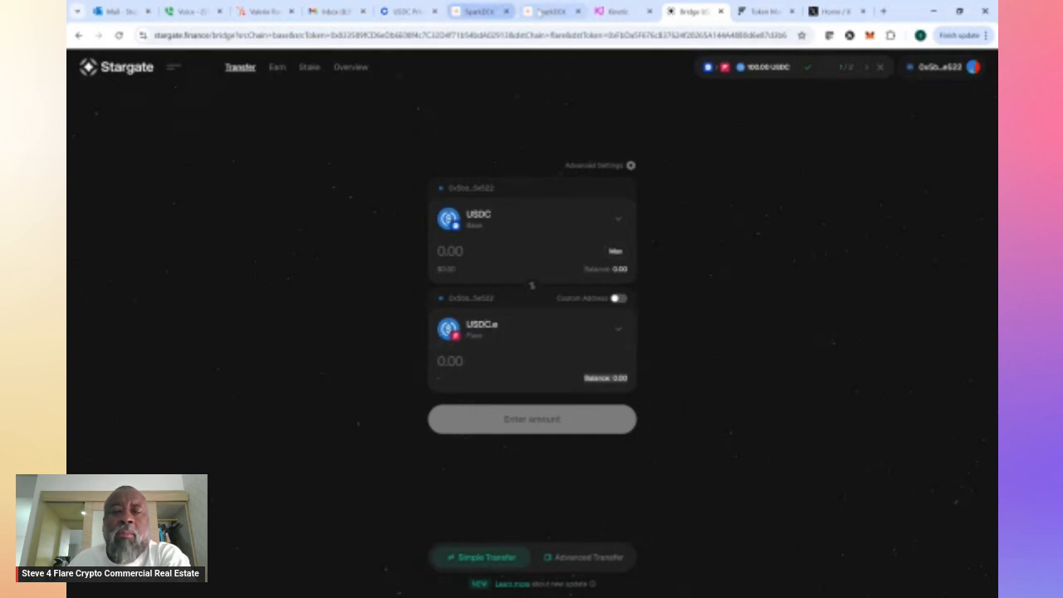
Locate the USDT0-USDC.e farm showing $100.01 liquidity at 27.80% APR and manage the position
click(552, 10)
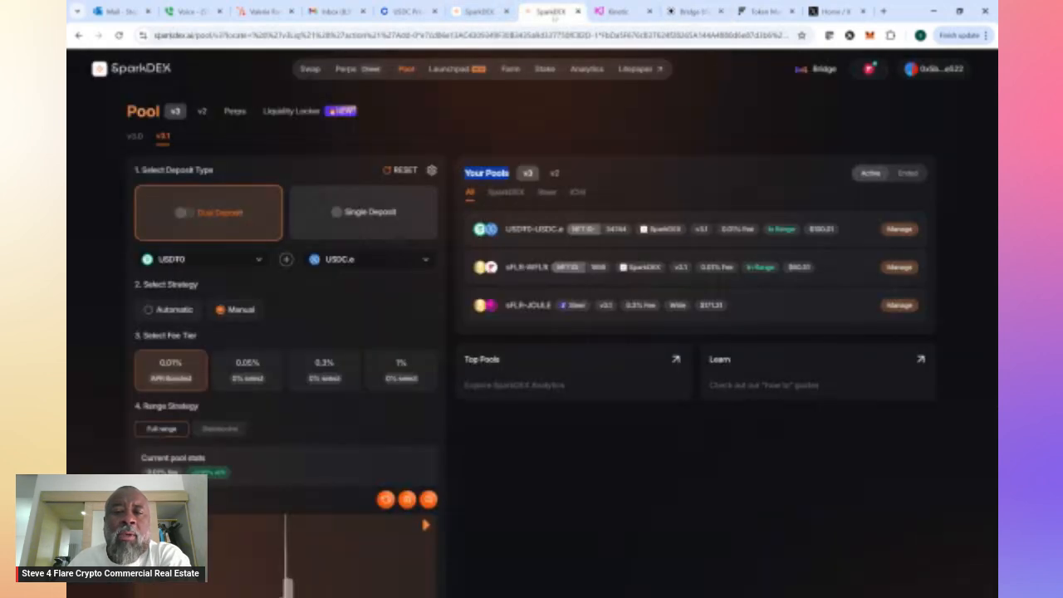
mouse_move(309, 69)
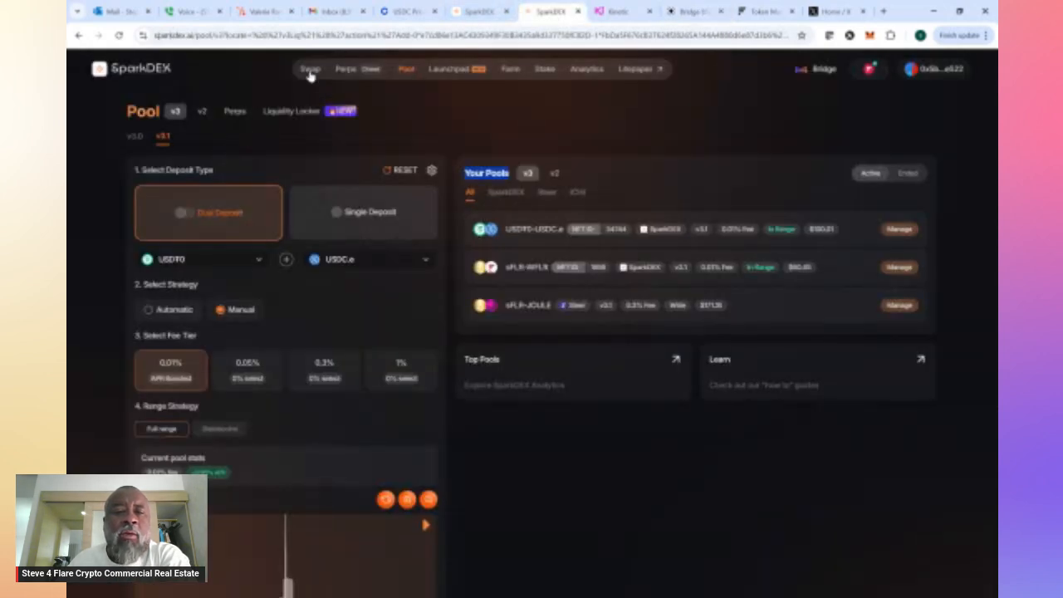
mouse_move(519, 81)
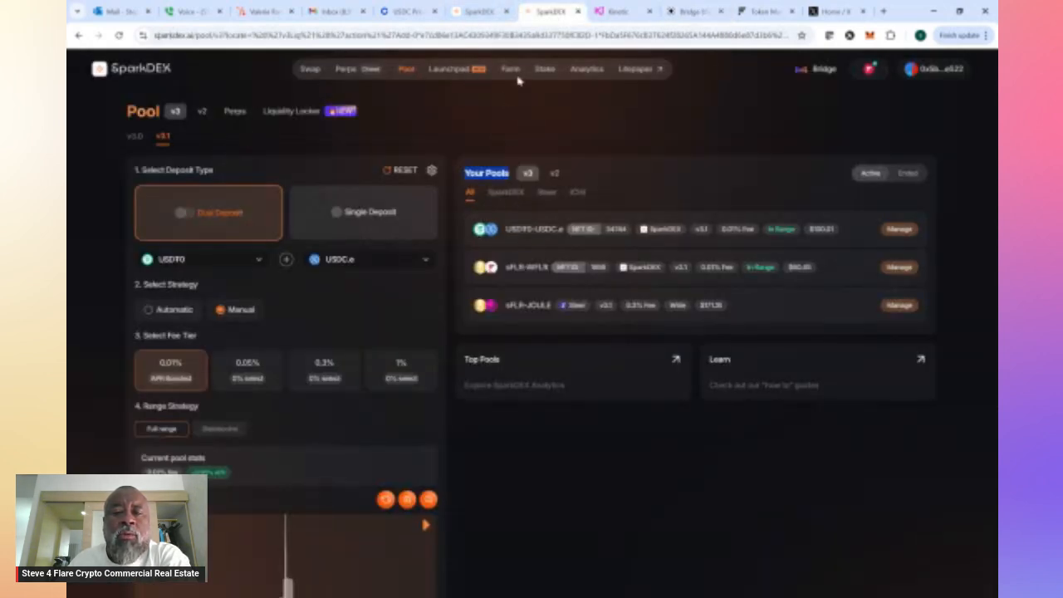
click(512, 70)
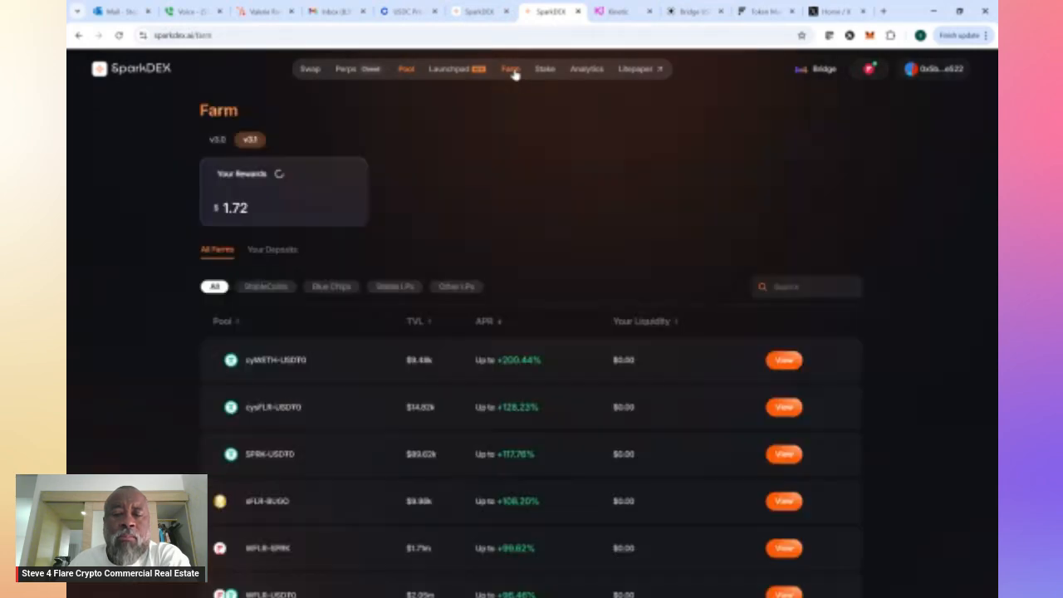
scroll(down, 3)
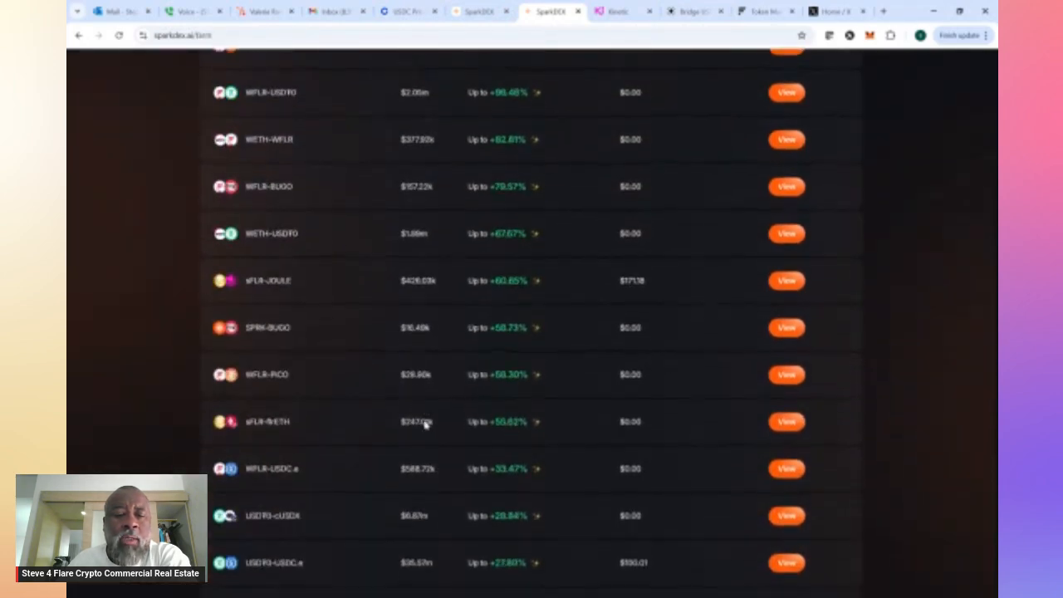
scroll(down, 3)
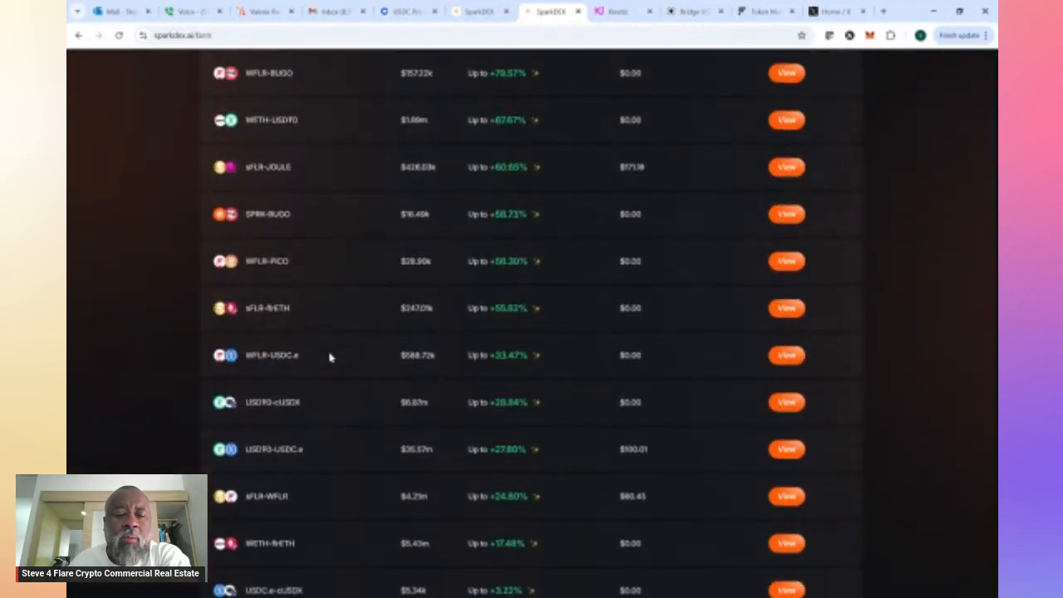
scroll(down, 3)
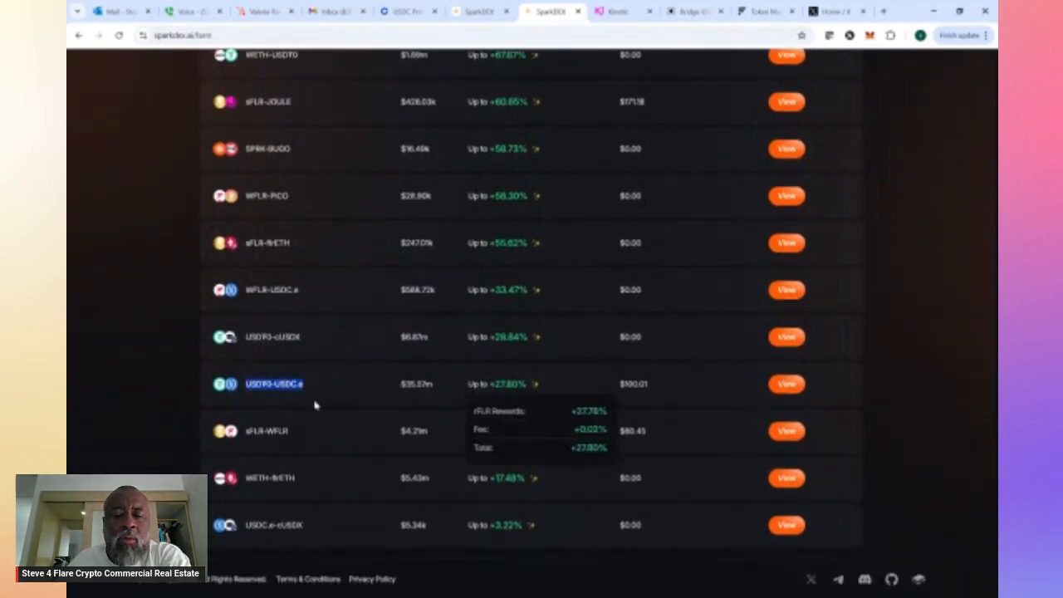
mouse_move(506, 384)
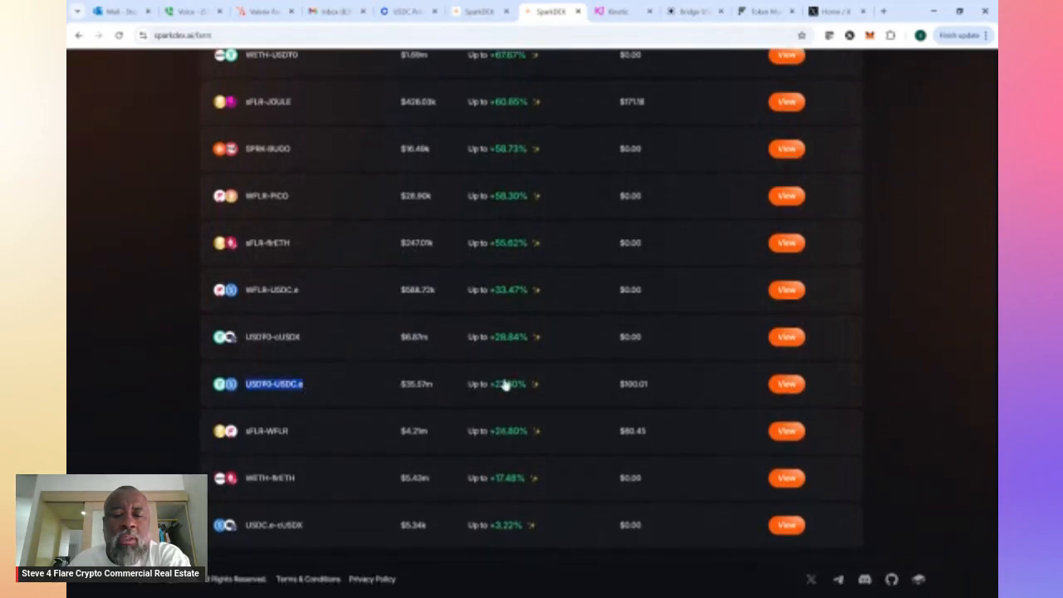
mouse_move(507, 384)
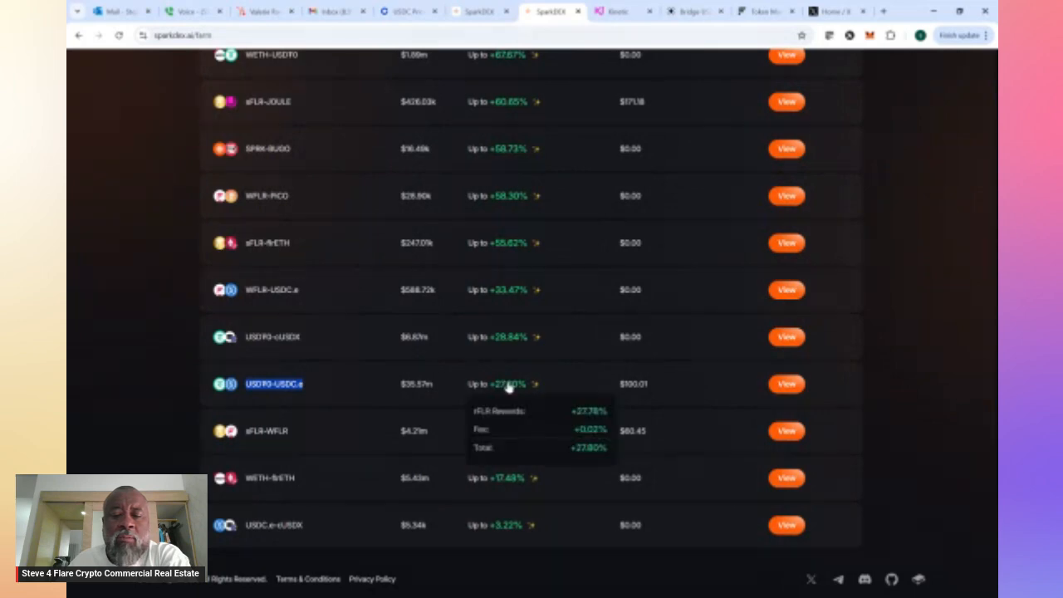
mouse_move(611, 385)
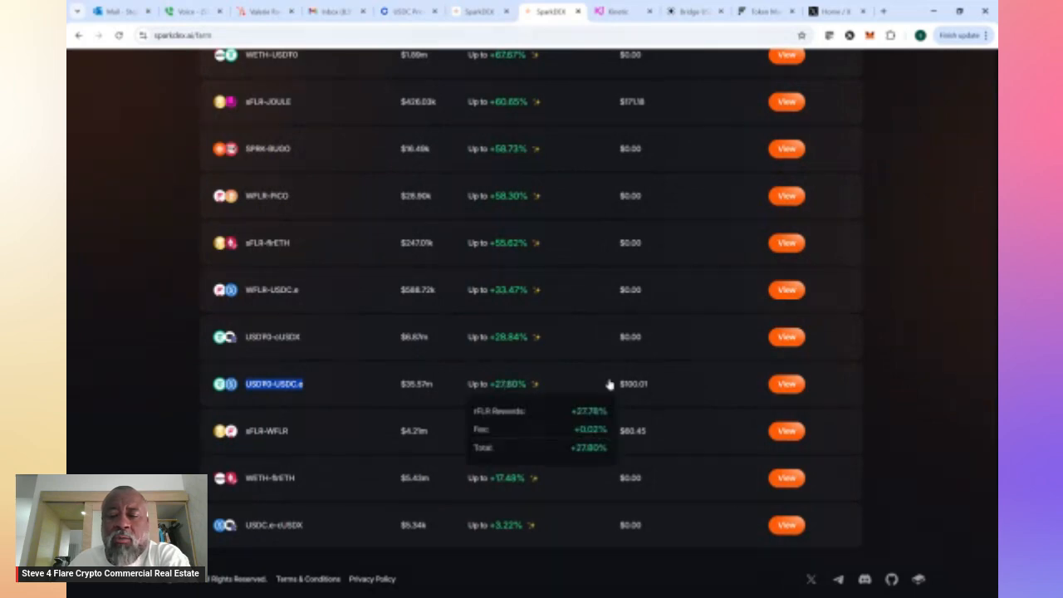
click(786, 384)
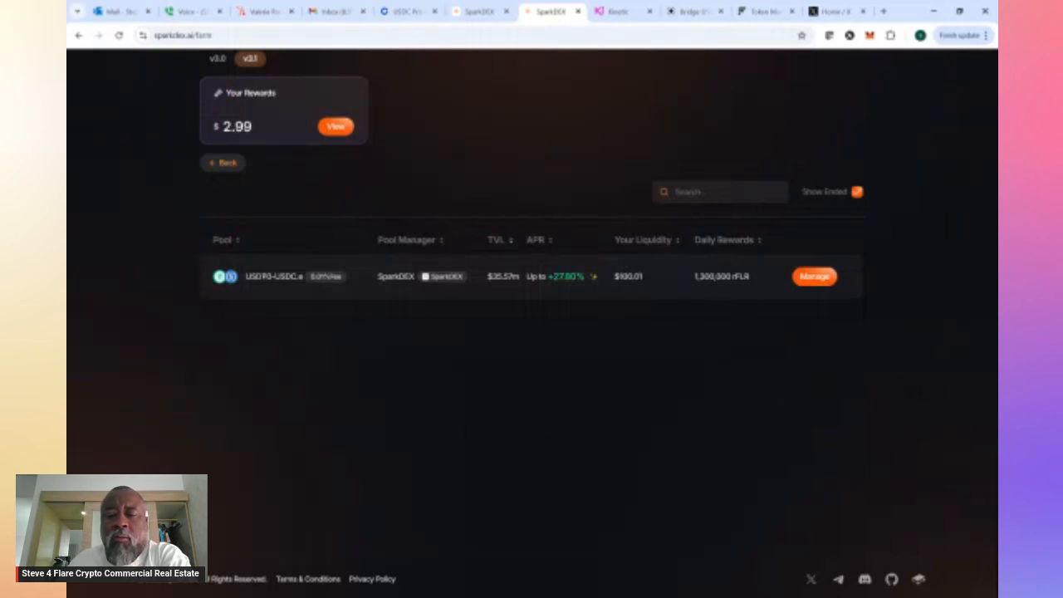
mouse_move(565, 276)
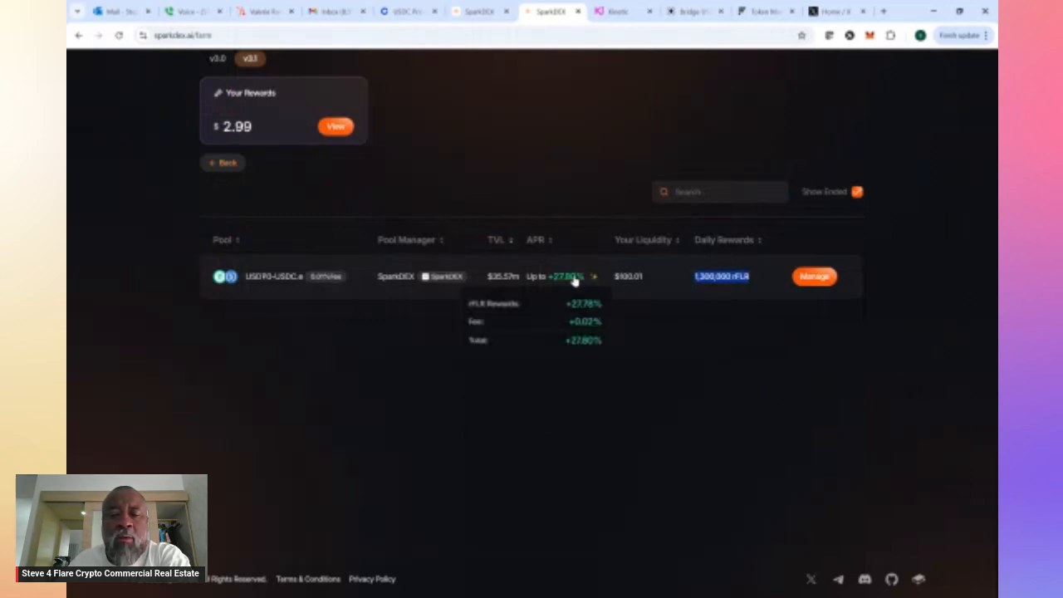
click(814, 276)
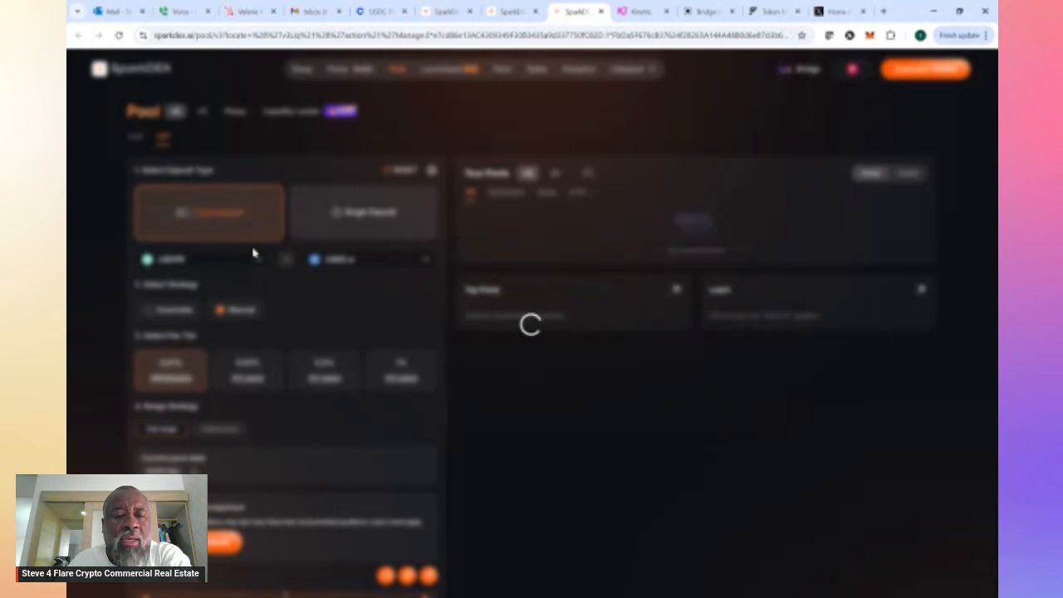
mouse_move(240, 232)
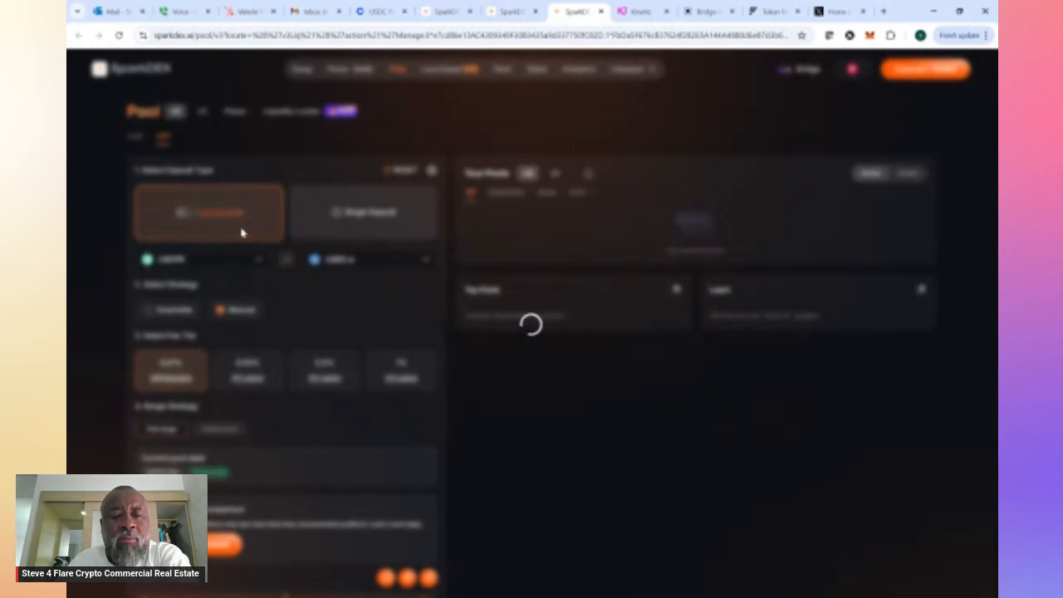
mouse_move(229, 216)
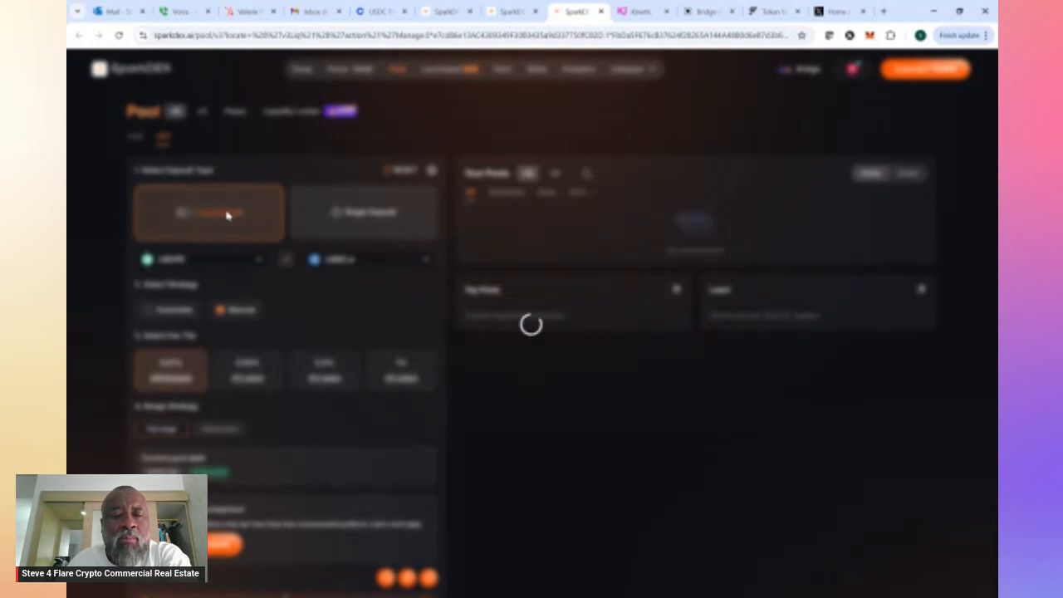
mouse_move(219, 264)
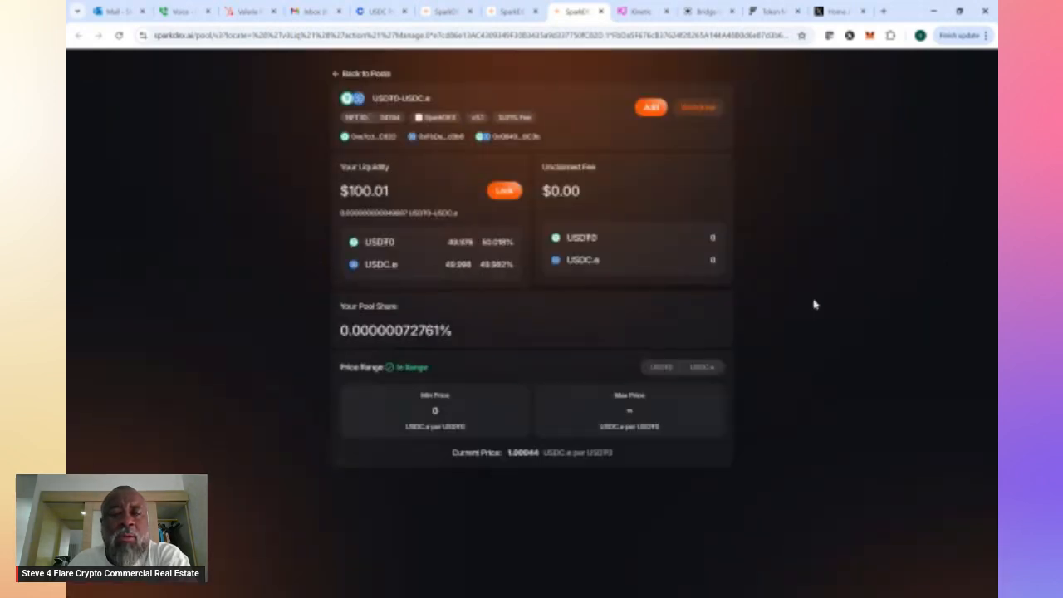
click(362, 74)
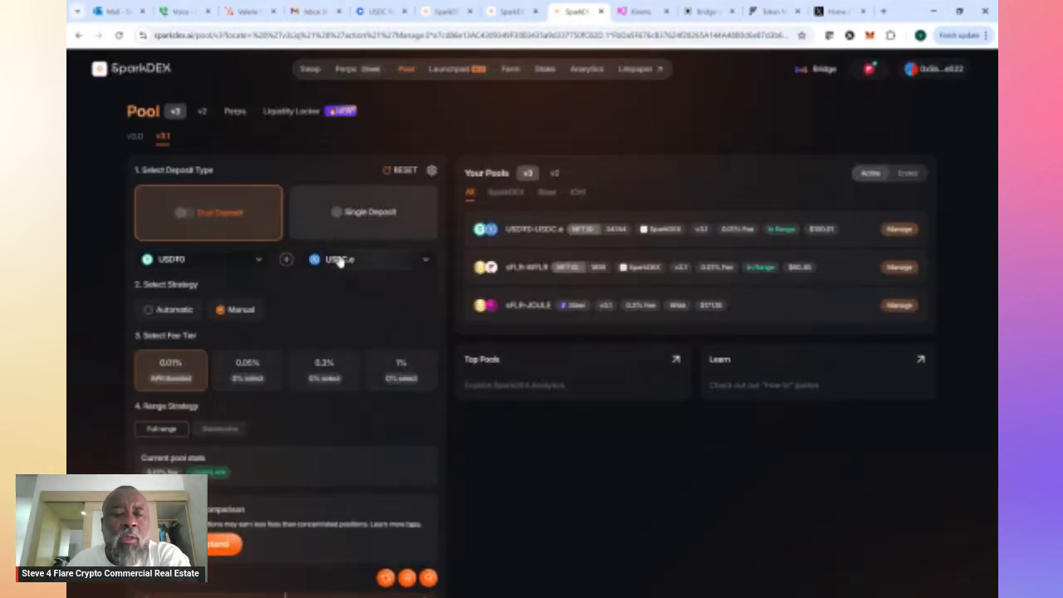
scroll(down, 3)
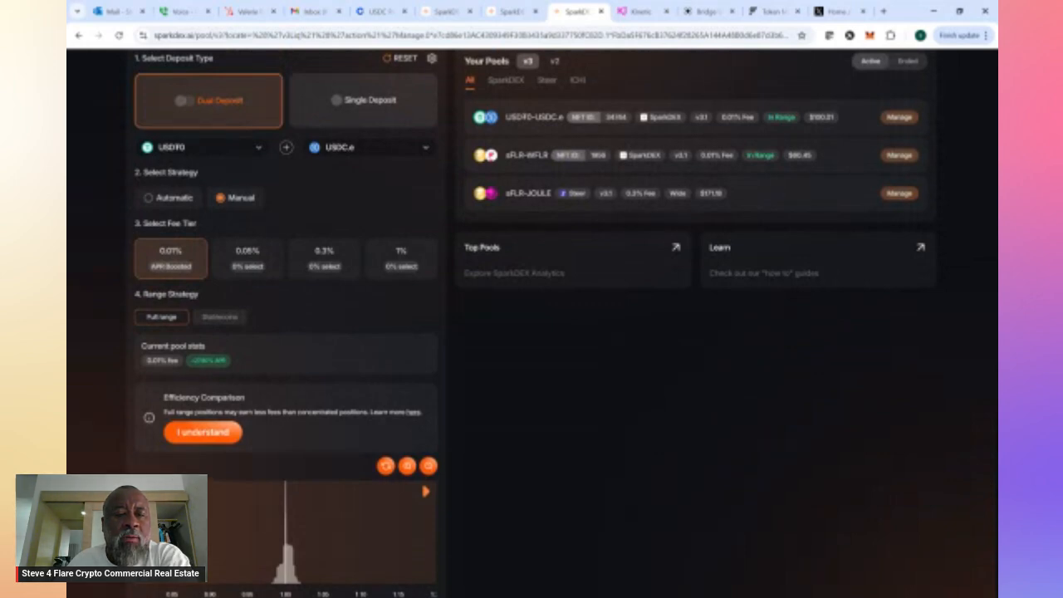
mouse_move(170, 236)
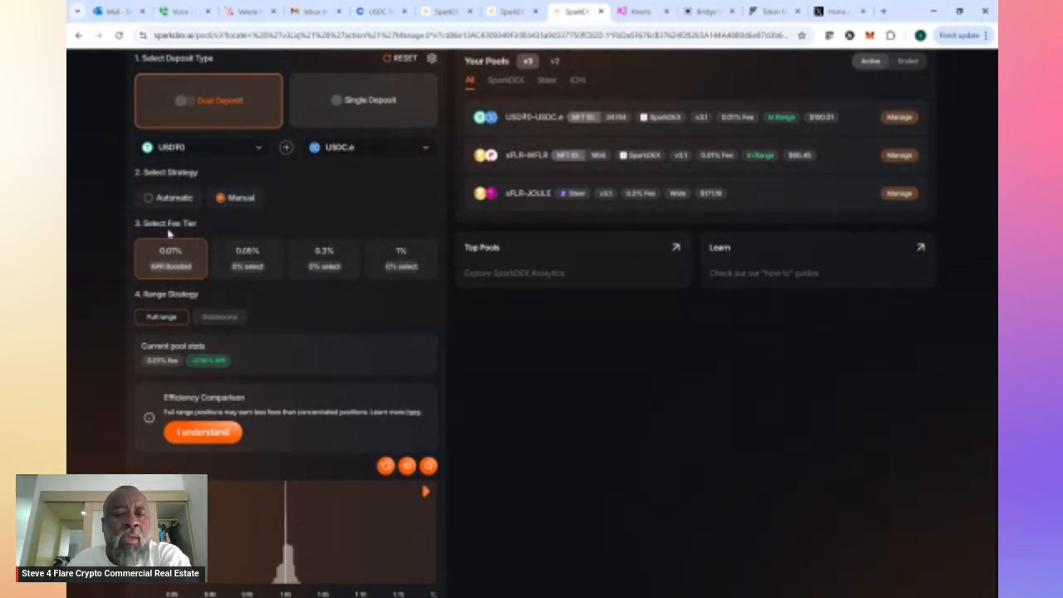
mouse_move(156, 276)
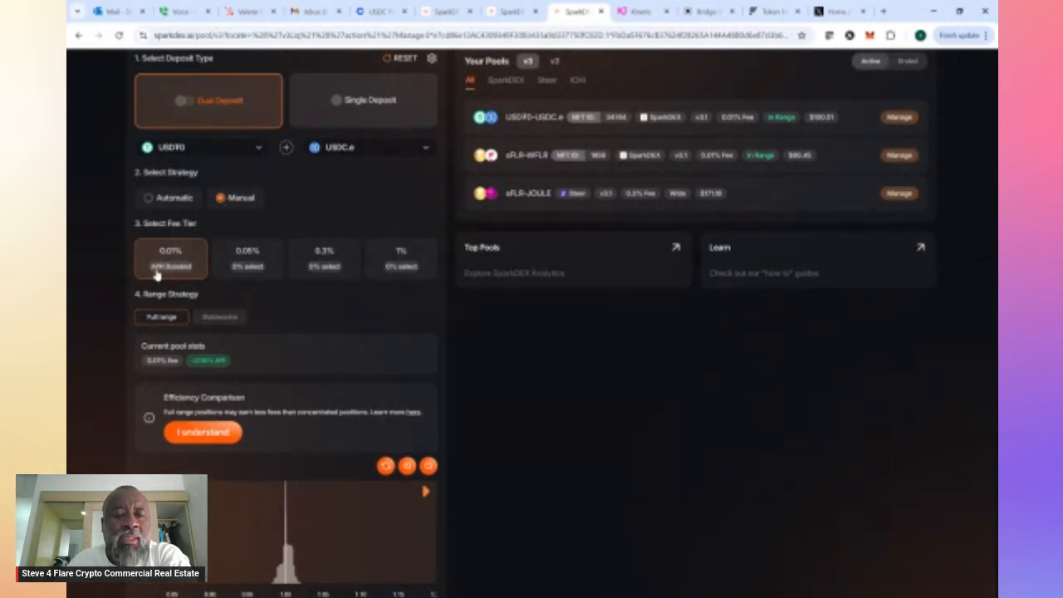
mouse_move(209, 359)
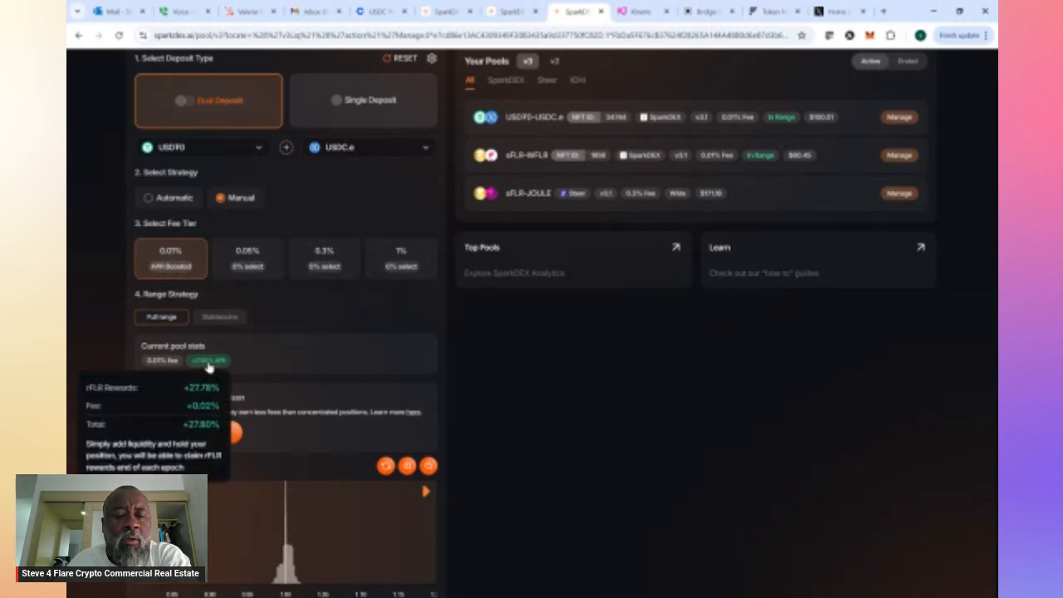
mouse_move(210, 369)
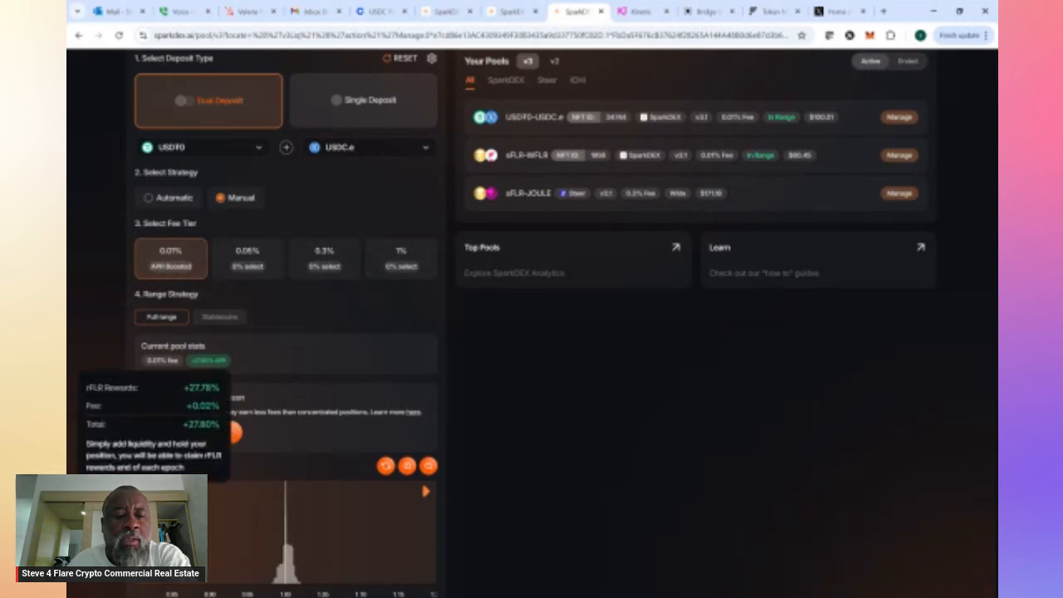
scroll(down, 3)
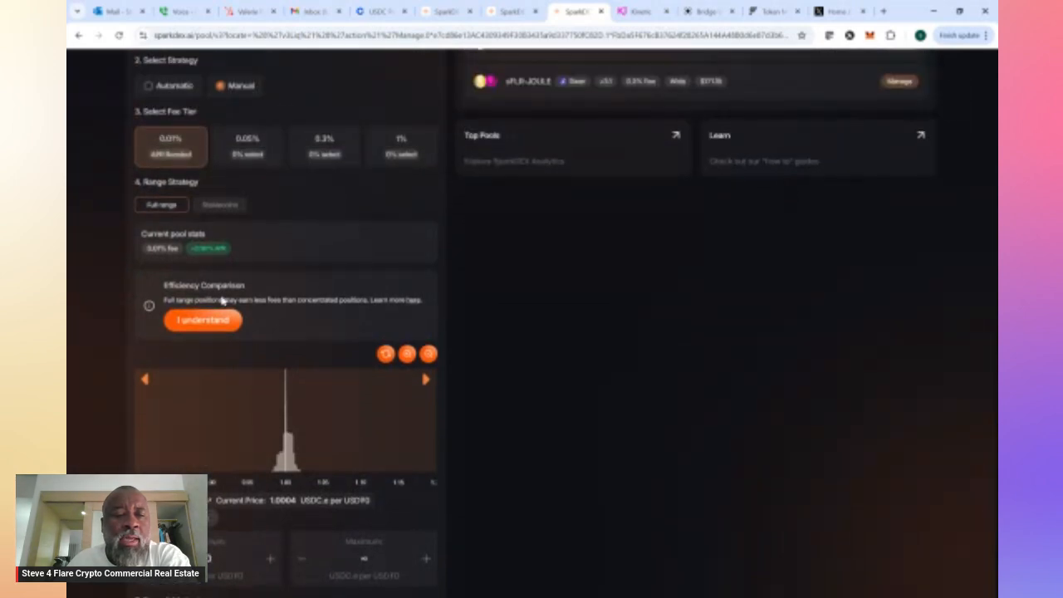
scroll(down, 3)
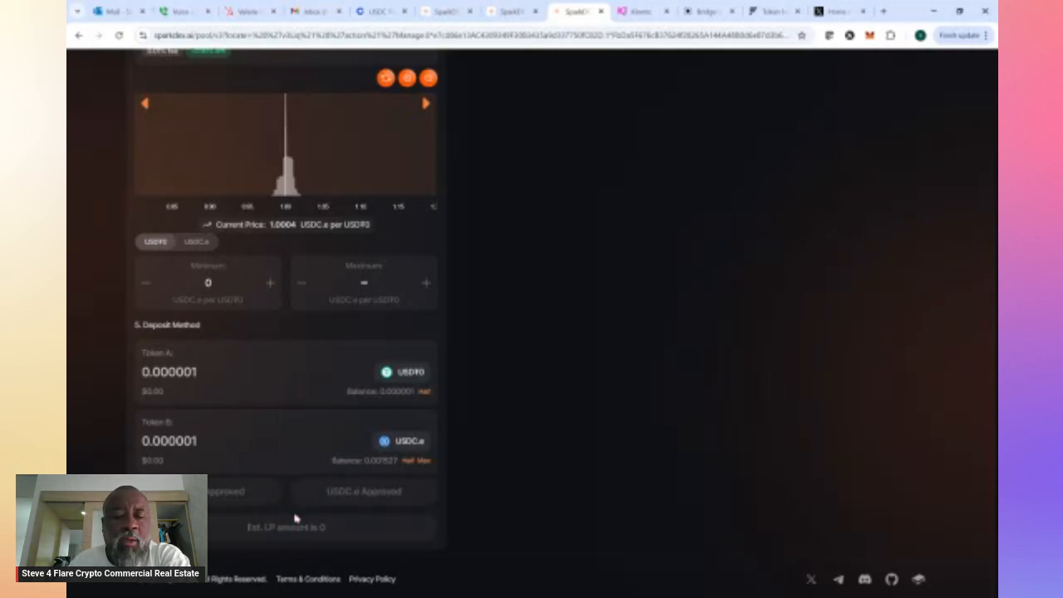
scroll(up, 3)
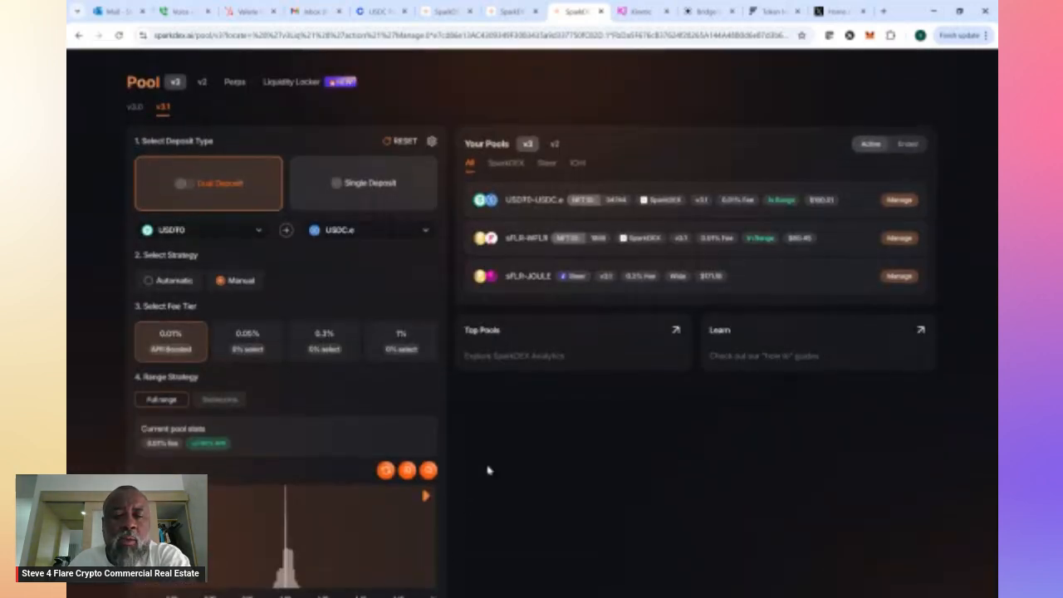
scroll(up, 3)
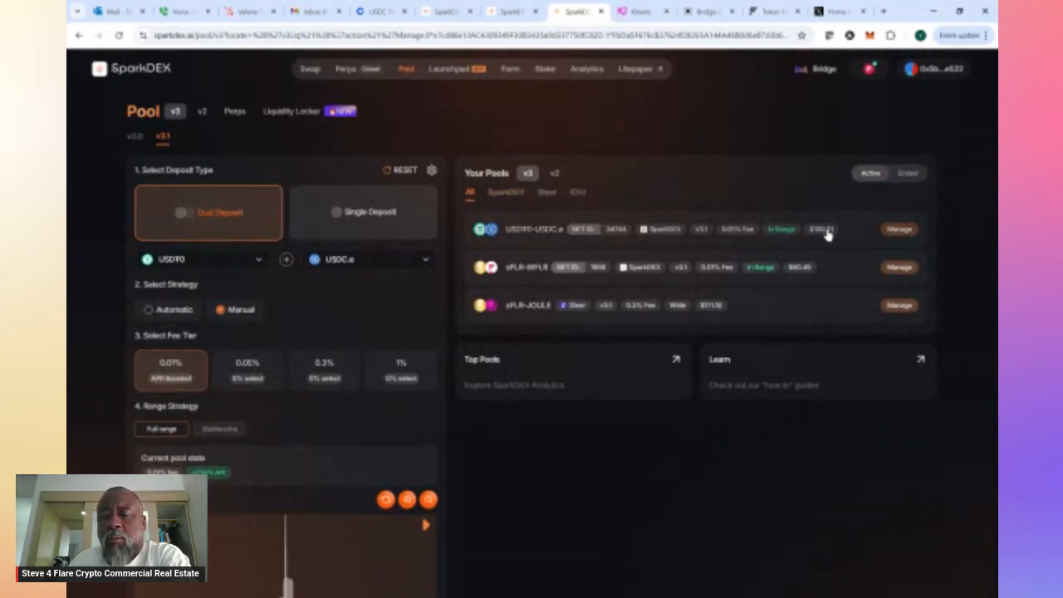
mouse_move(701, 236)
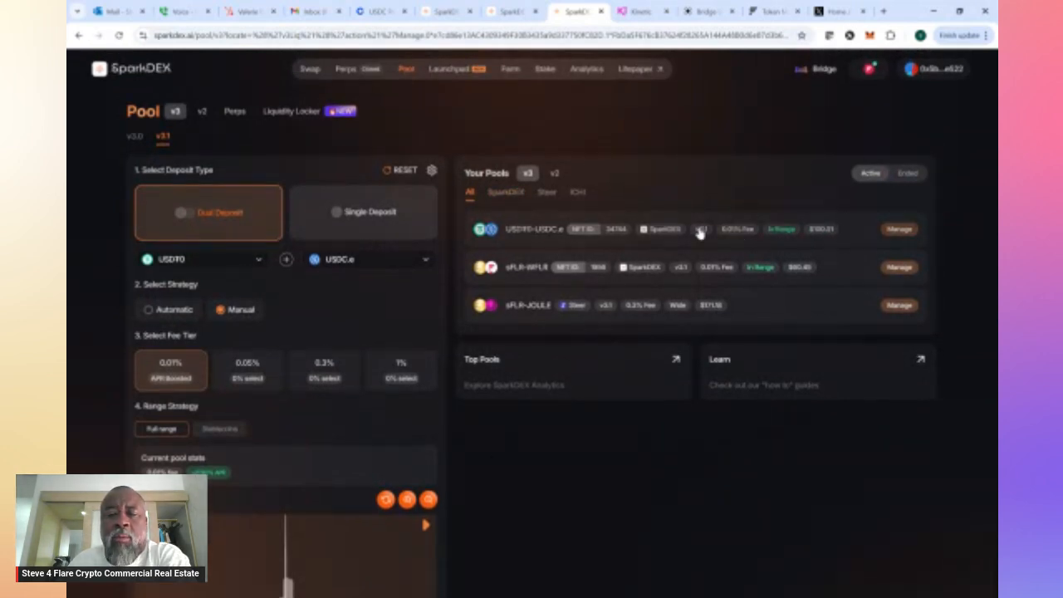
mouse_move(701, 236)
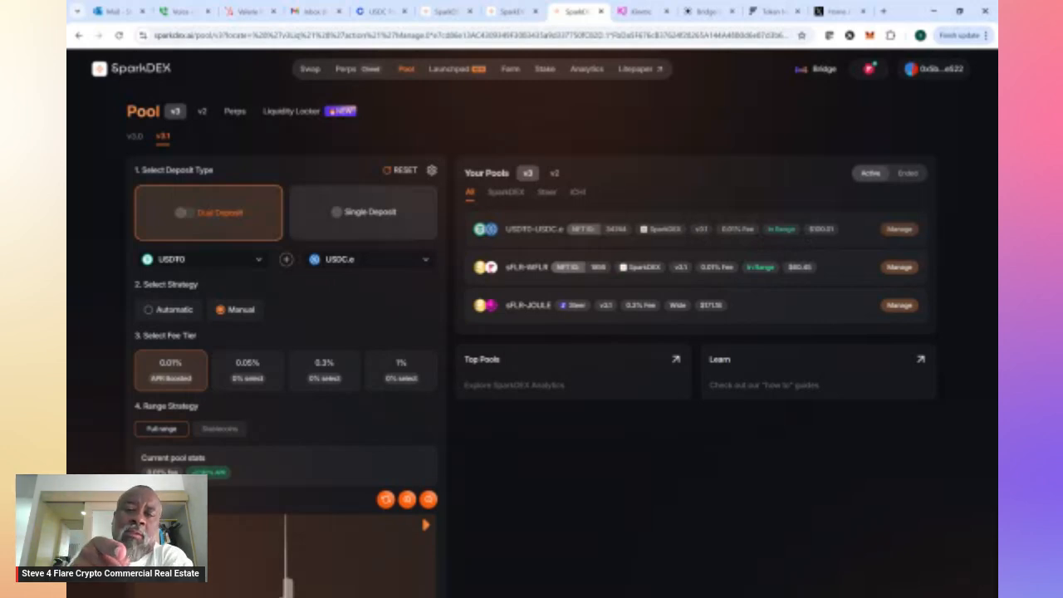
mouse_move(817, 206)
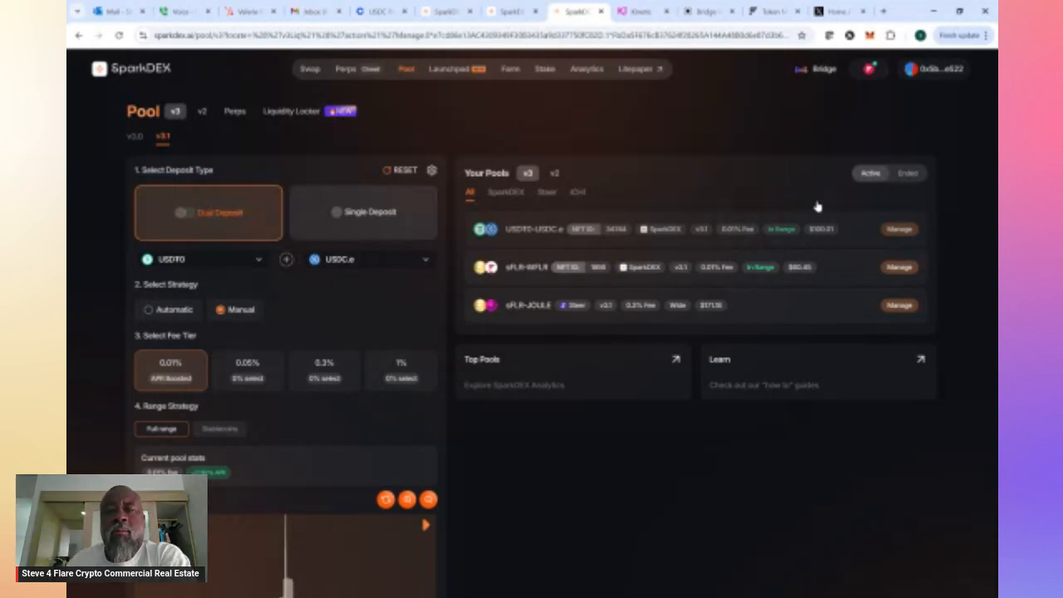
Glance at Stargate, then go to SparkDEX's Swap page set to sell USDC.e for USDT0
click(706, 10)
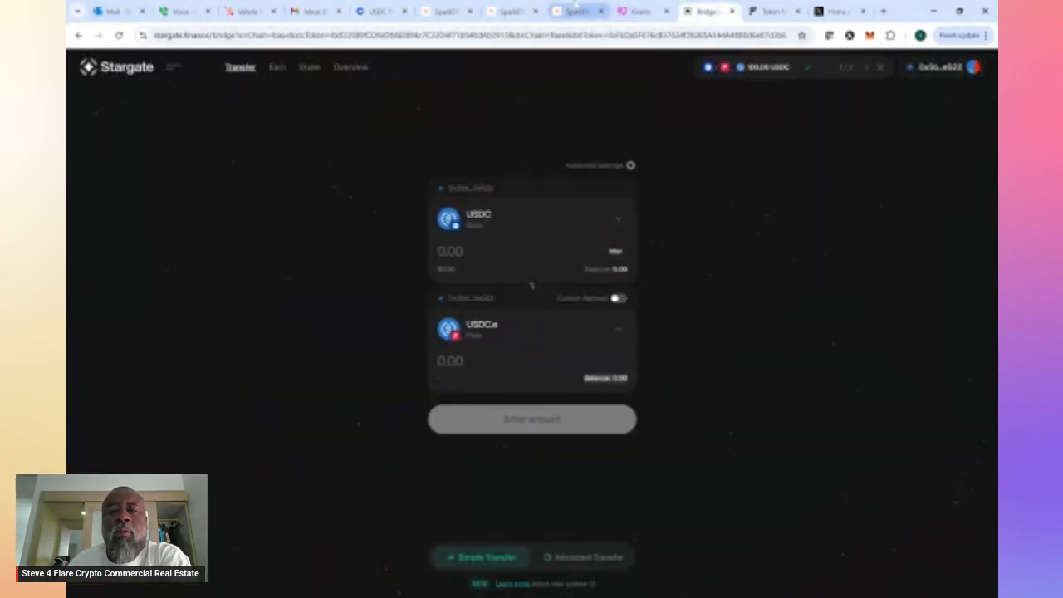
click(578, 10)
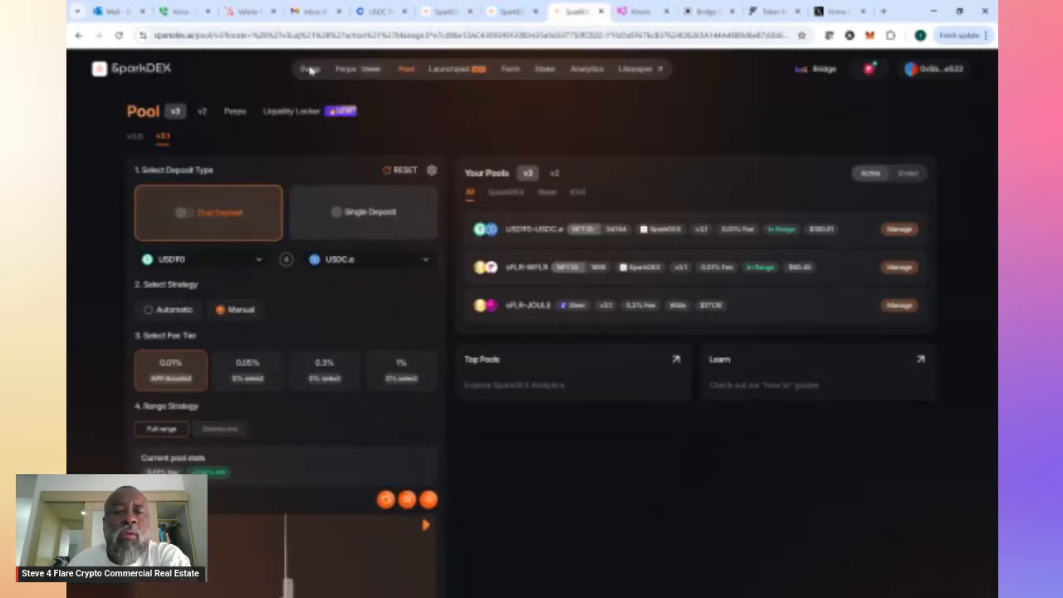
click(309, 68)
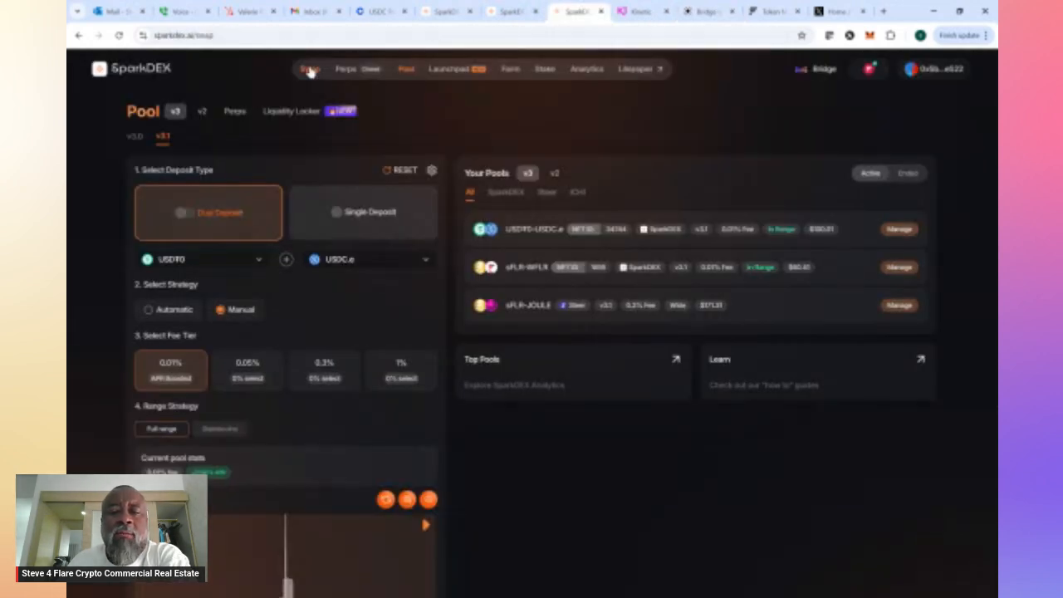
click(309, 68)
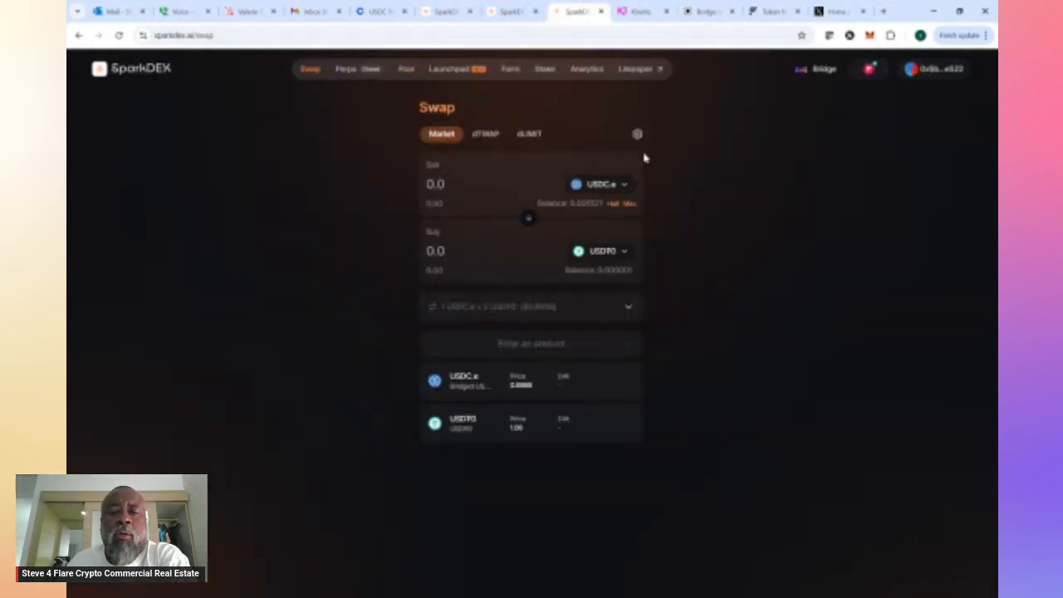
mouse_move(606, 212)
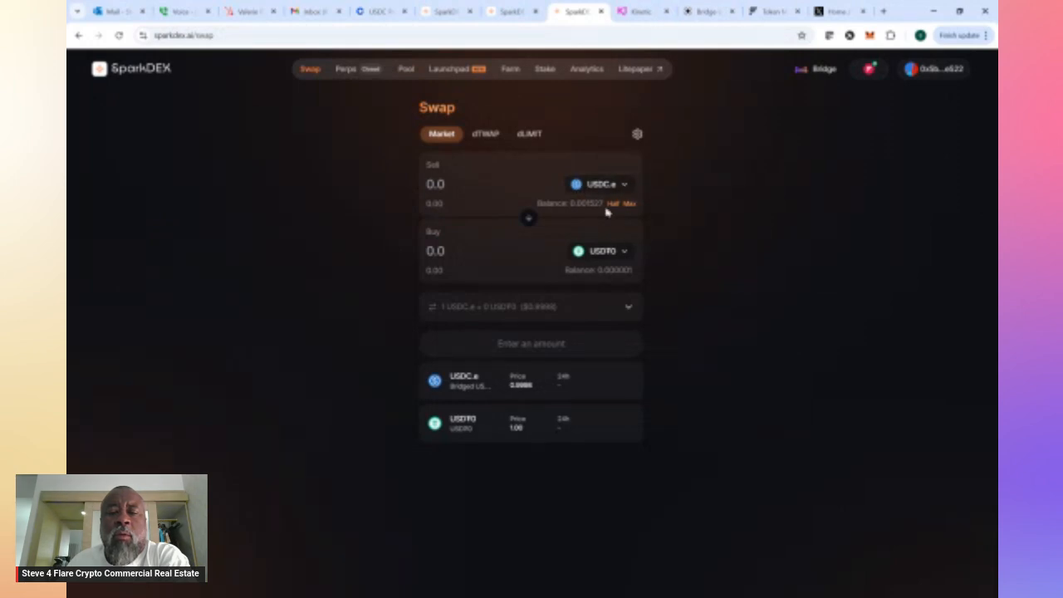
mouse_move(618, 180)
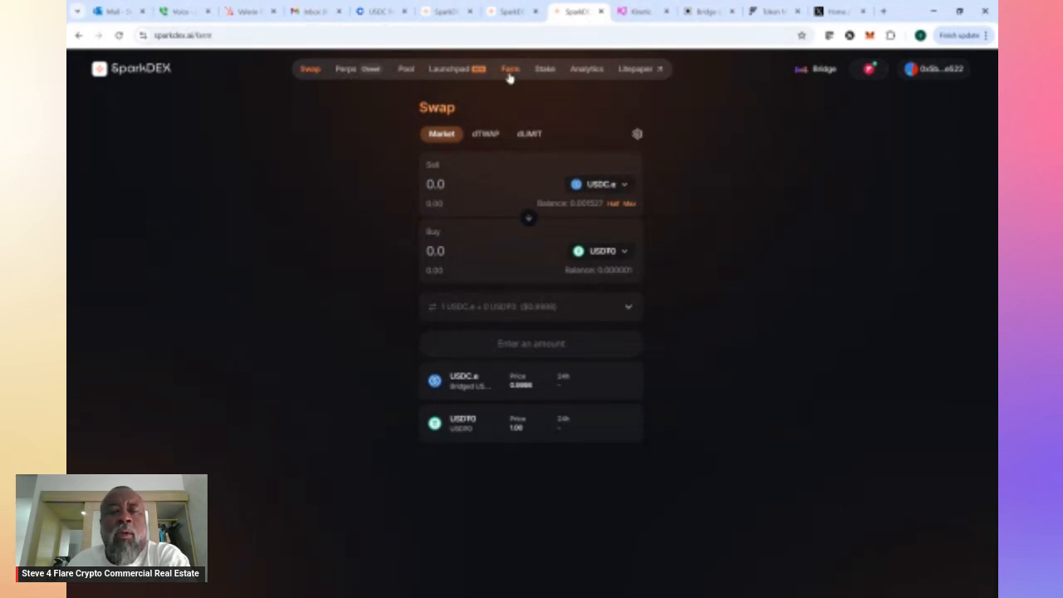
Go to the SparkDEX Farm page showing $2.99 in rewards and the farm pool list
click(510, 68)
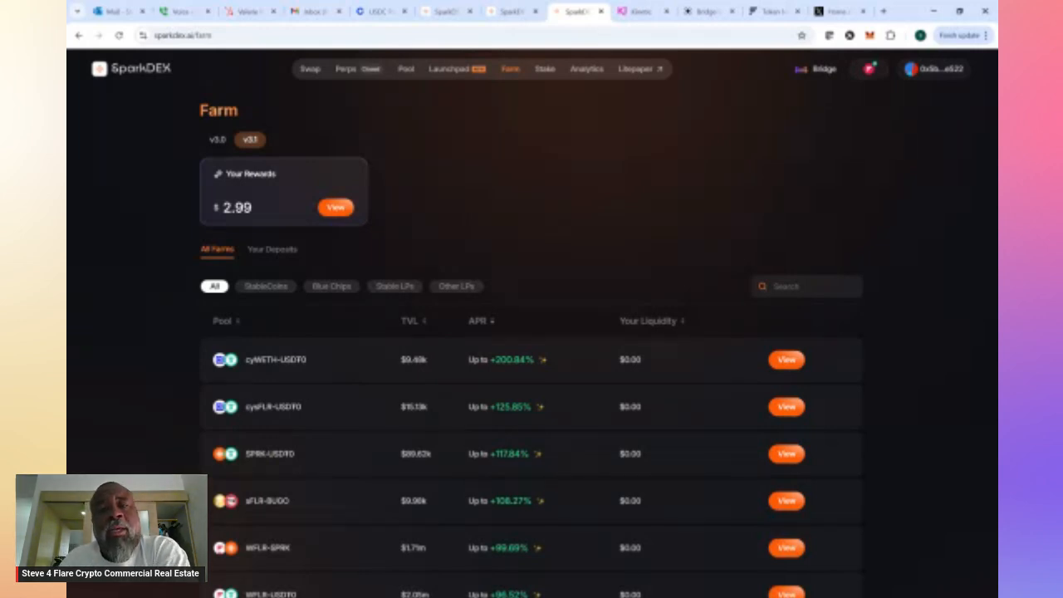
mouse_move(540, 113)
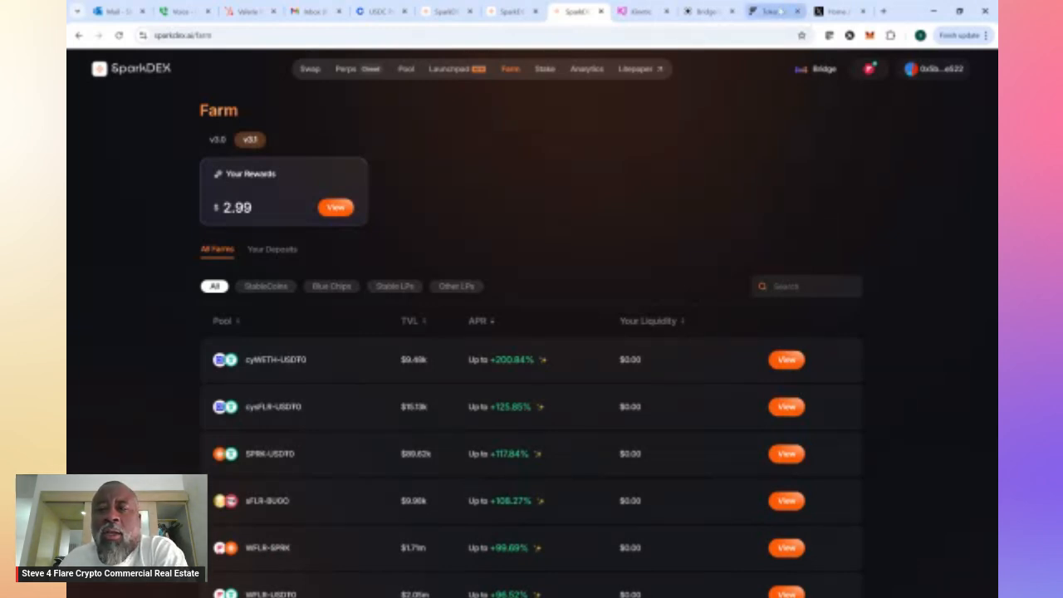
Try connecting the Flare Portal via WalletConnect, then dismiss its QR code
click(772, 10)
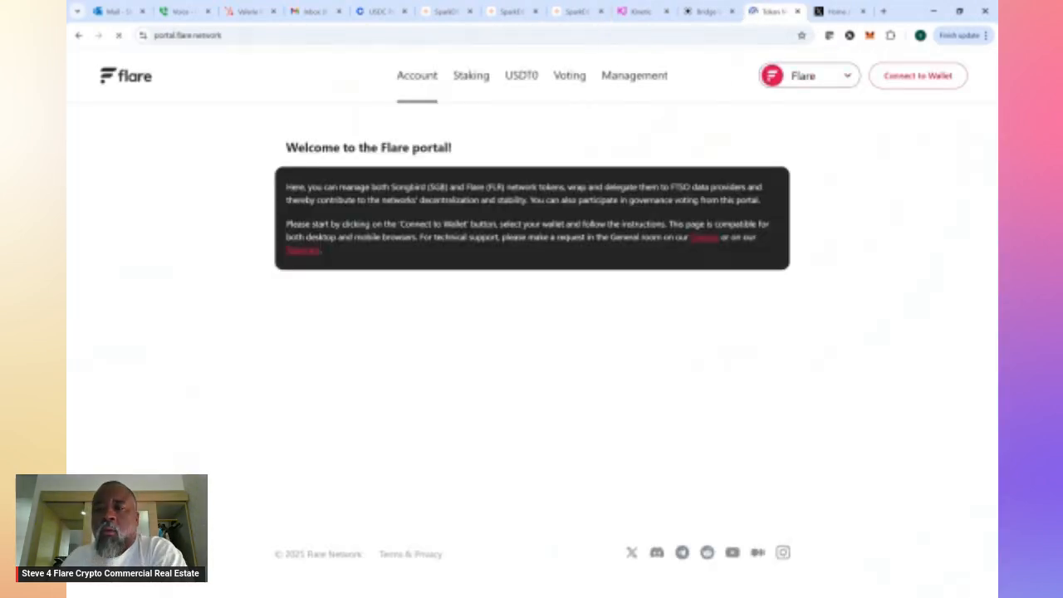
click(917, 77)
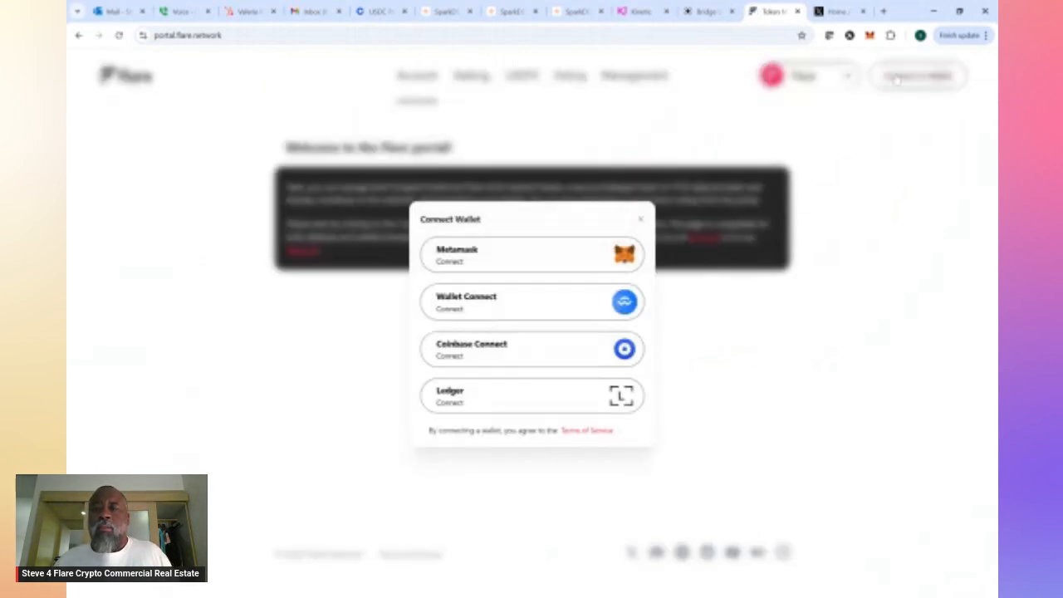
click(532, 302)
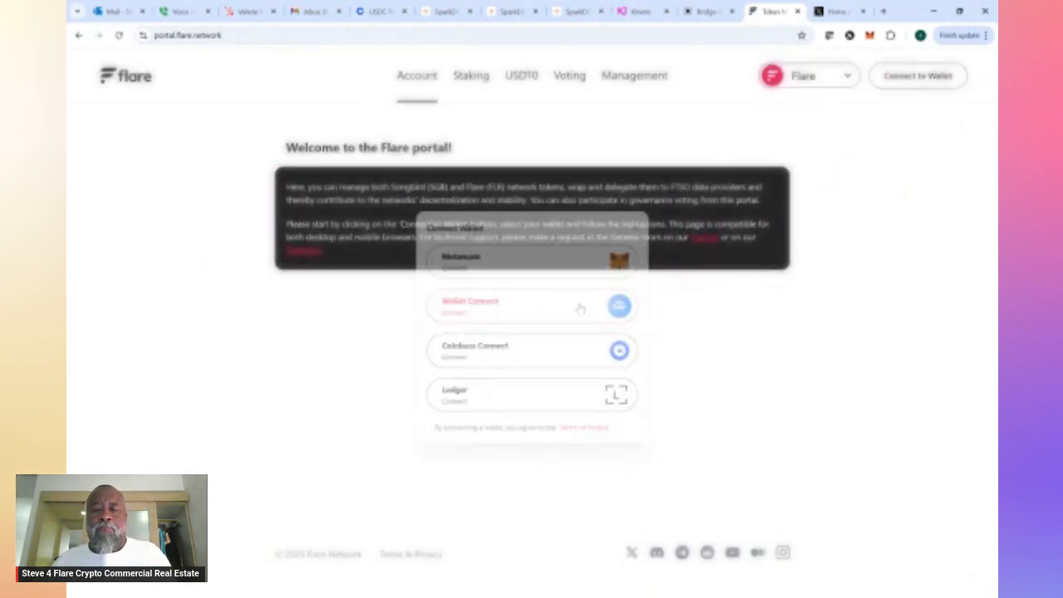
click(532, 306)
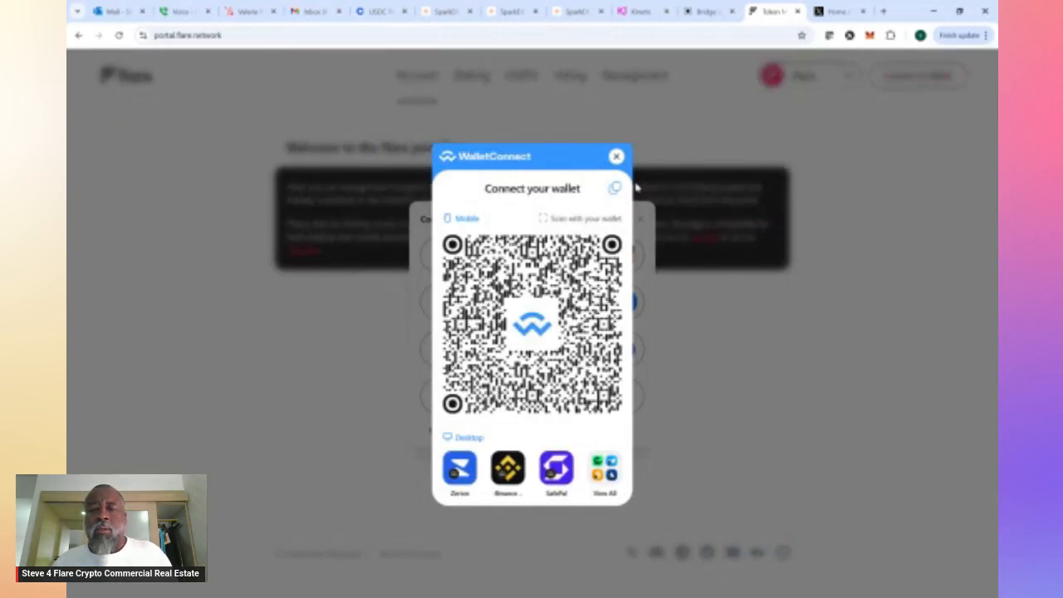
click(616, 156)
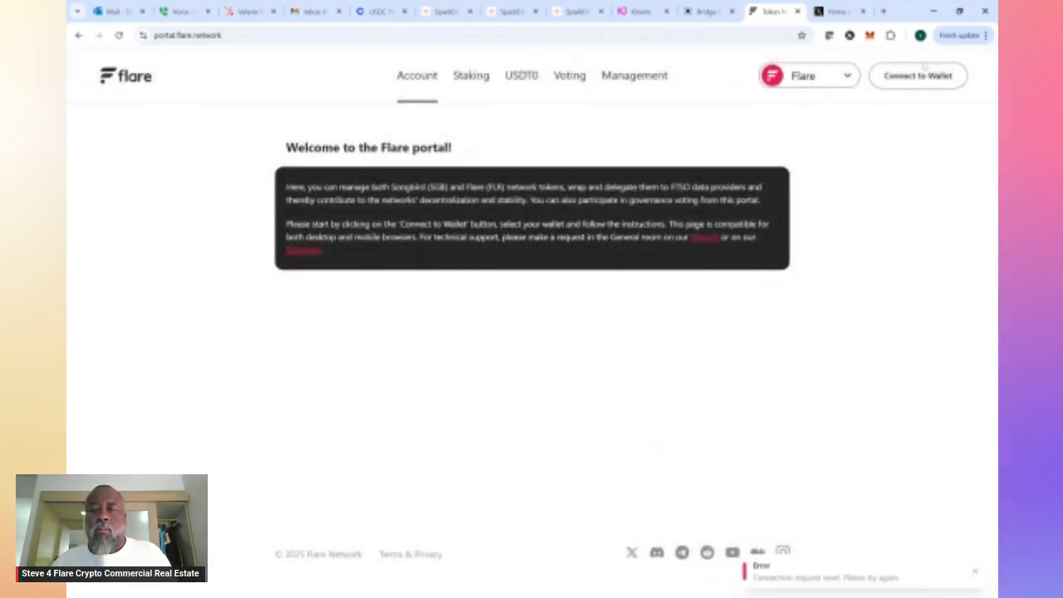
Connect the Flare Portal with the browser wallet, showing 29.85 FLR delegation rewards to claim
click(917, 75)
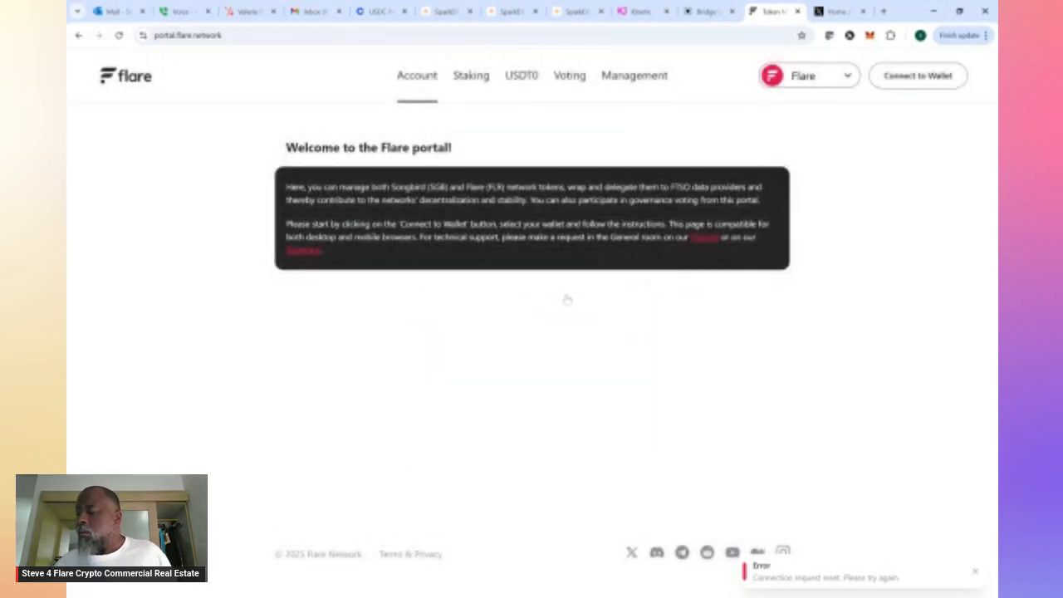
click(917, 76)
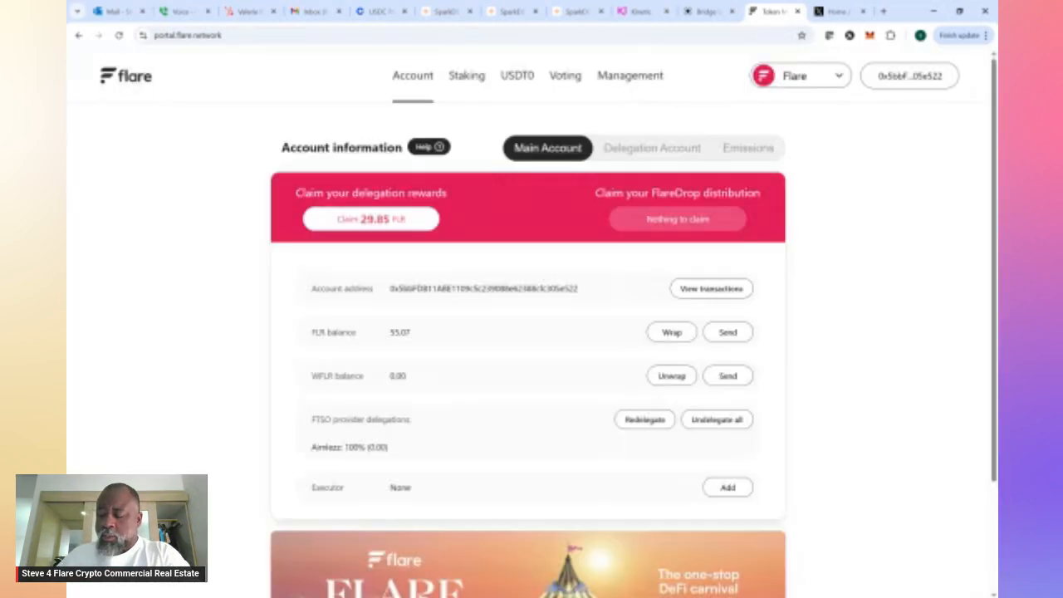
Choose SparkDEX as the project in the Flare Portal Emissions view, then go to Stargate
click(747, 148)
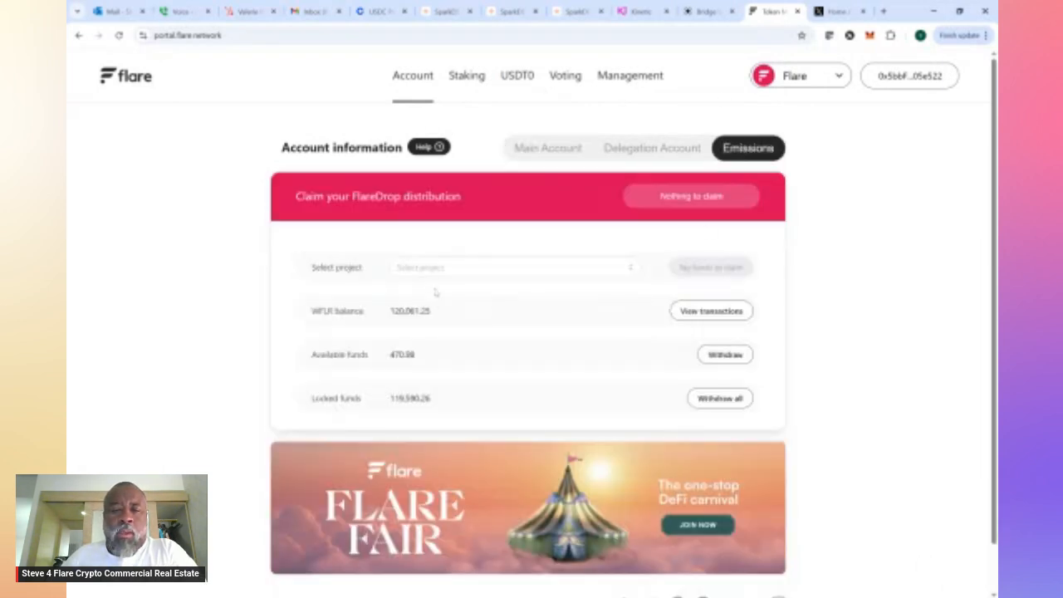
click(514, 266)
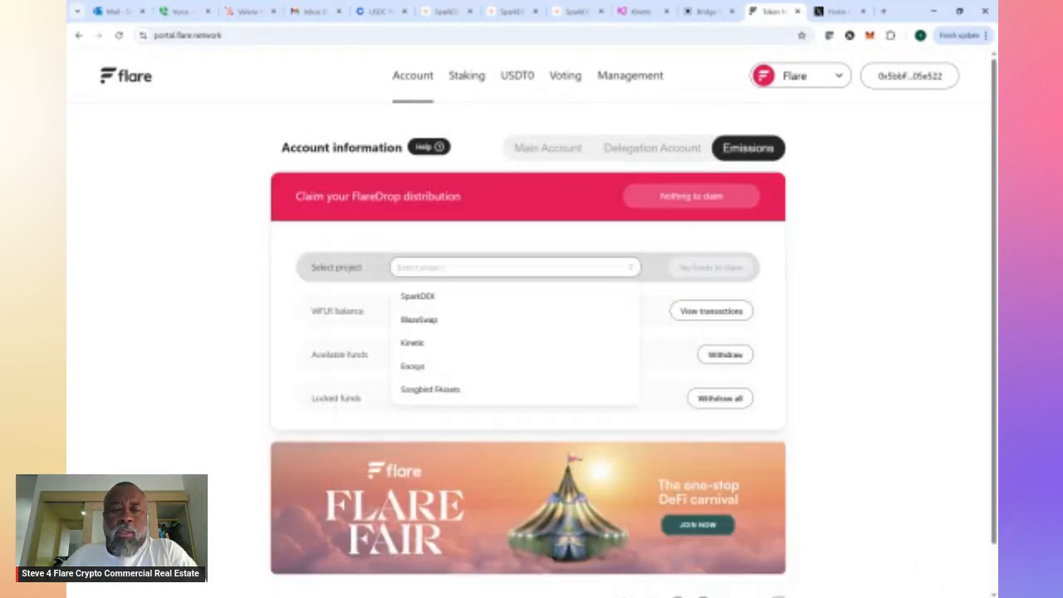
click(419, 296)
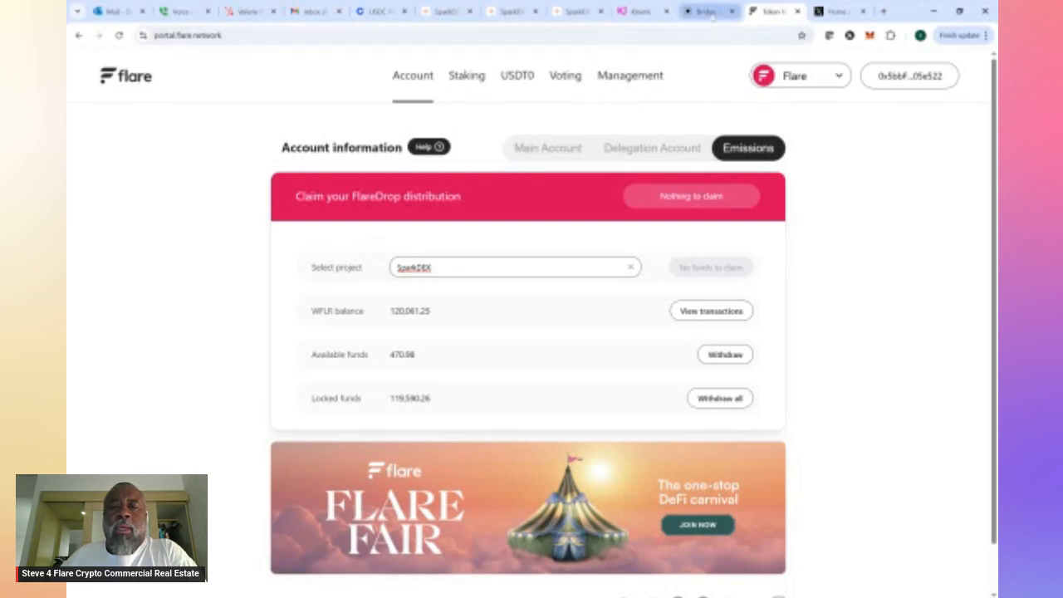
click(706, 10)
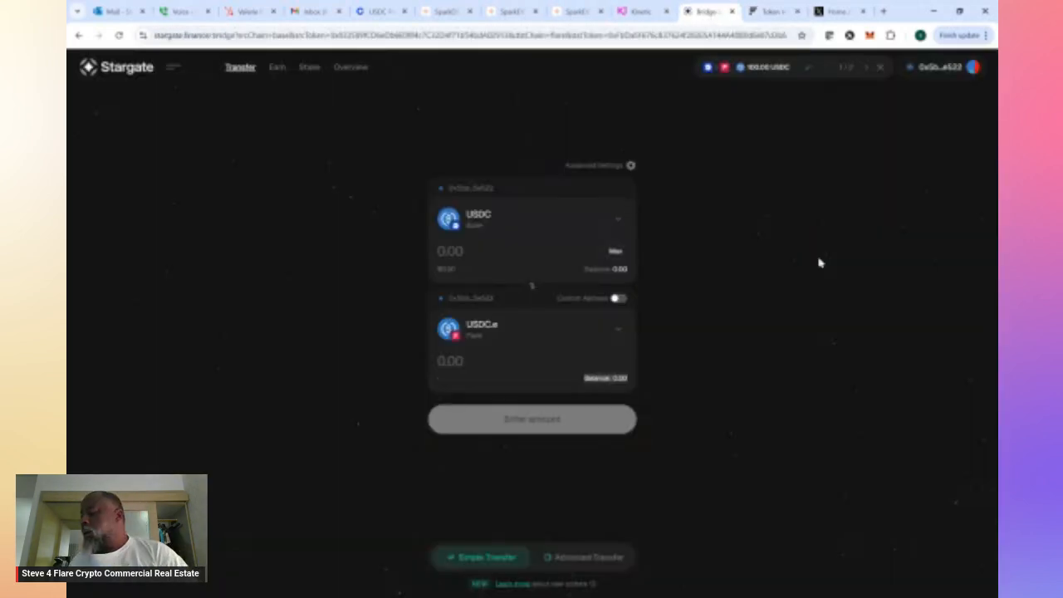